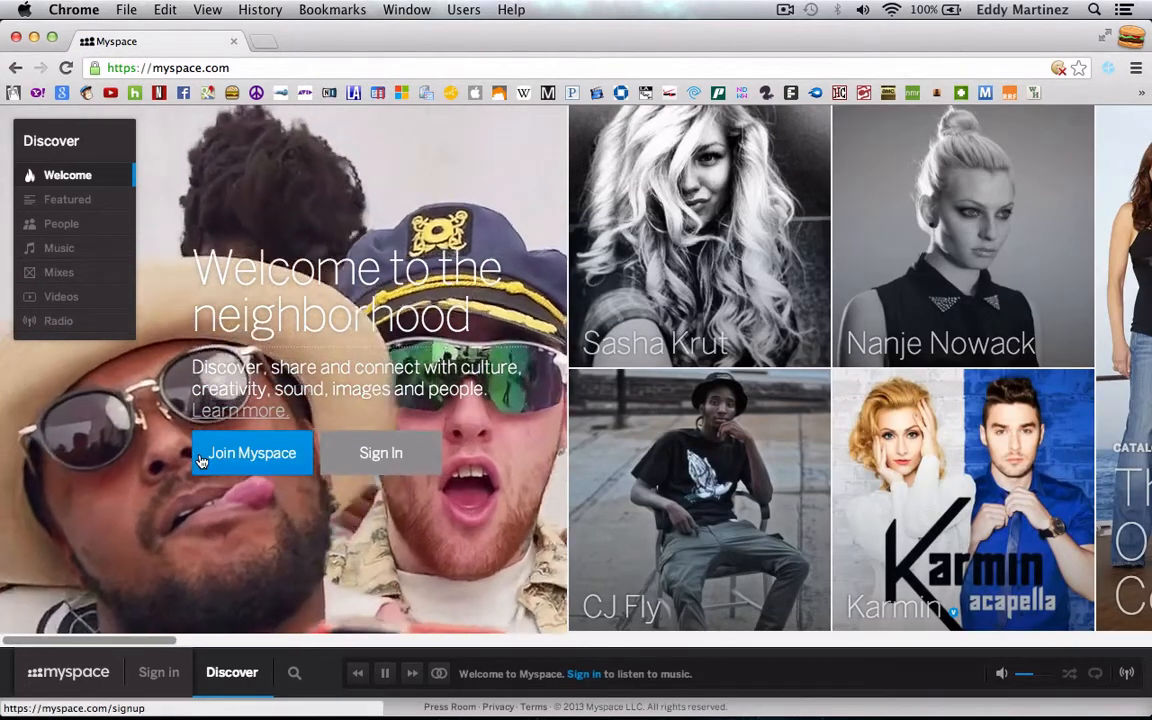
Step: Join Myspace and choose to sign up with an email address
left_click(251, 453)
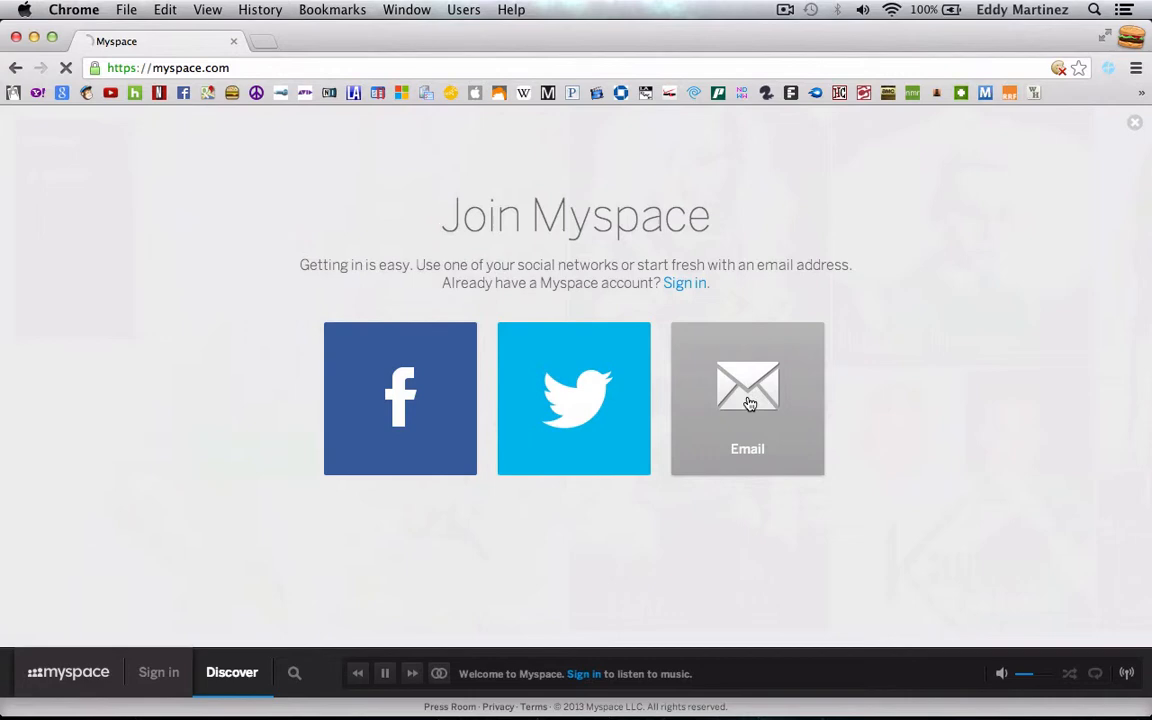
left_click(747, 398)
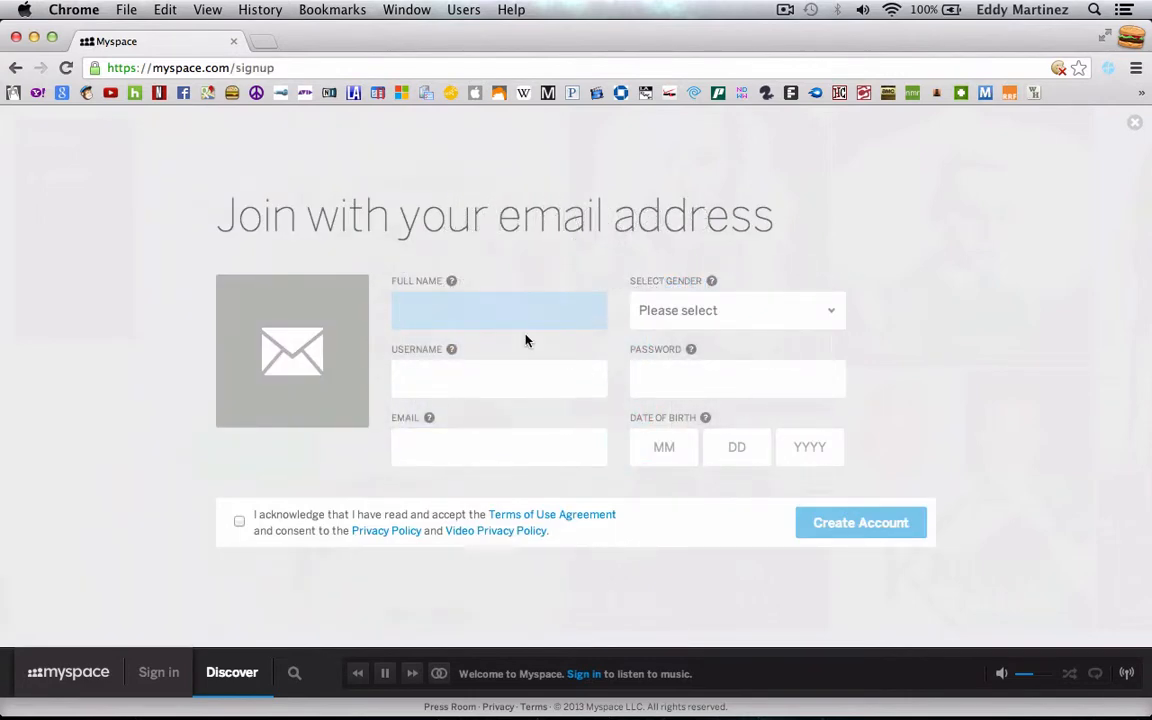
Step: Enter the name, username NewVice..., Gmail email address and gender on the sign-up form
type("Eddy Martinez")
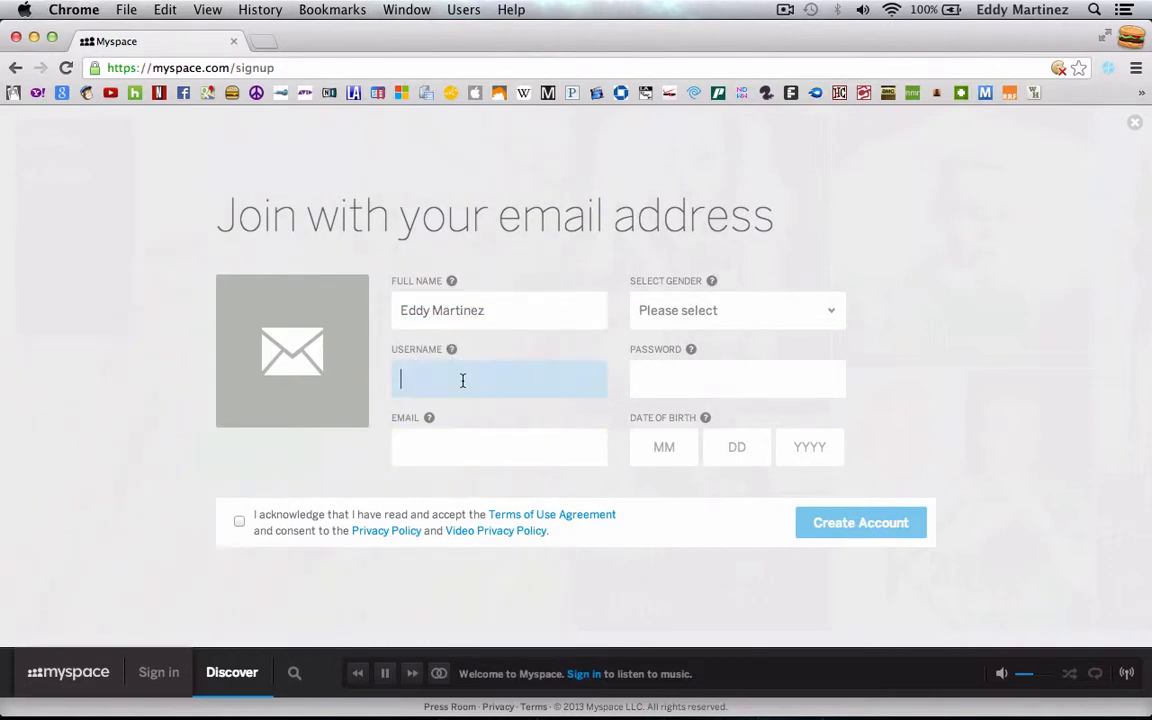
type("New")
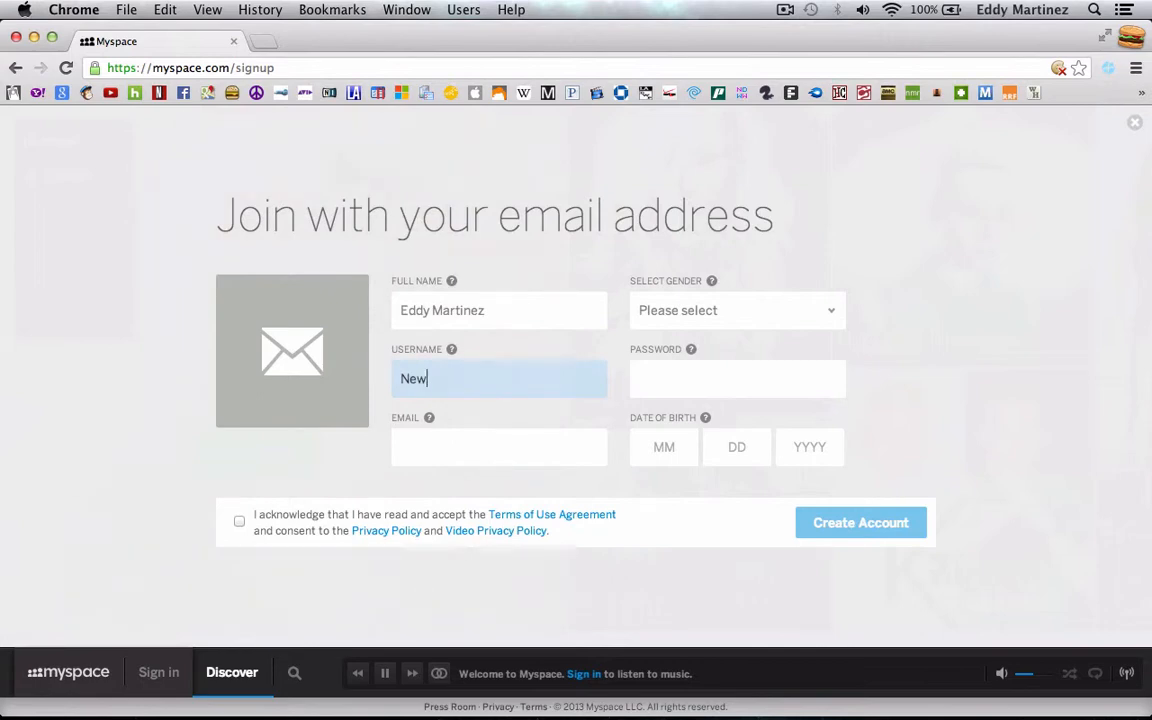
type("Vice")
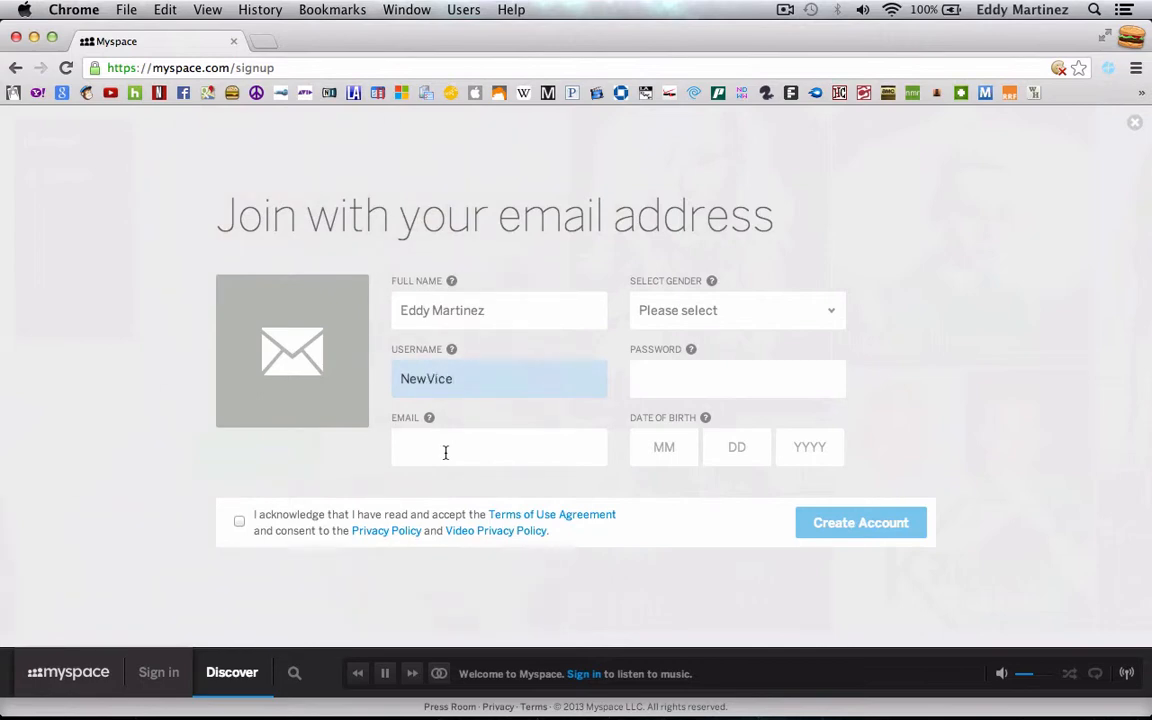
type("Th")
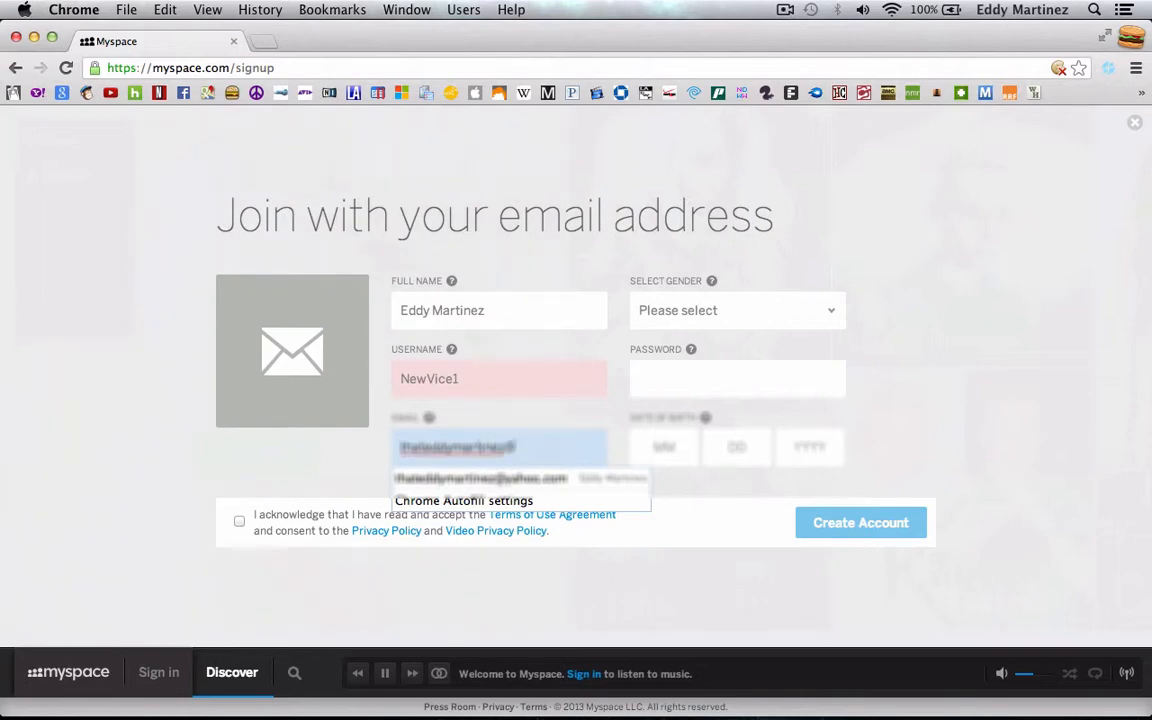
left_click(480, 447)
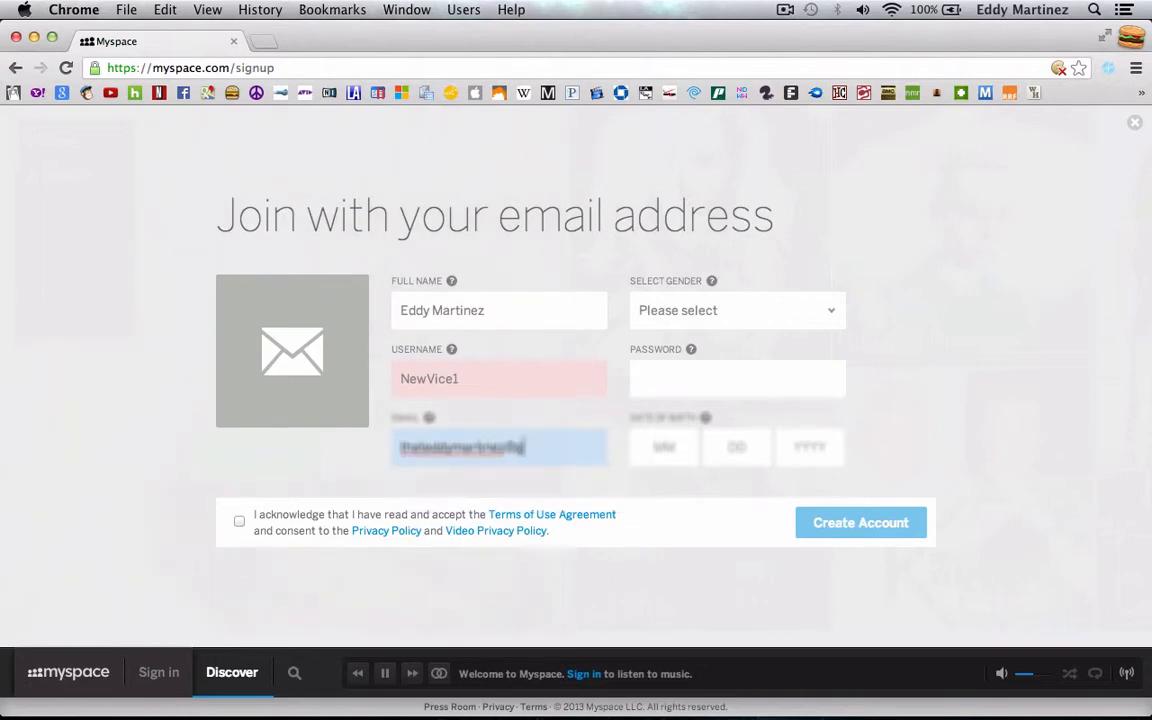
type("gmail.com")
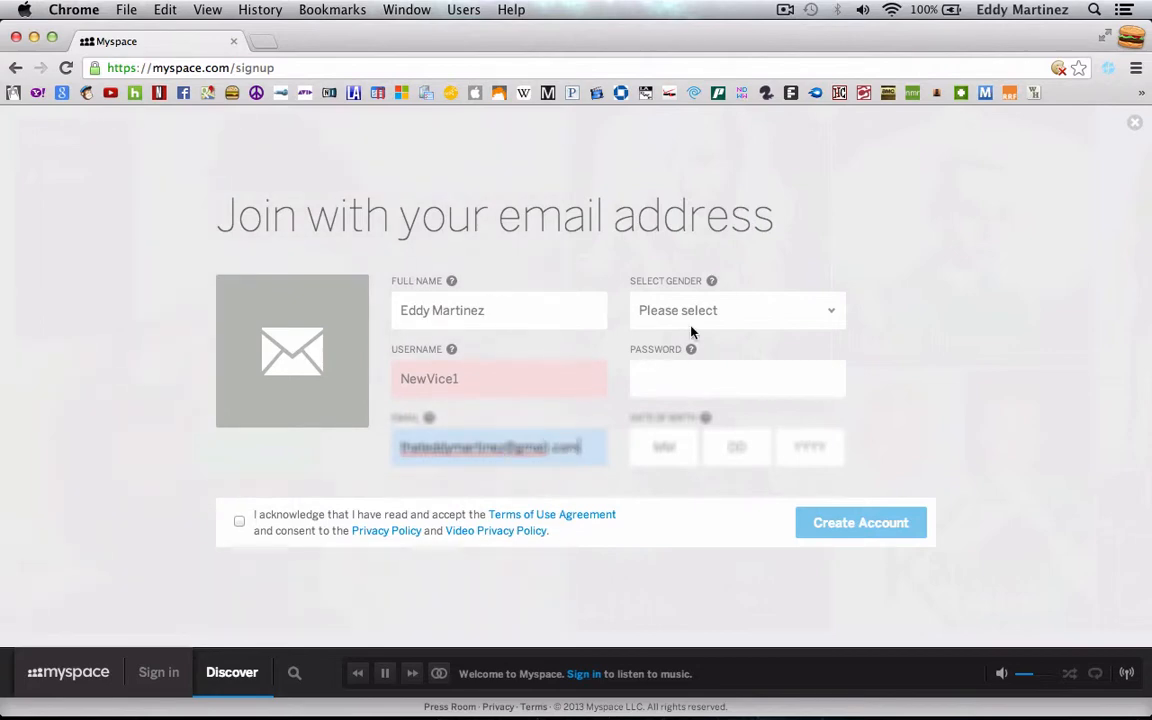
left_click(737, 310)
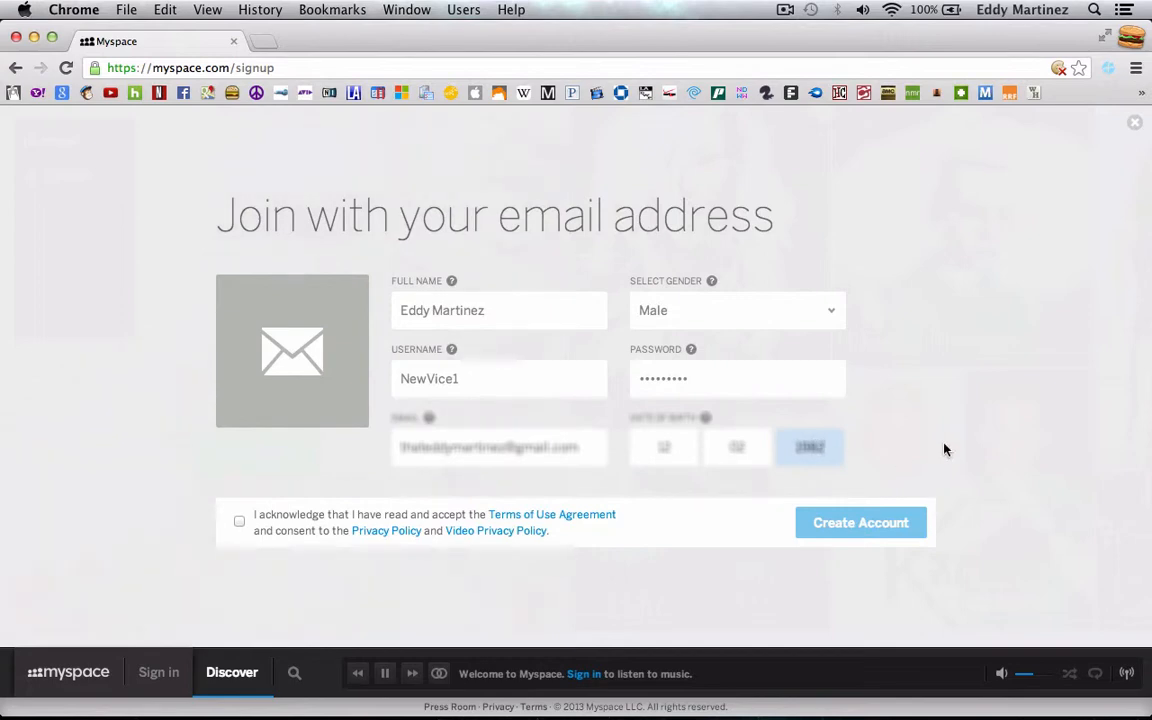
Step: Accept the terms, correct the username to NewViceMusic, and submit the account
left_click(239, 521)
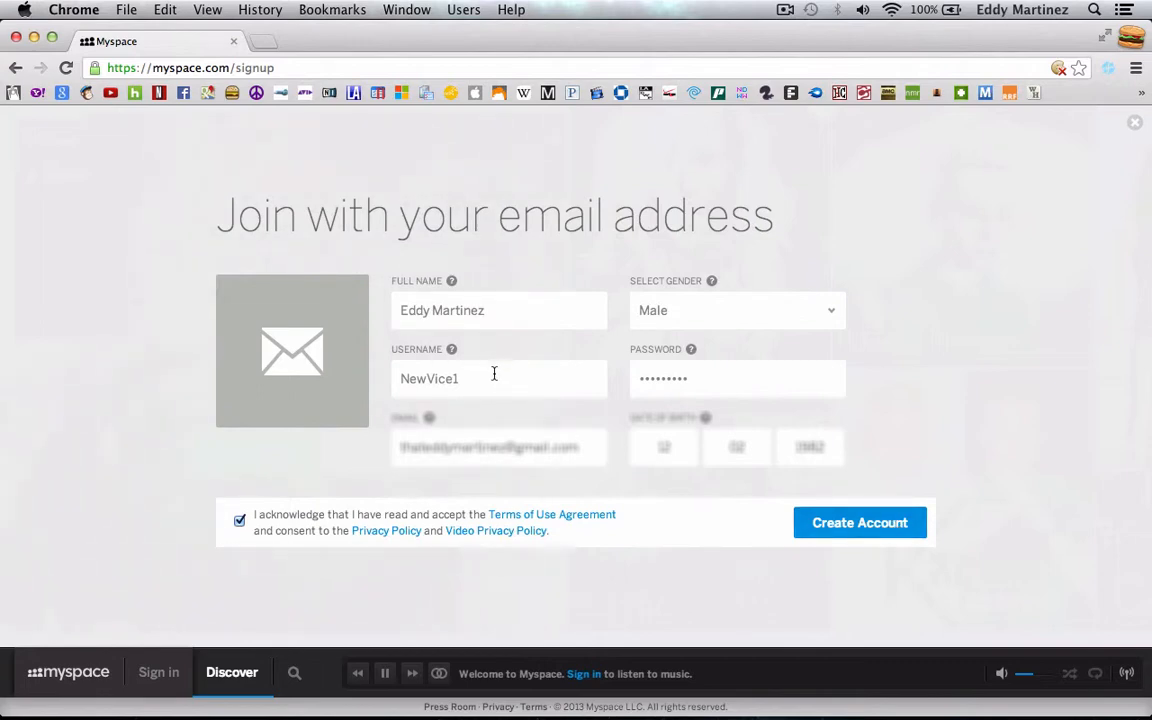
key("Backspace")
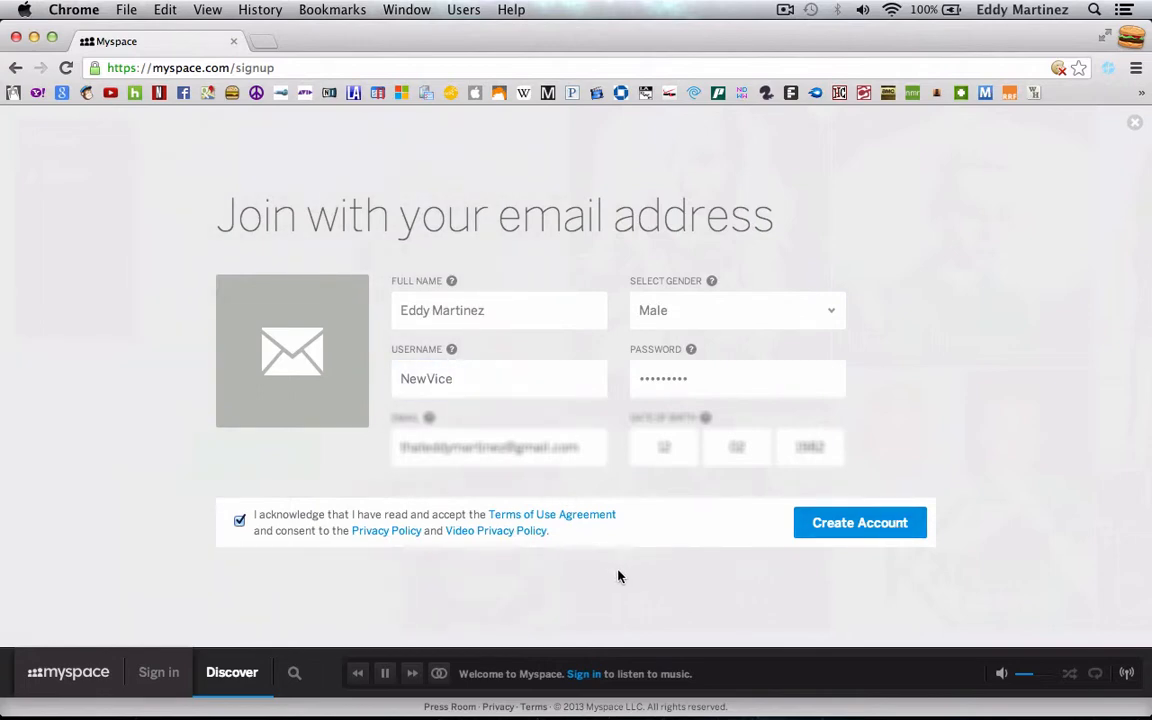
left_click(860, 522)
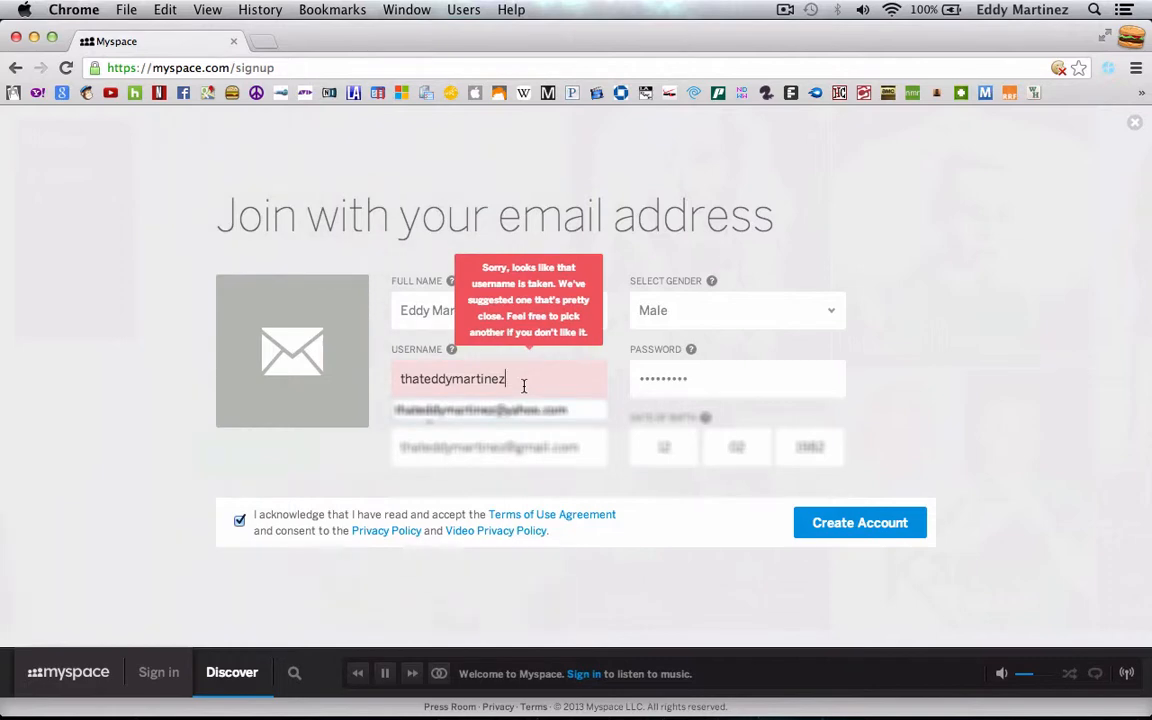
type("NewViceMusic")
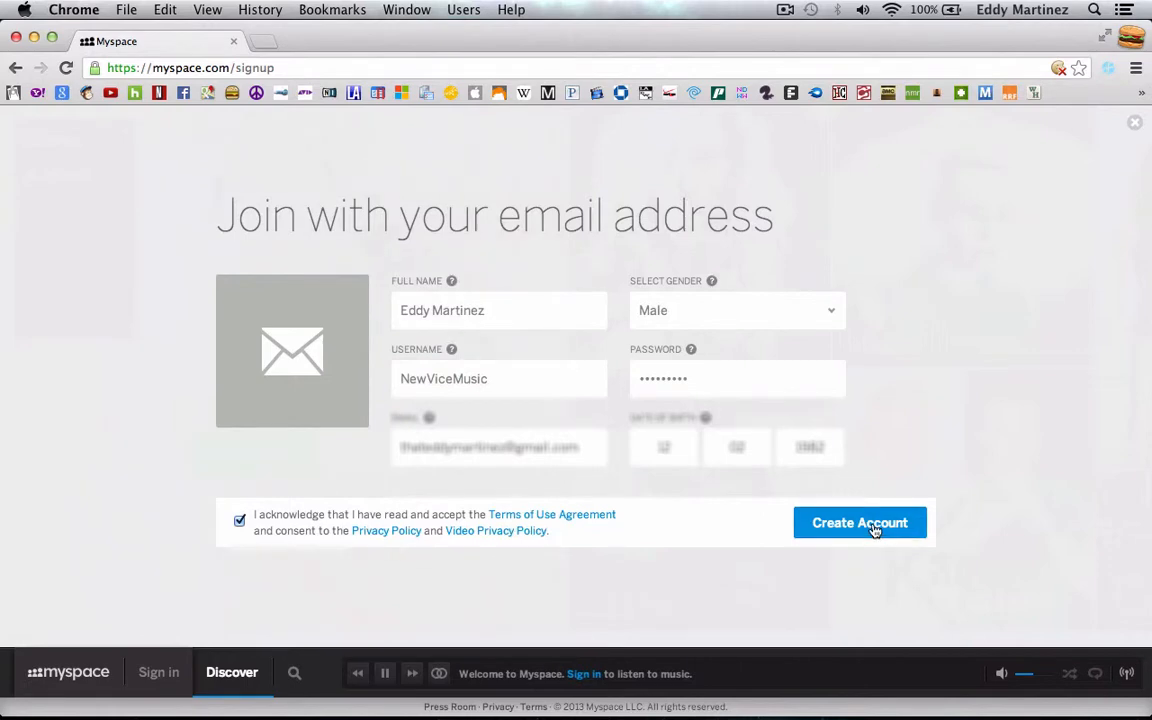
left_click(859, 522)
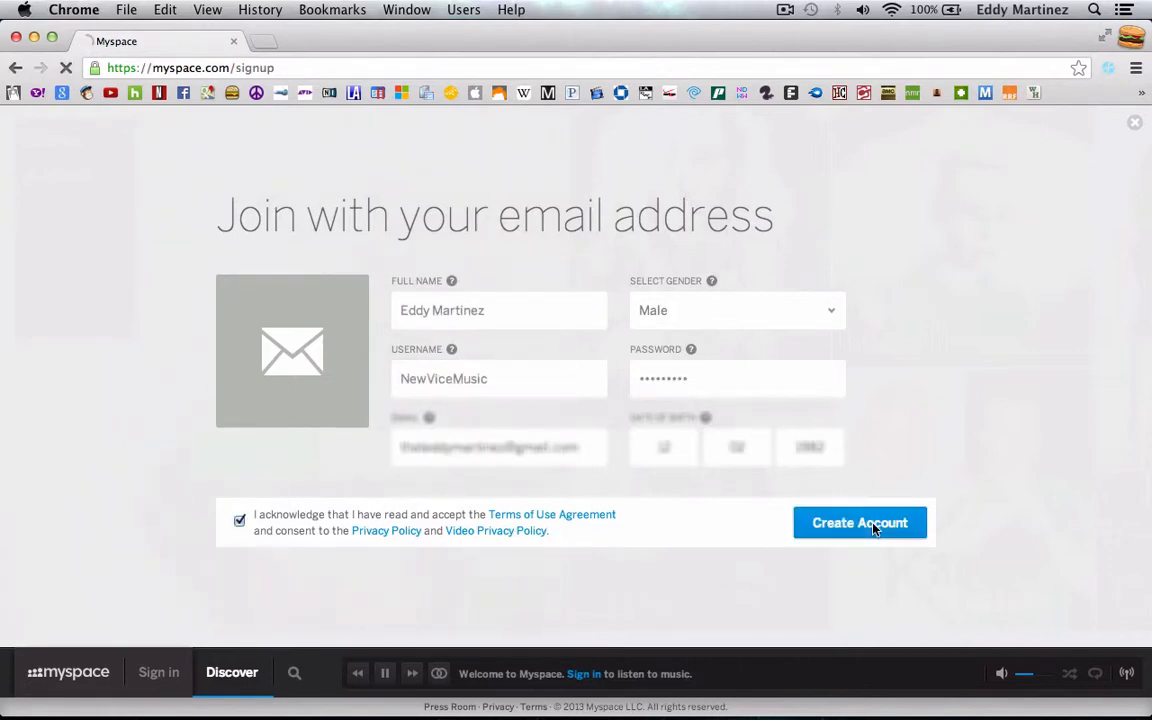
Step: Add Musician as an account role and continue to the new NewViceMusic profile
left_click(859, 522)
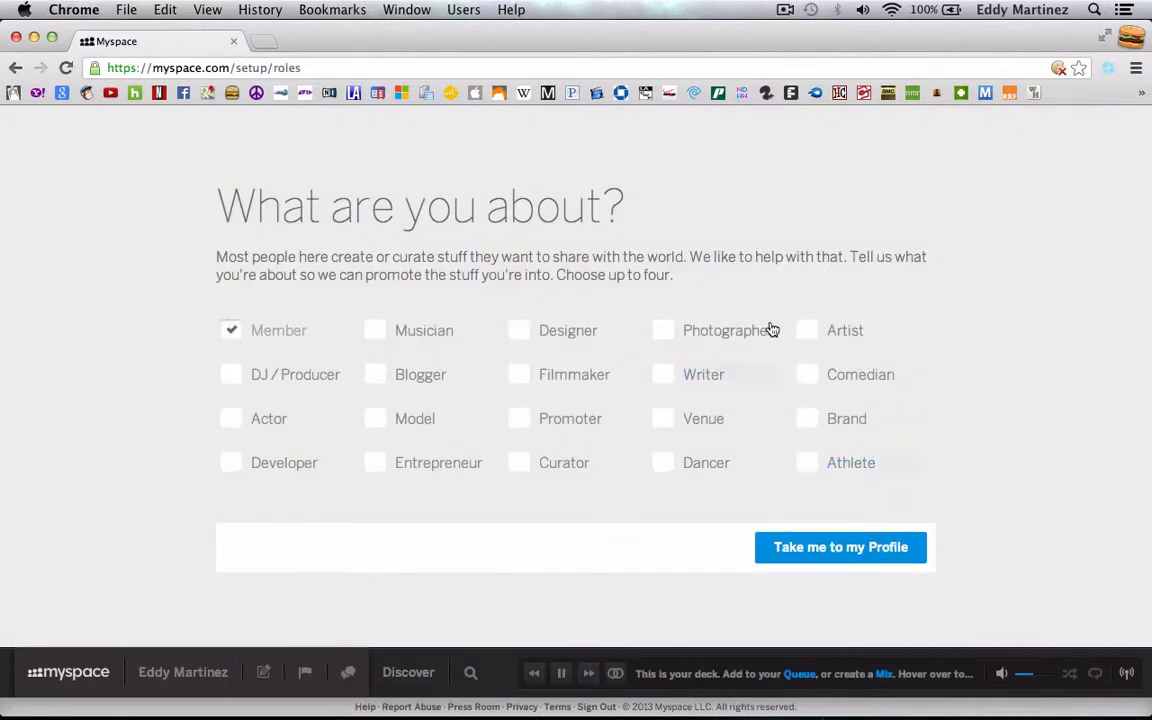
left_click(375, 330)
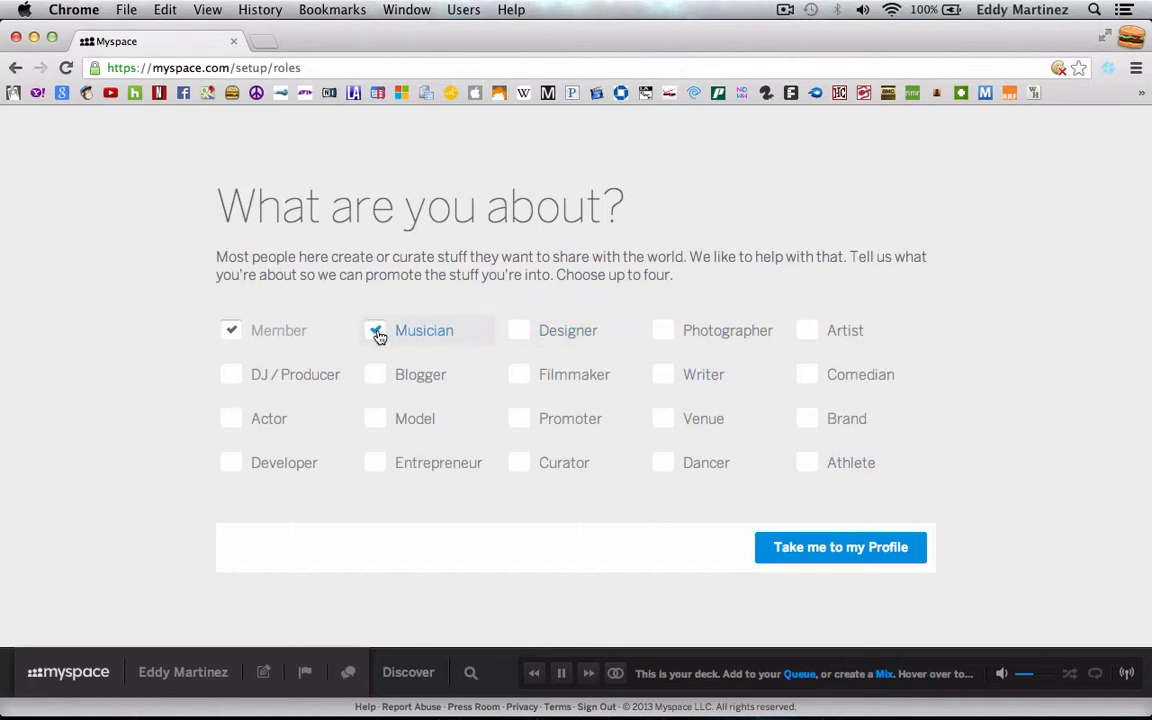
left_click(375, 330)
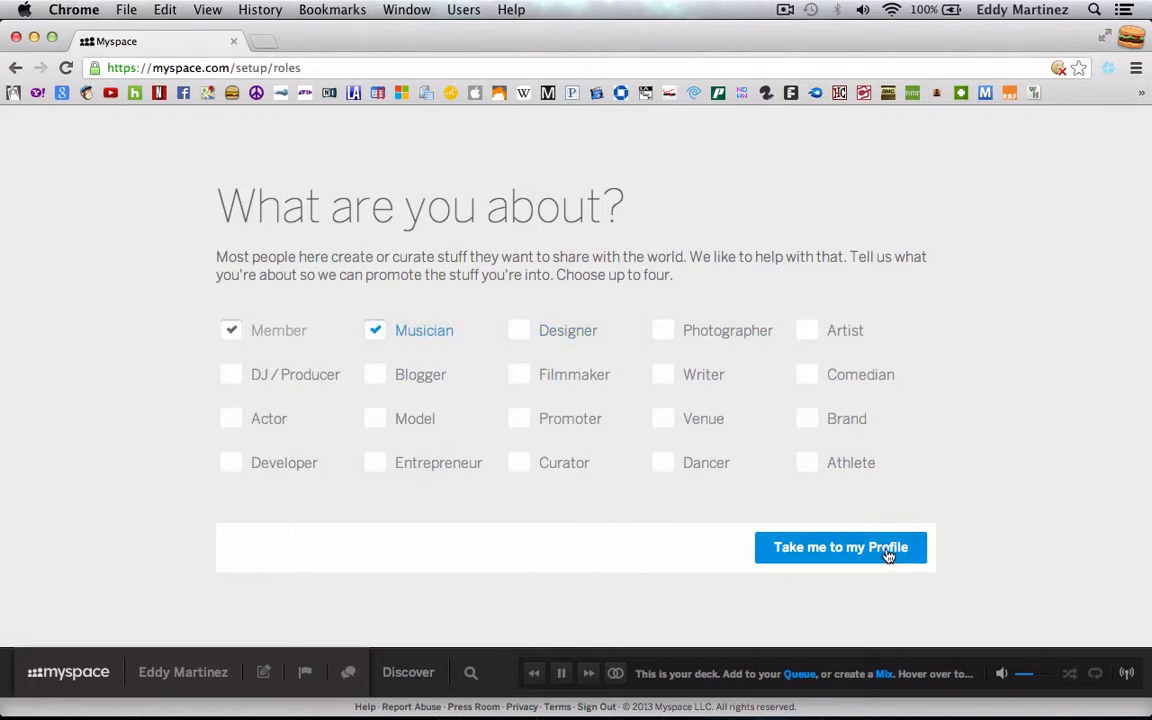
left_click(840, 547)
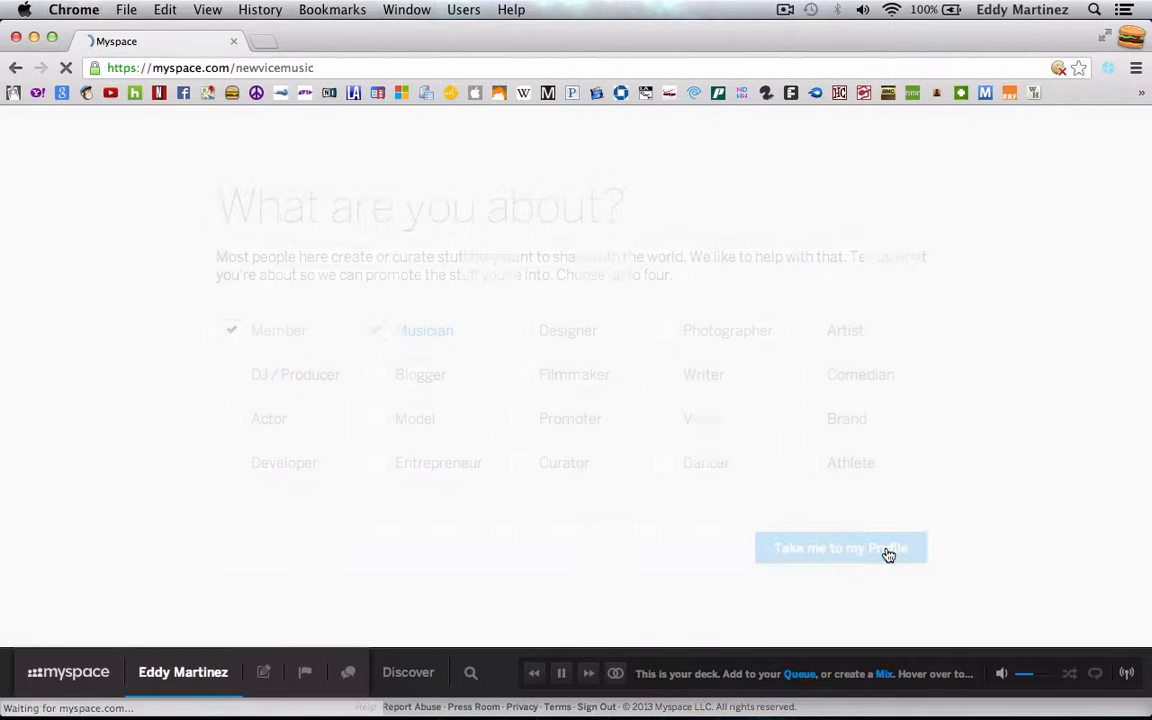
Step: Upload a photo through Edit Images > Profile Image and save the crop
left_click(840, 548)
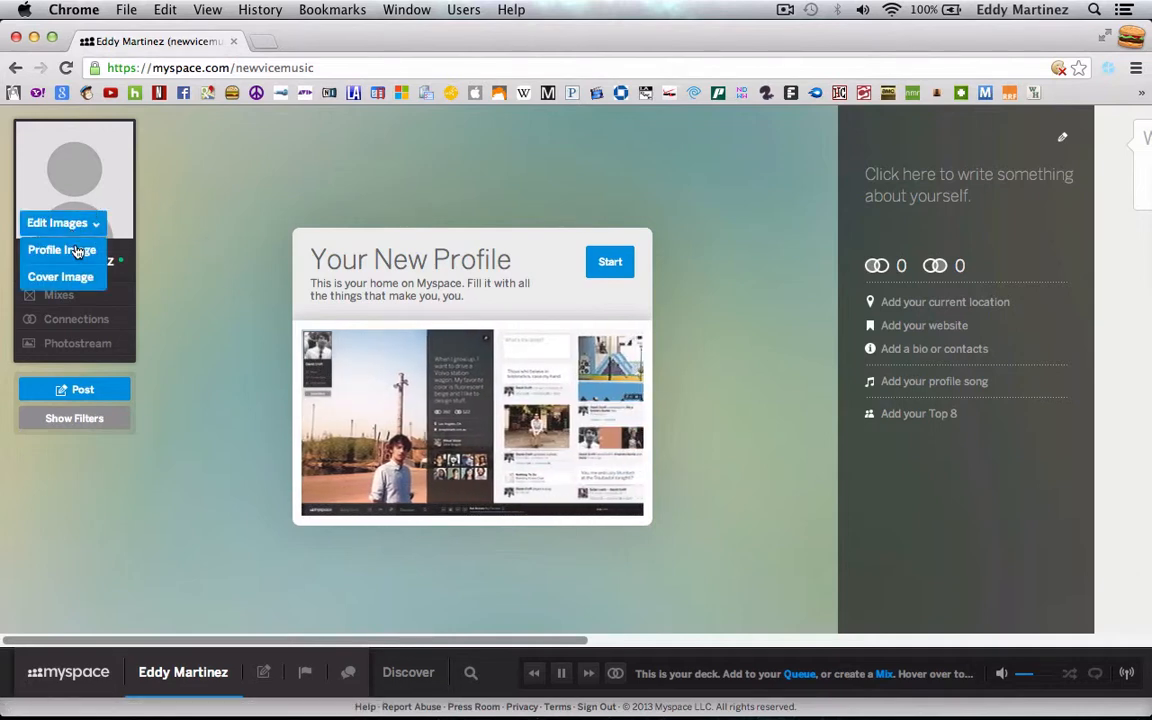
left_click(62, 250)
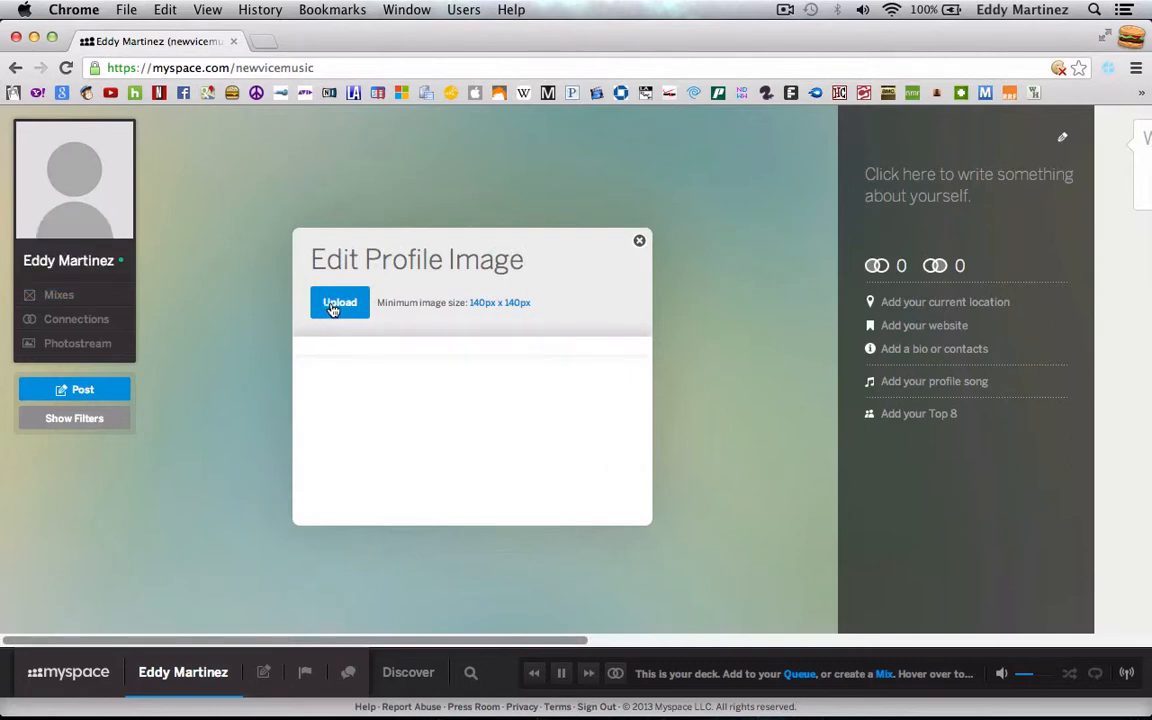
left_click(340, 302)
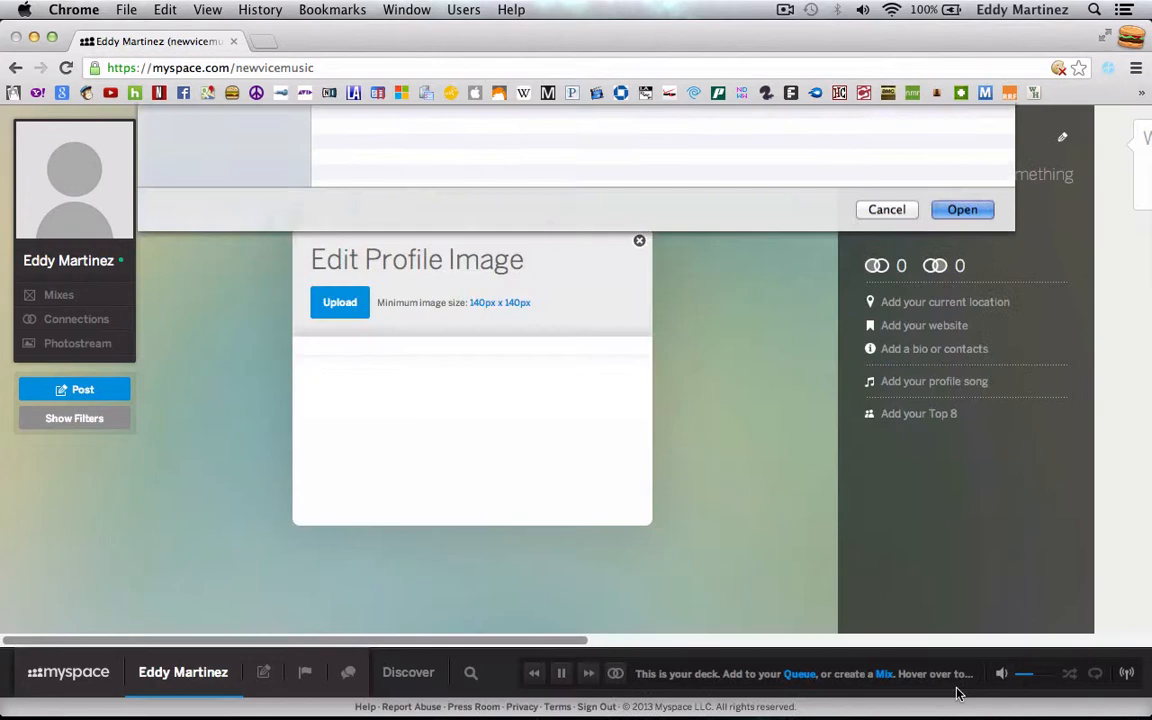
left_click(961, 209)
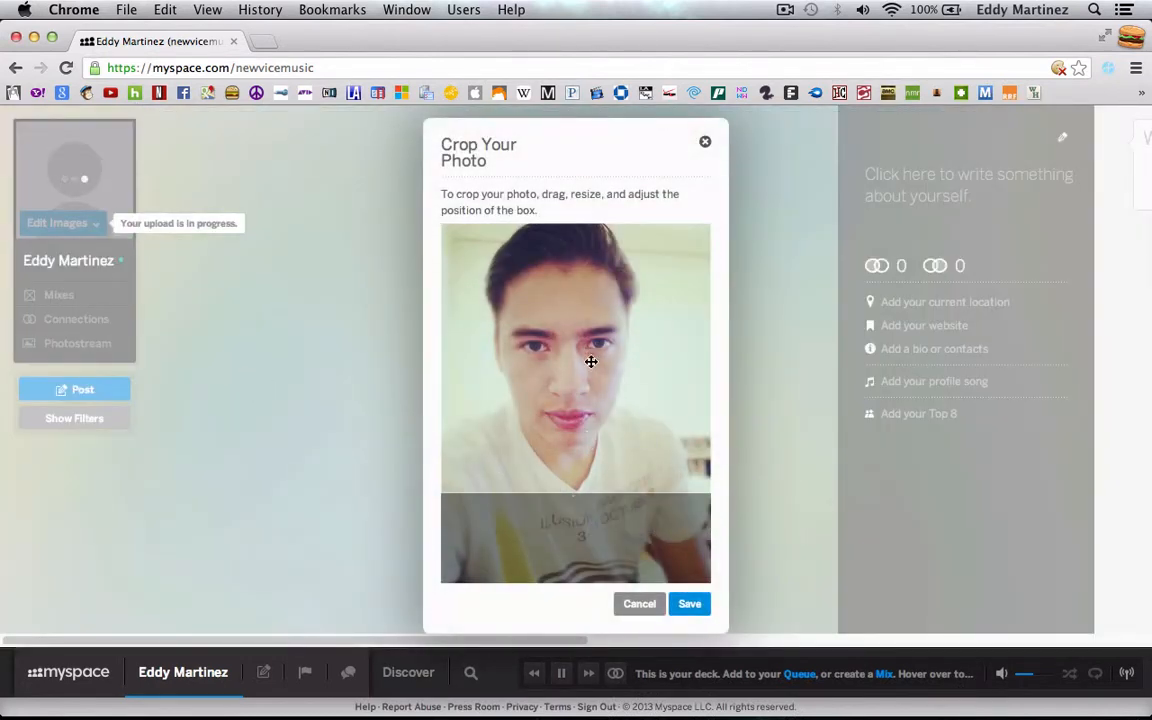
left_click(689, 603)
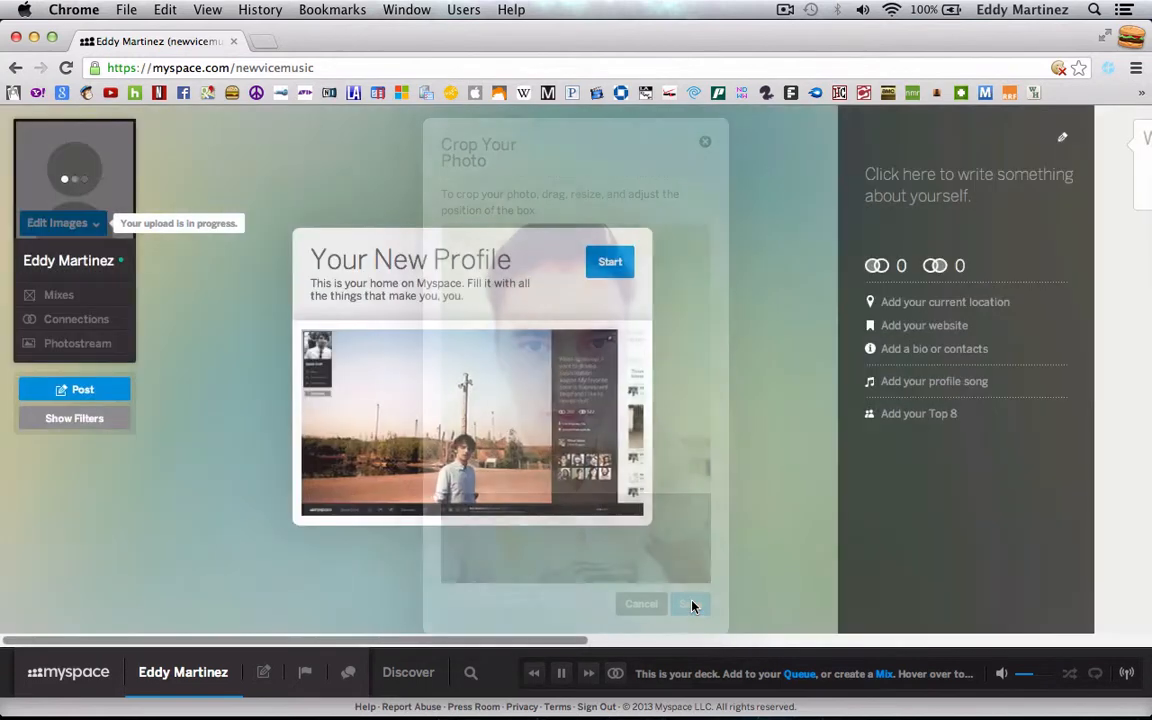
left_click(690, 603)
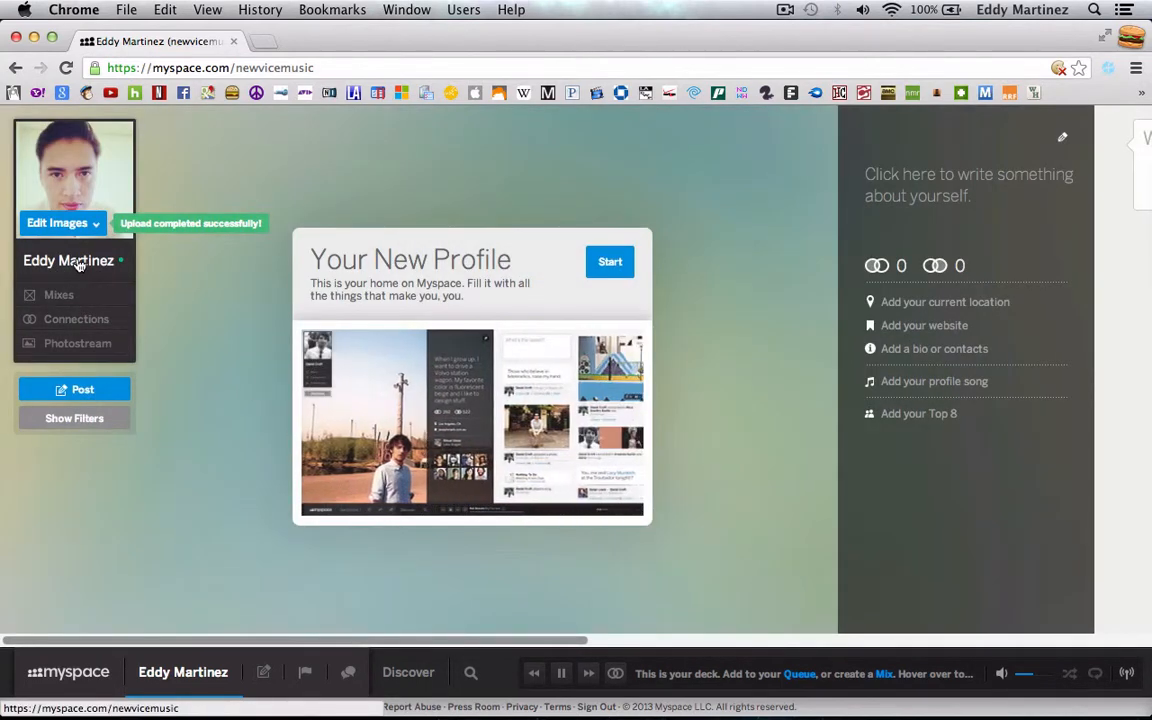
left_click(57, 223)
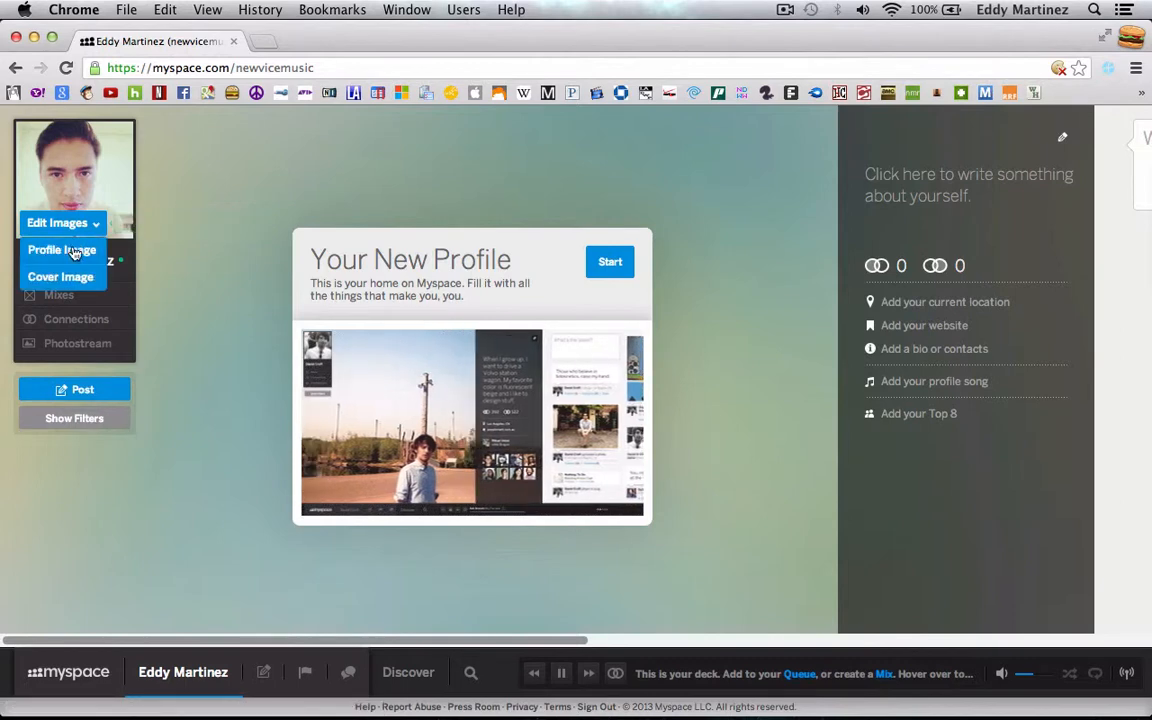
Step: Set the Desktop Screen Shot image as the cover and start the new-profile tour
left_click(61, 277)
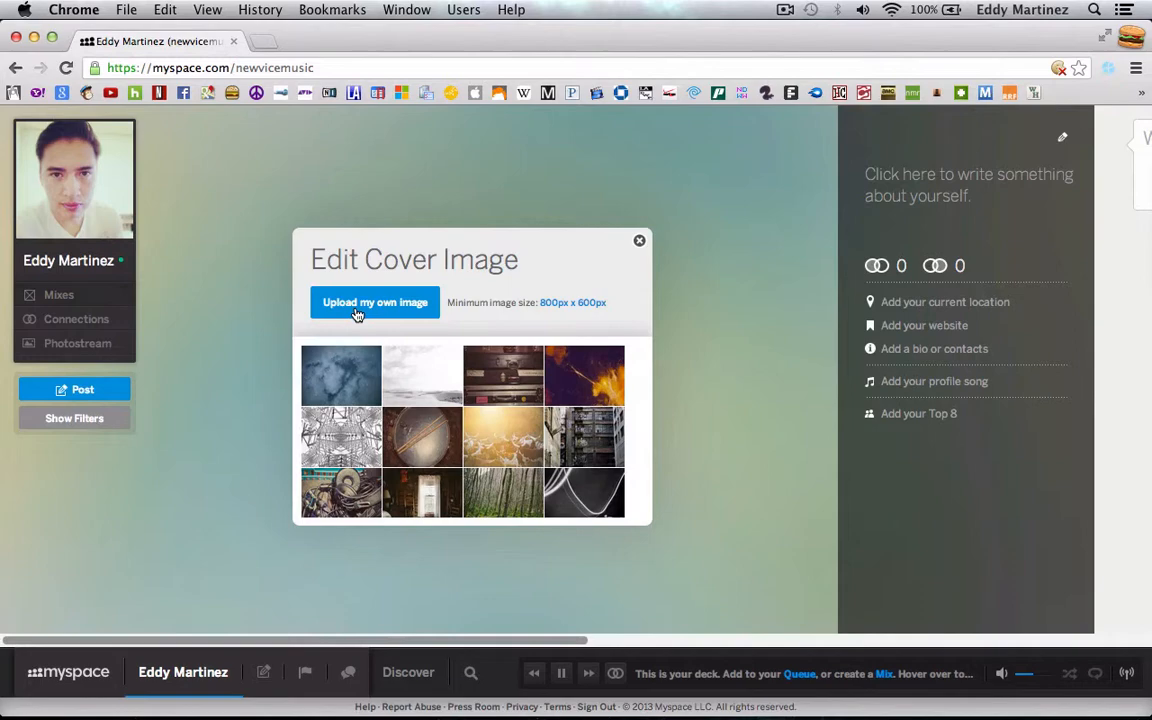
left_click(375, 302)
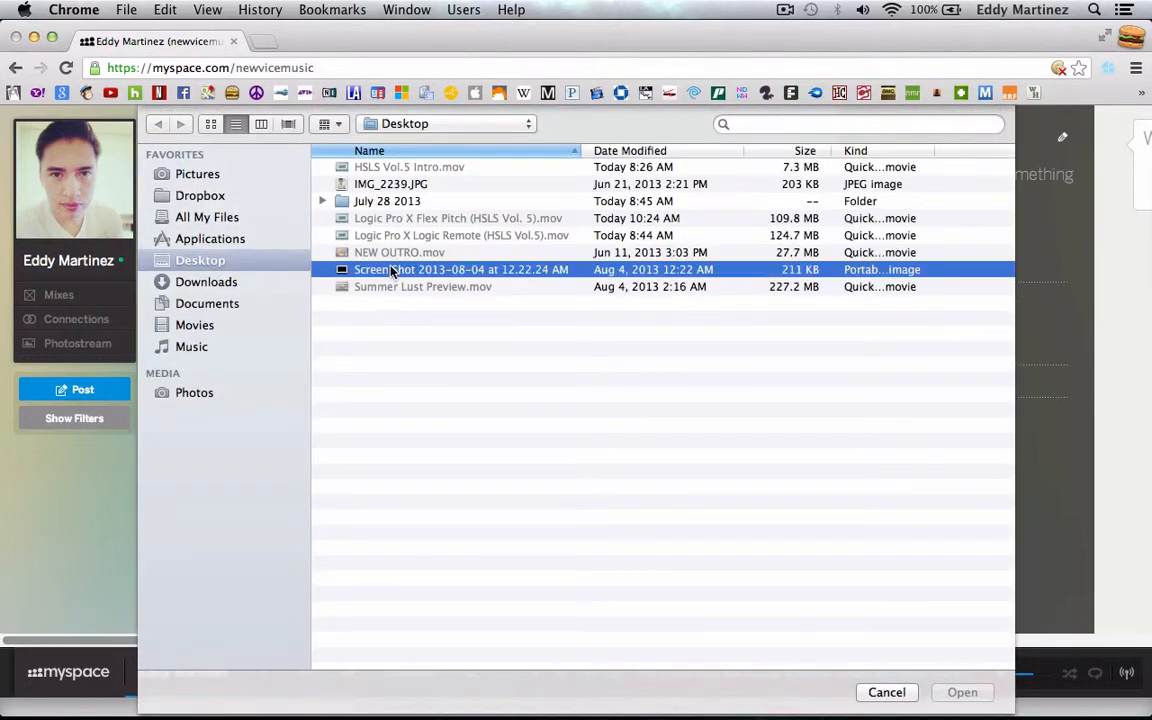
left_click(961, 692)
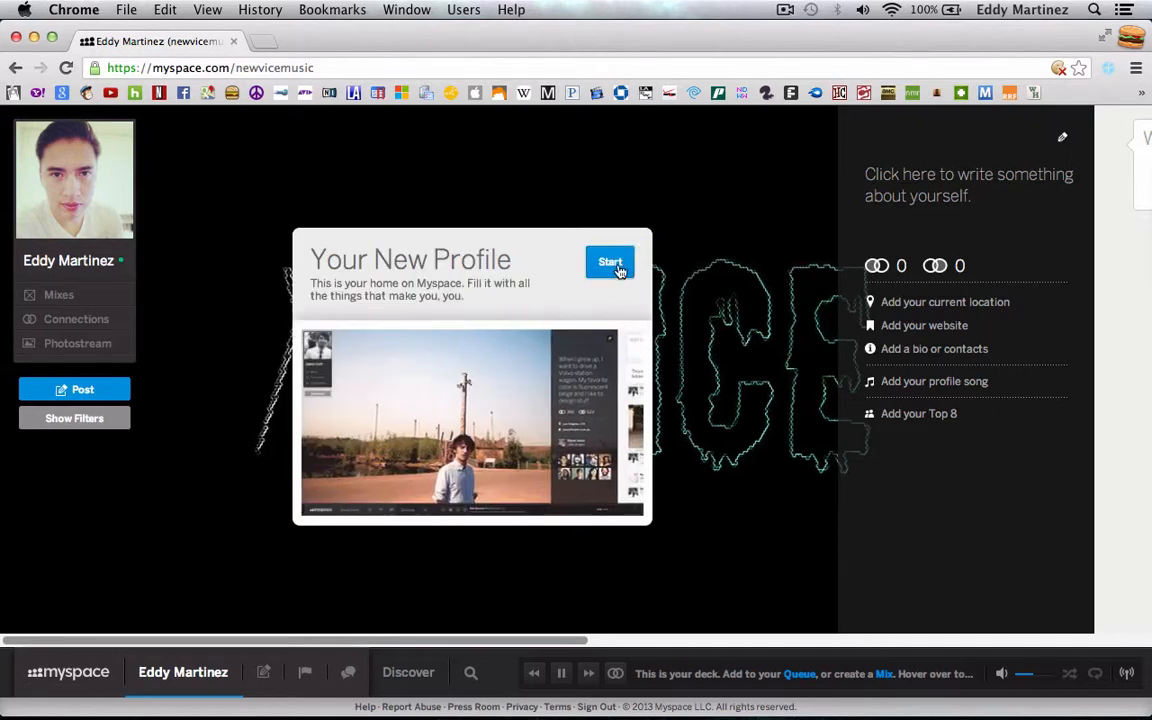
left_click(610, 262)
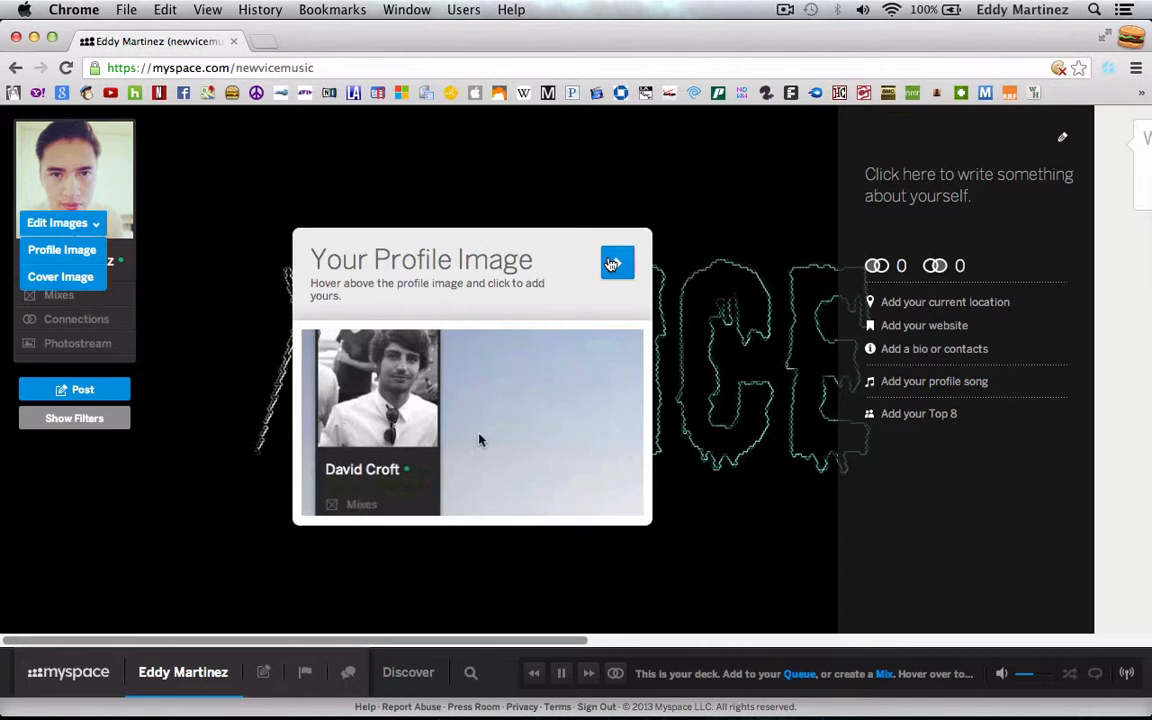
Step: Write the bio 'Just here to share and discover some awesome music!'
left_click(61, 277)
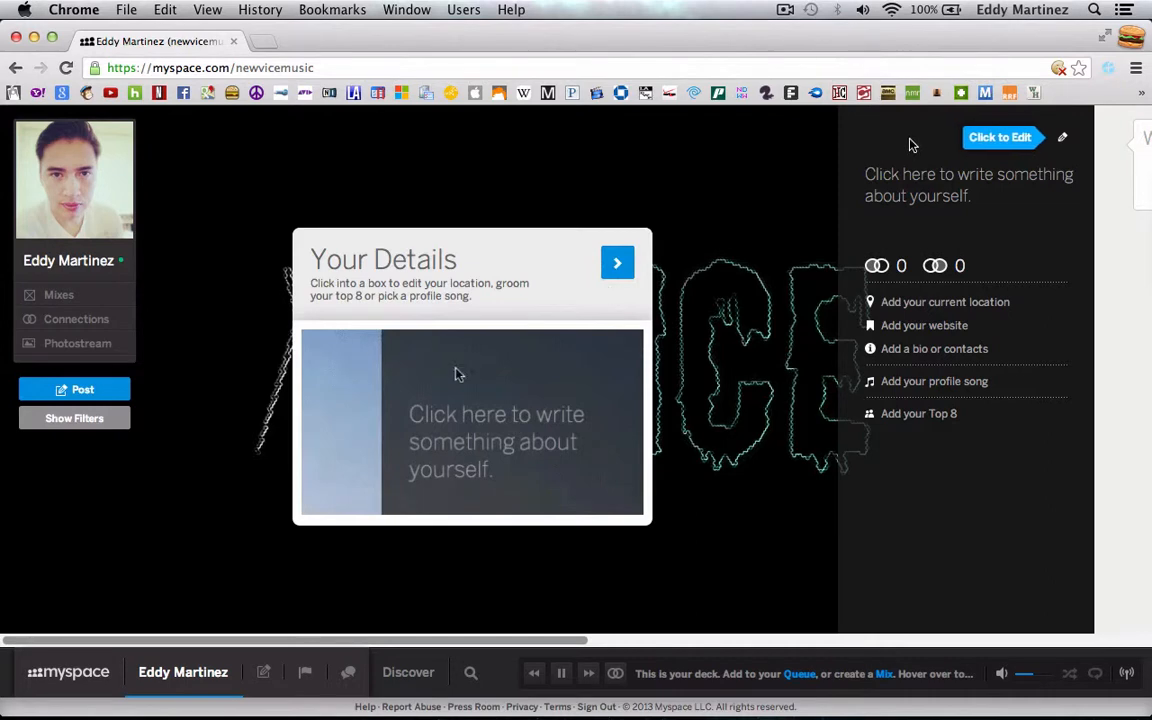
type("My favorite color is fl")
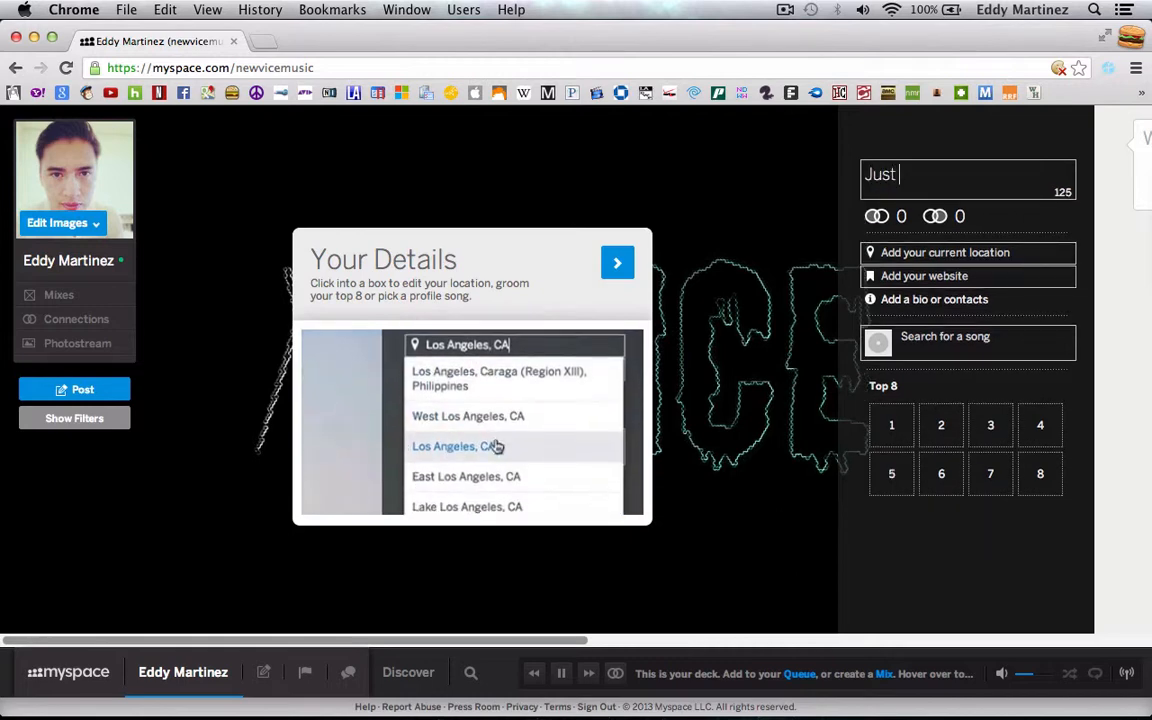
type("here to")
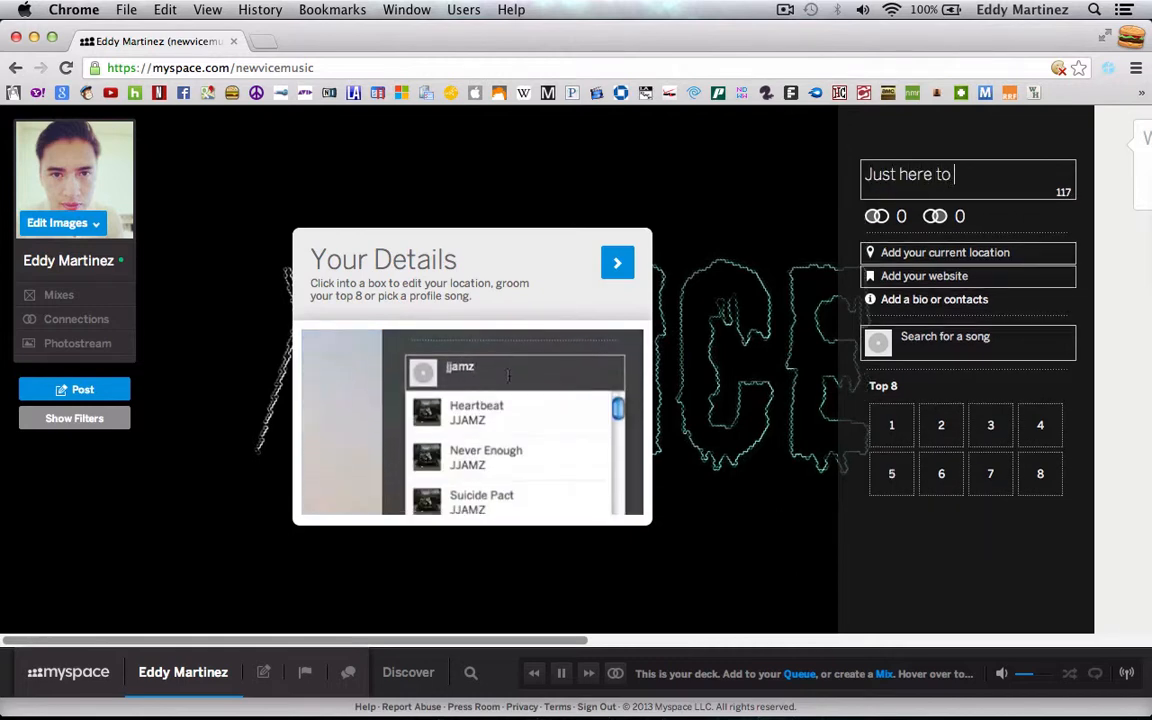
type("share and discover s")
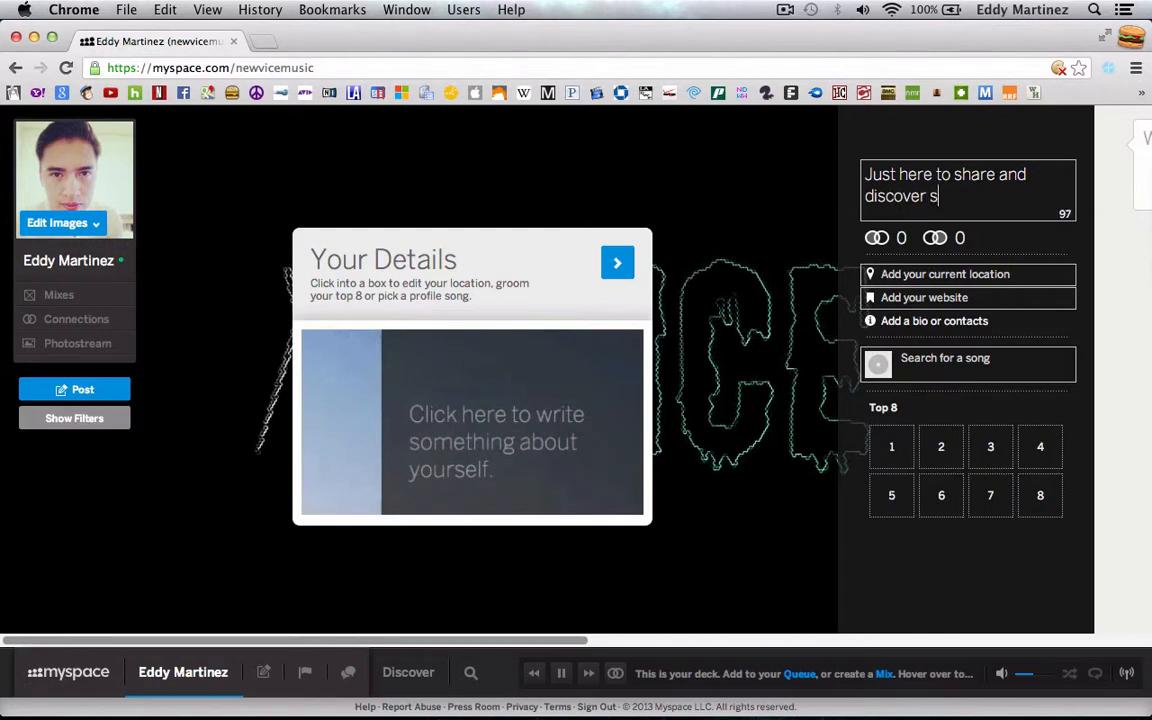
type("ome awesome music!")
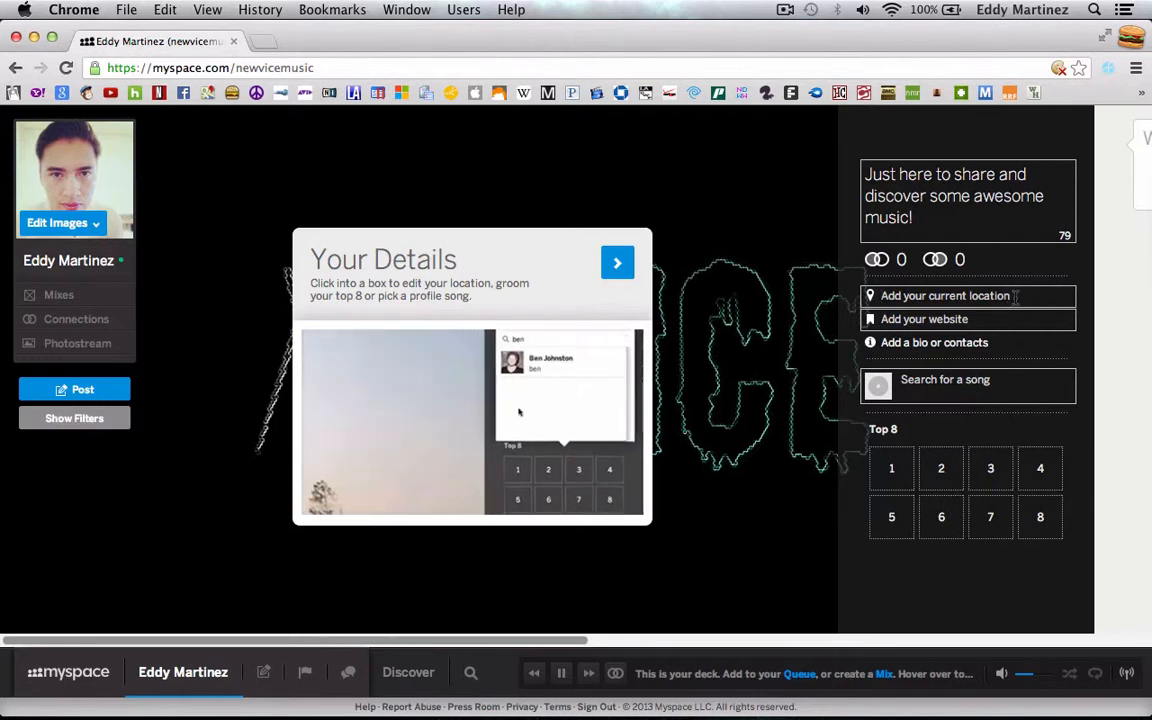
Step: Enter Hollywood, CA as the location, revise the details, and advance the tour
type("H")
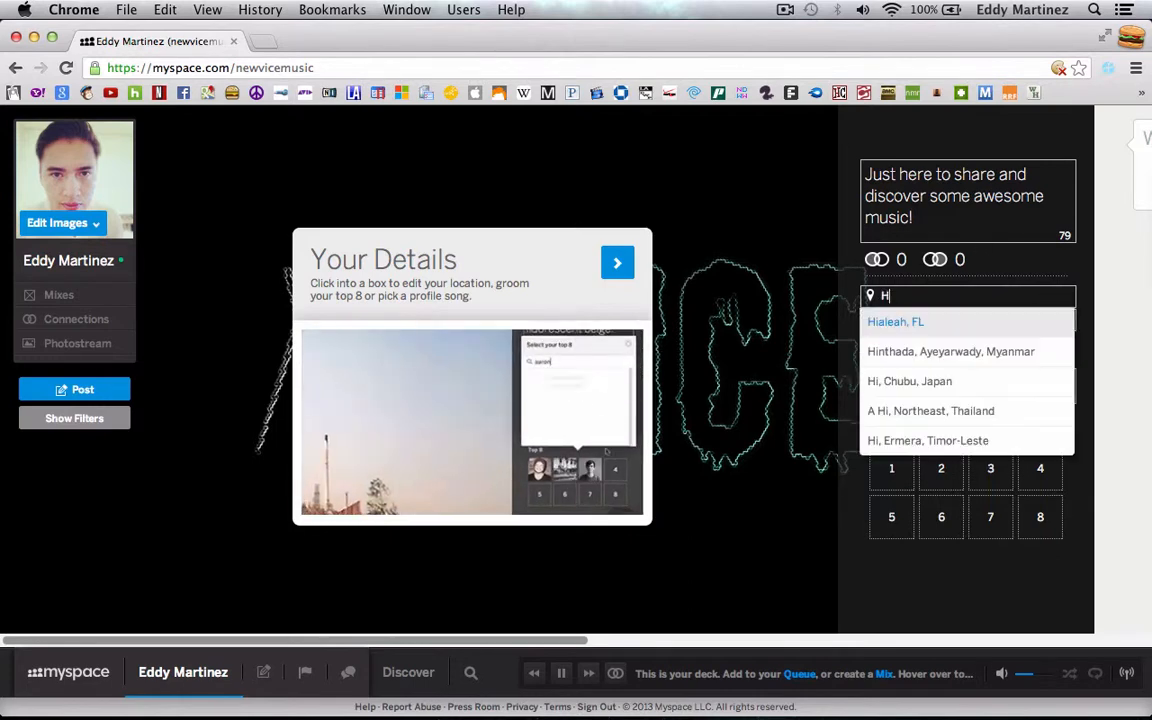
type("oll")
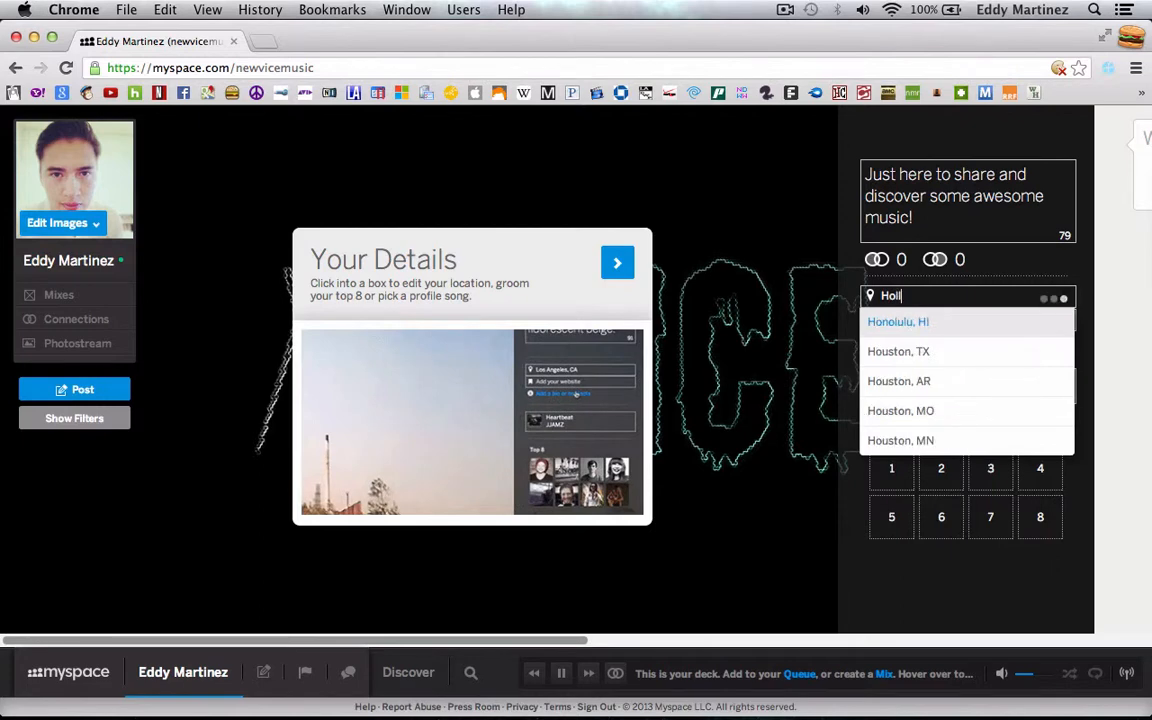
type("ywood, CA")
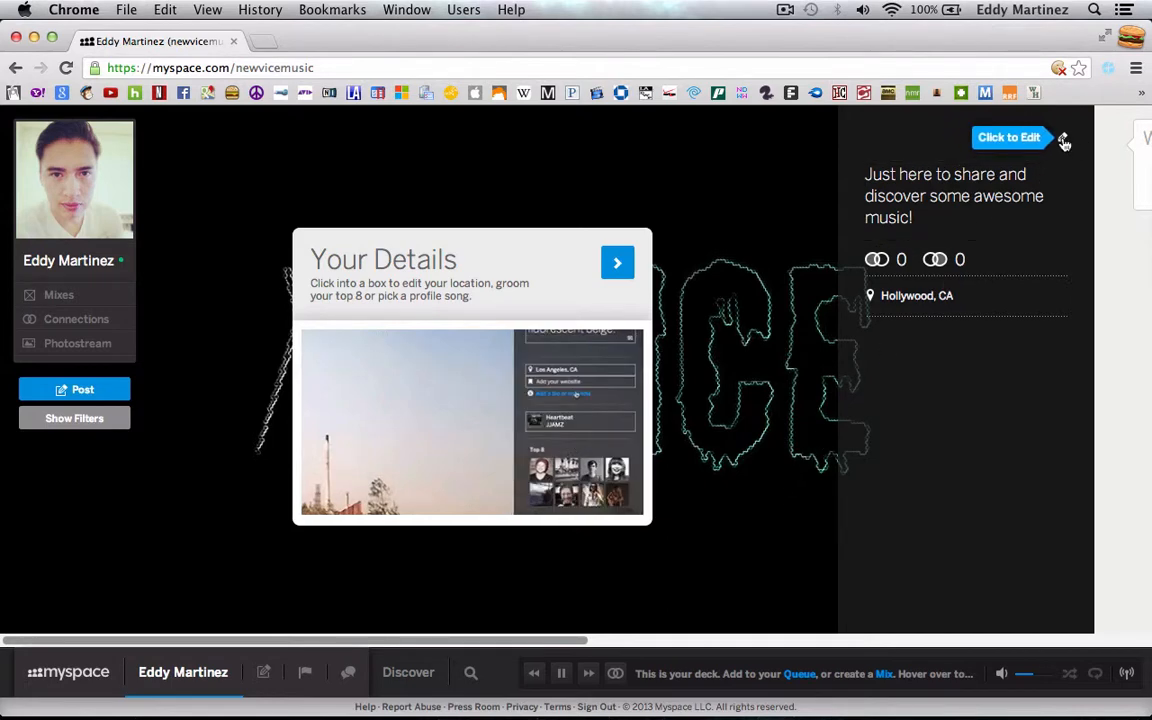
left_click(1009, 137)
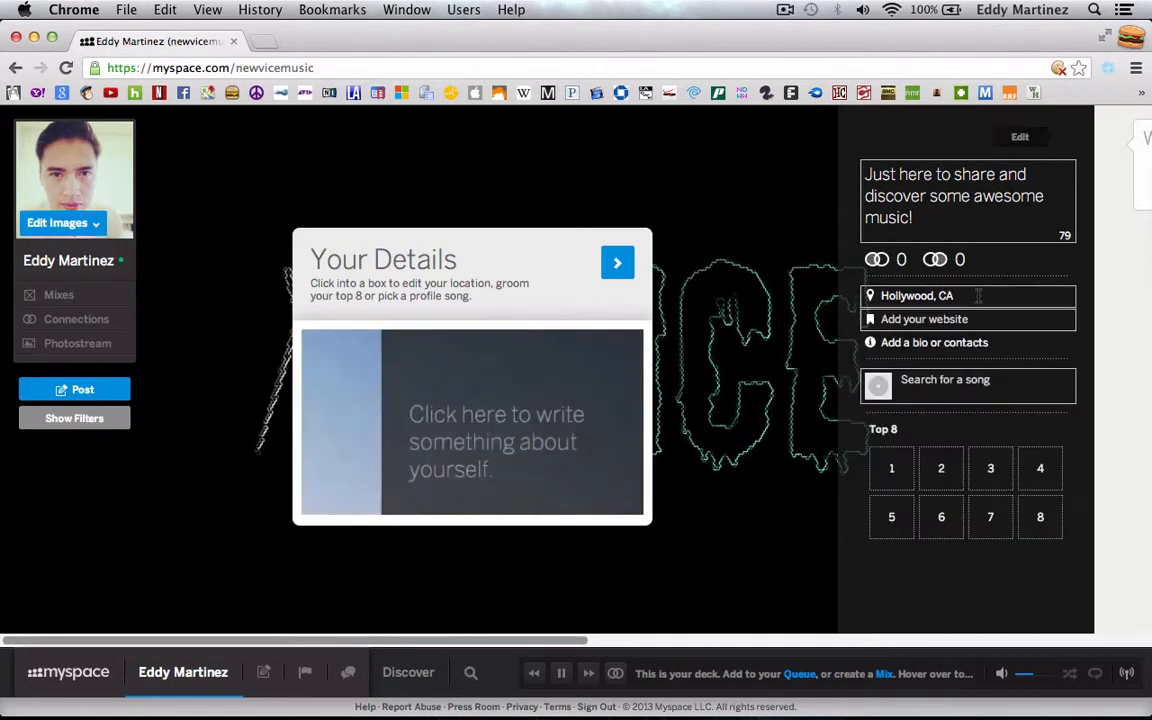
type("My favorite color is fluorescent bei")
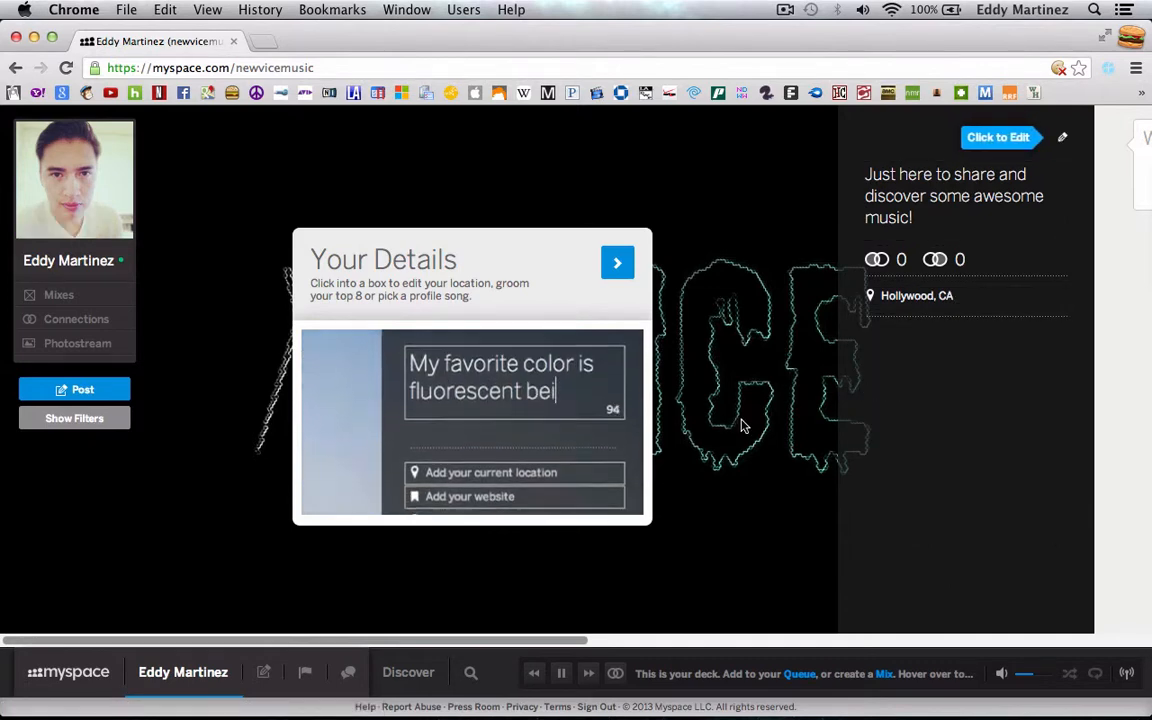
left_click(617, 262)
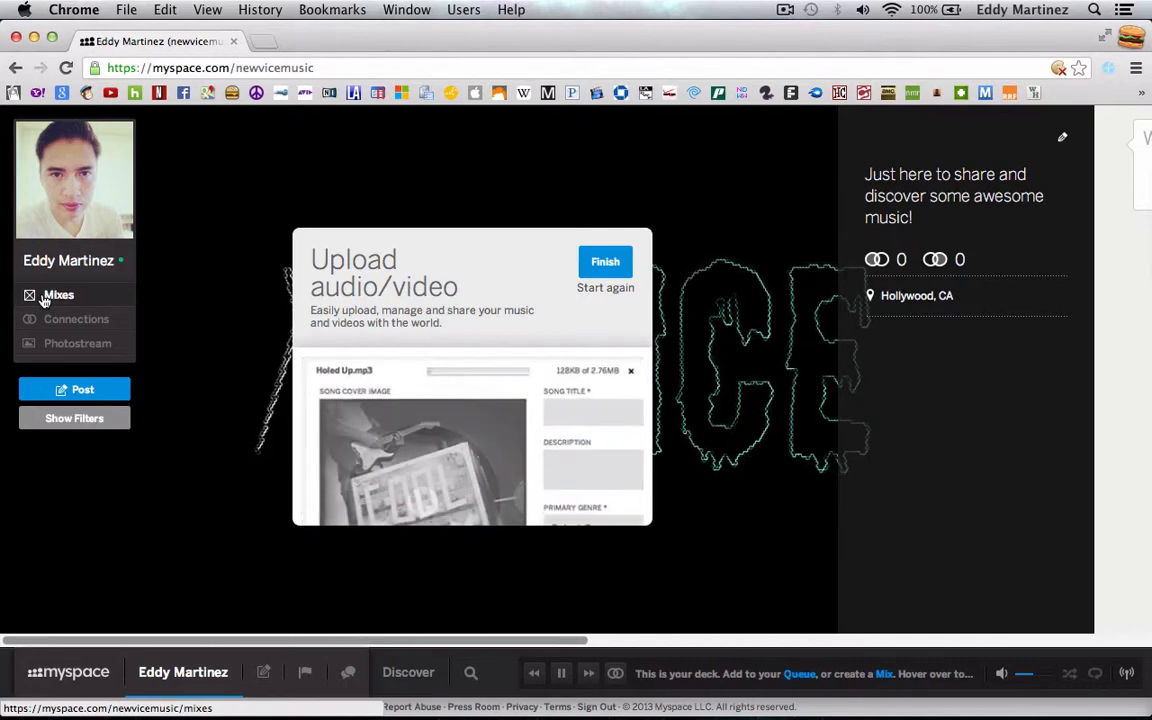
Step: Caption the Profile Mix photo, view the empty Connections list, and return home
left_click(58, 294)
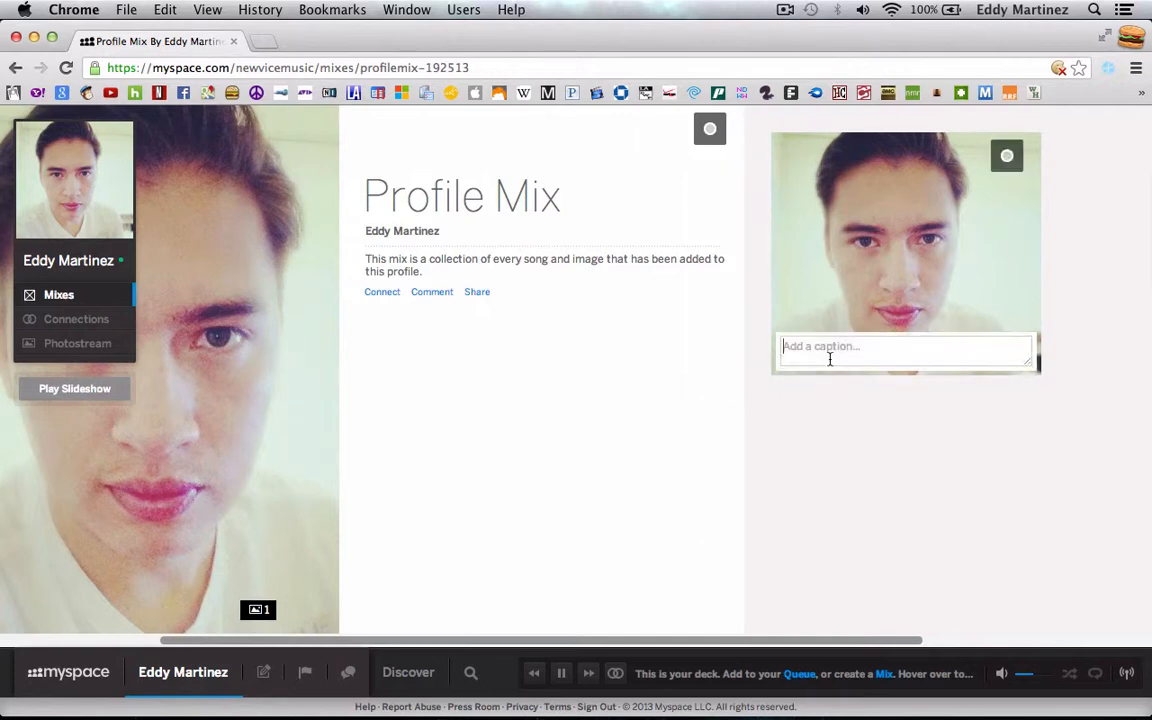
type("S")
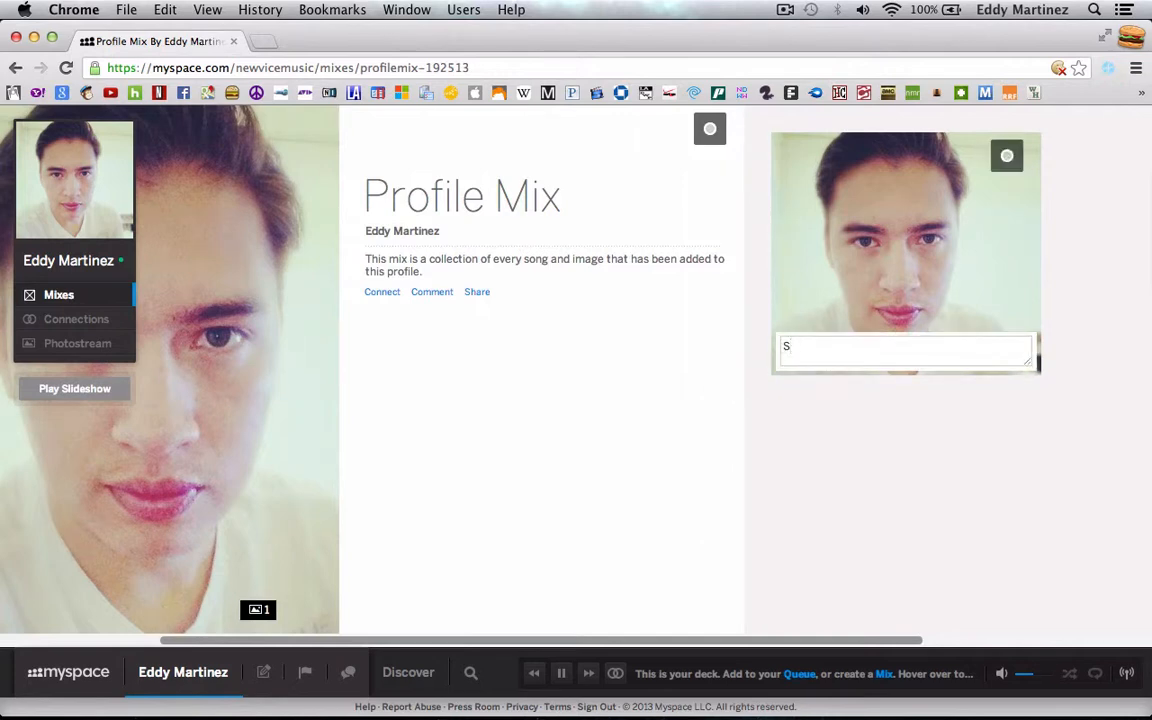
type("up")
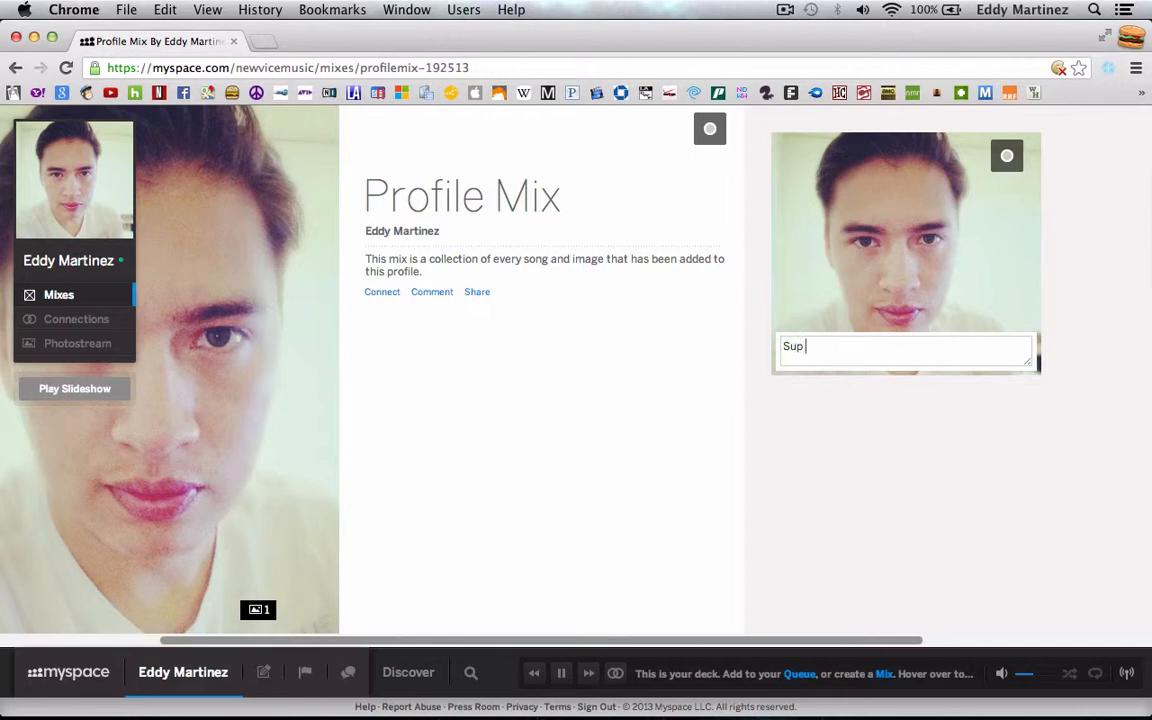
type("world")
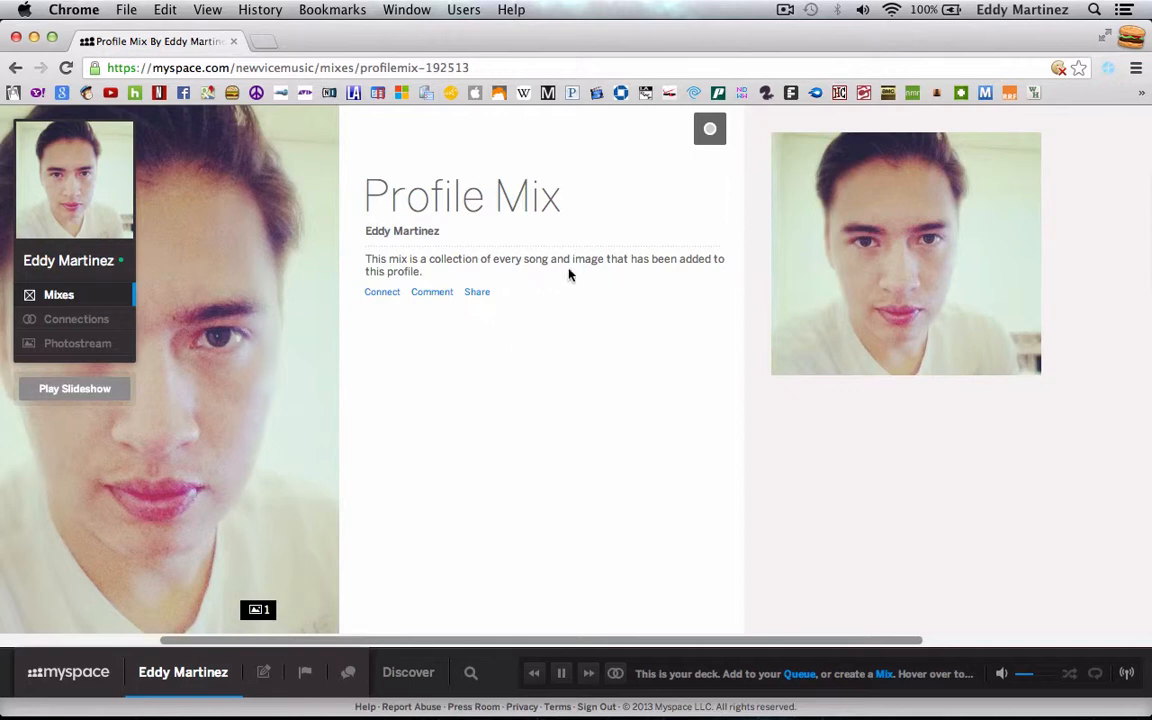
mouse_move(382, 292)
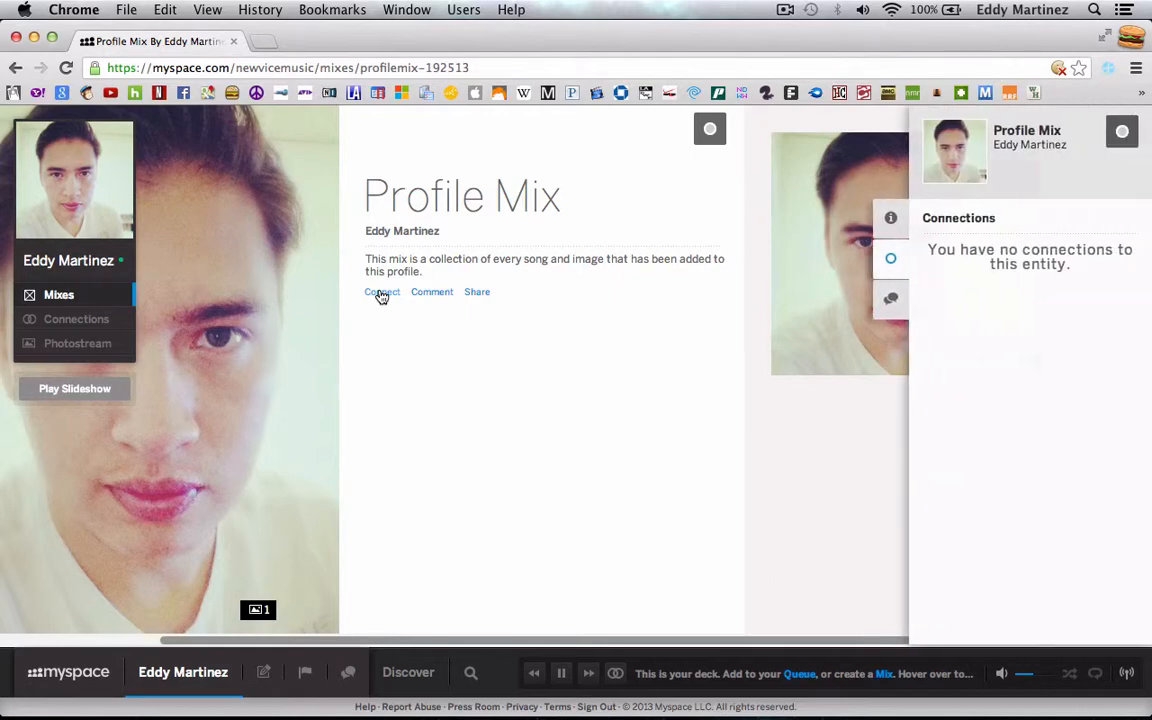
mouse_move(478, 292)
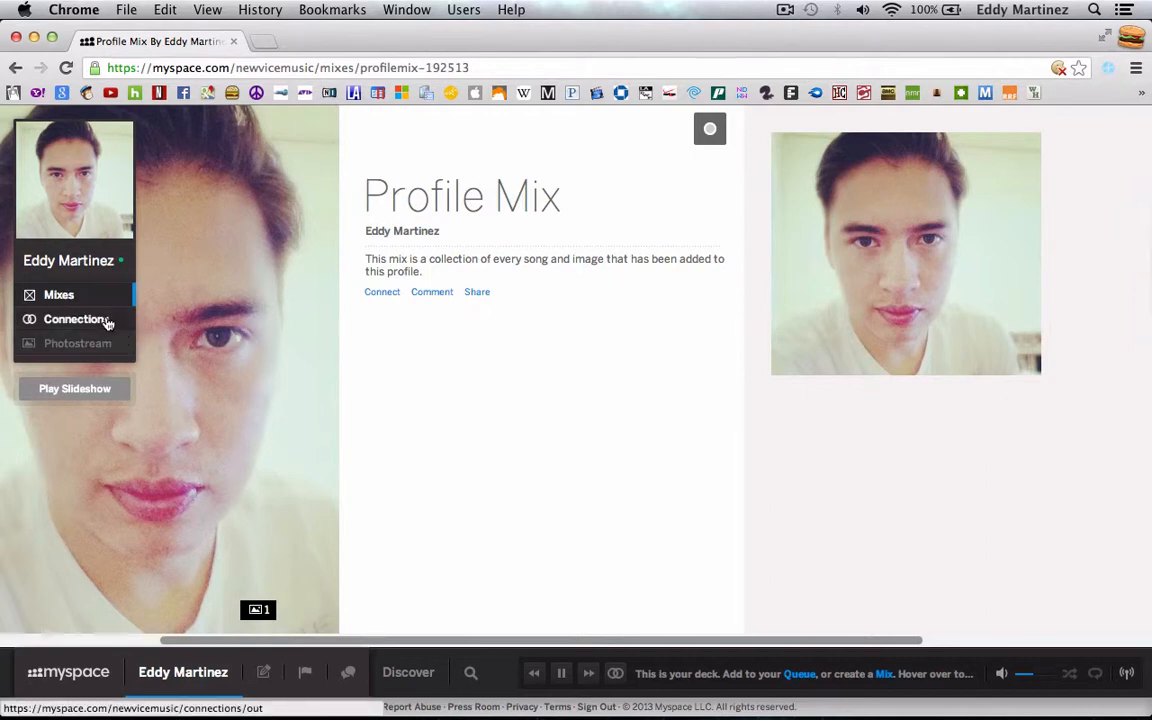
left_click(75, 318)
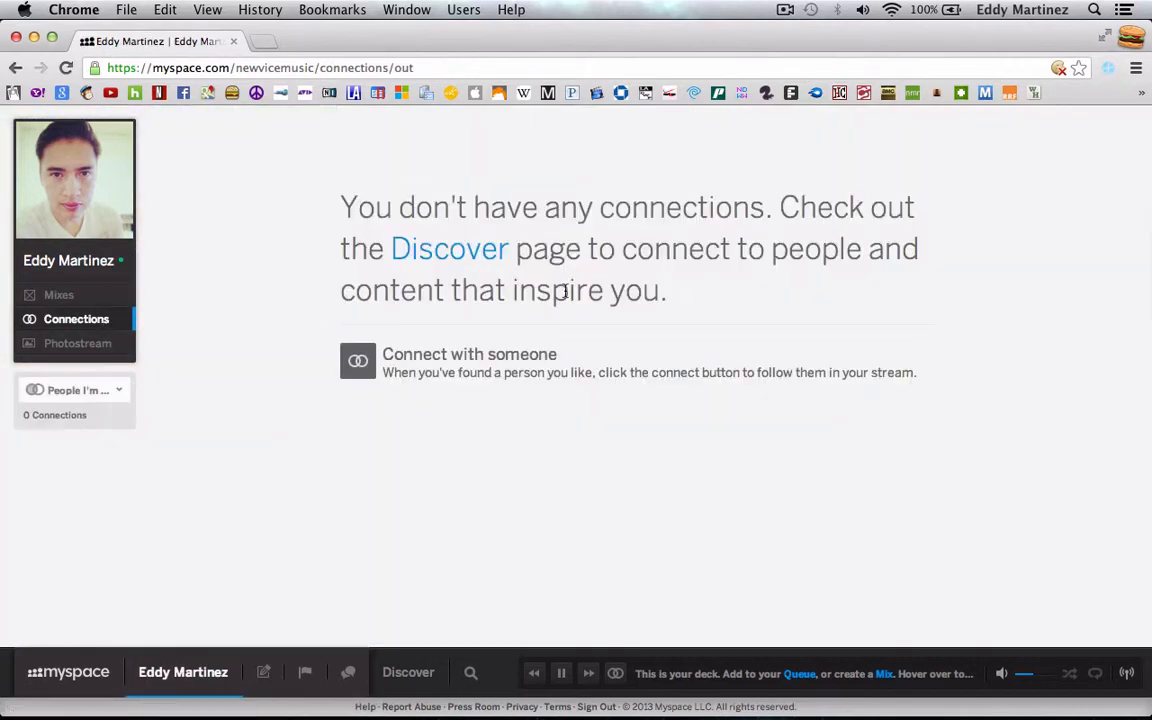
mouse_move(77, 343)
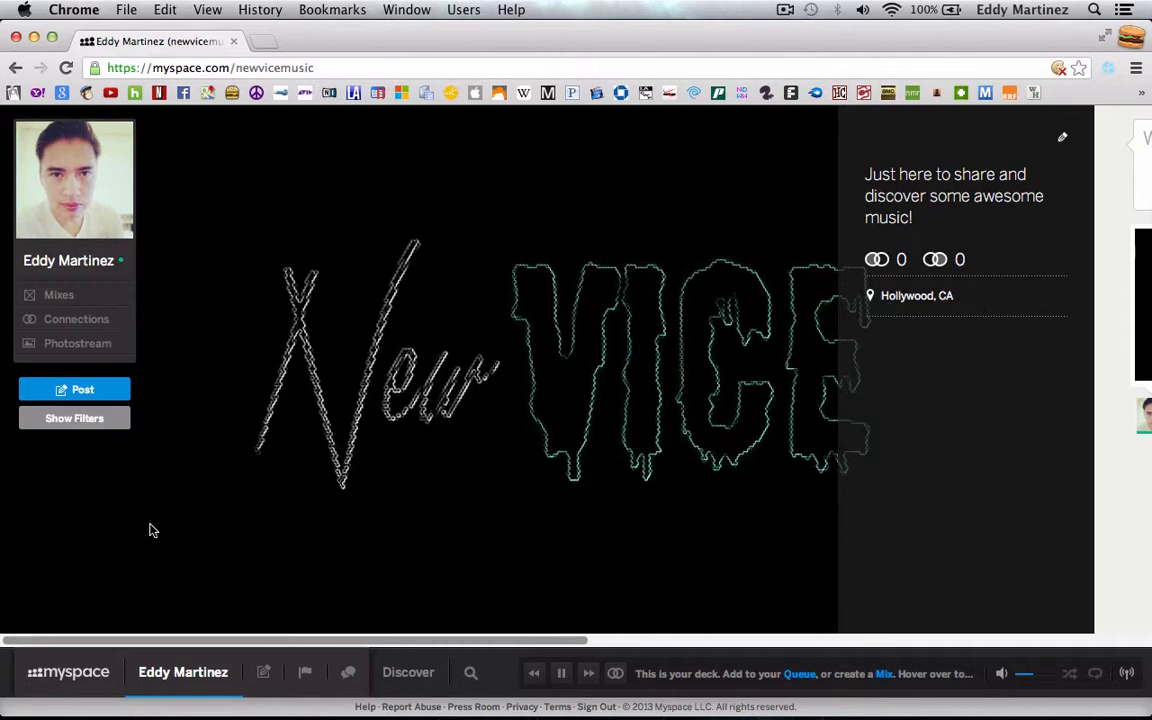
left_click(68, 672)
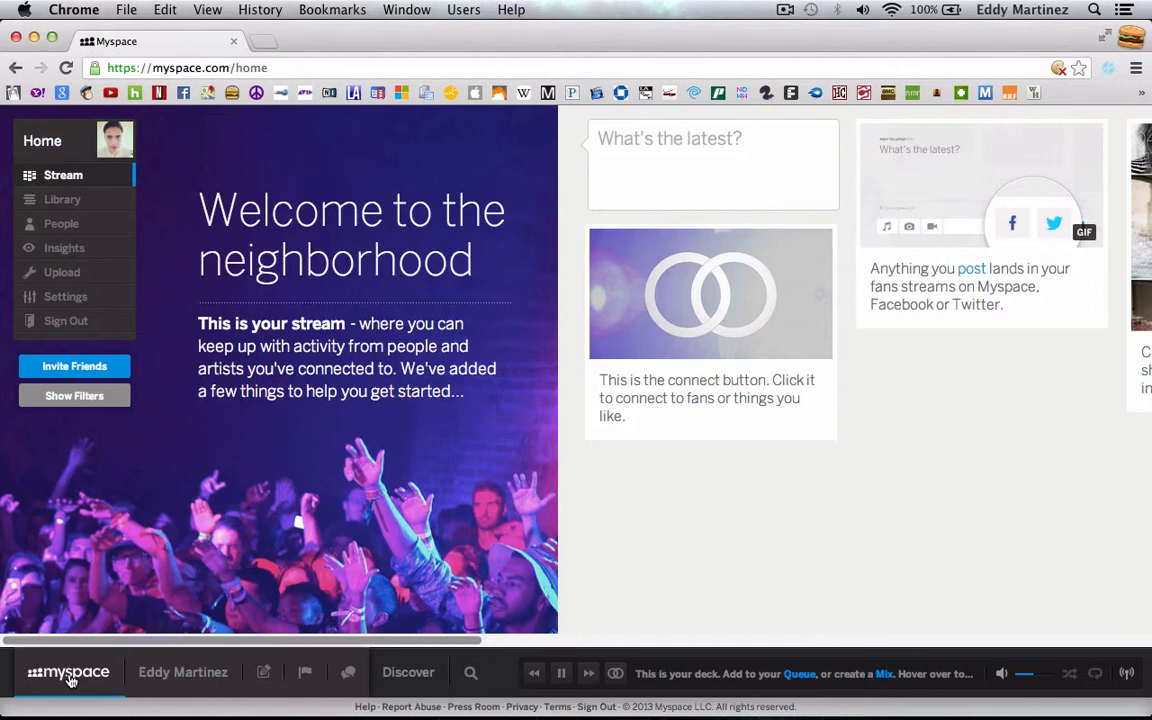
mouse_move(118, 521)
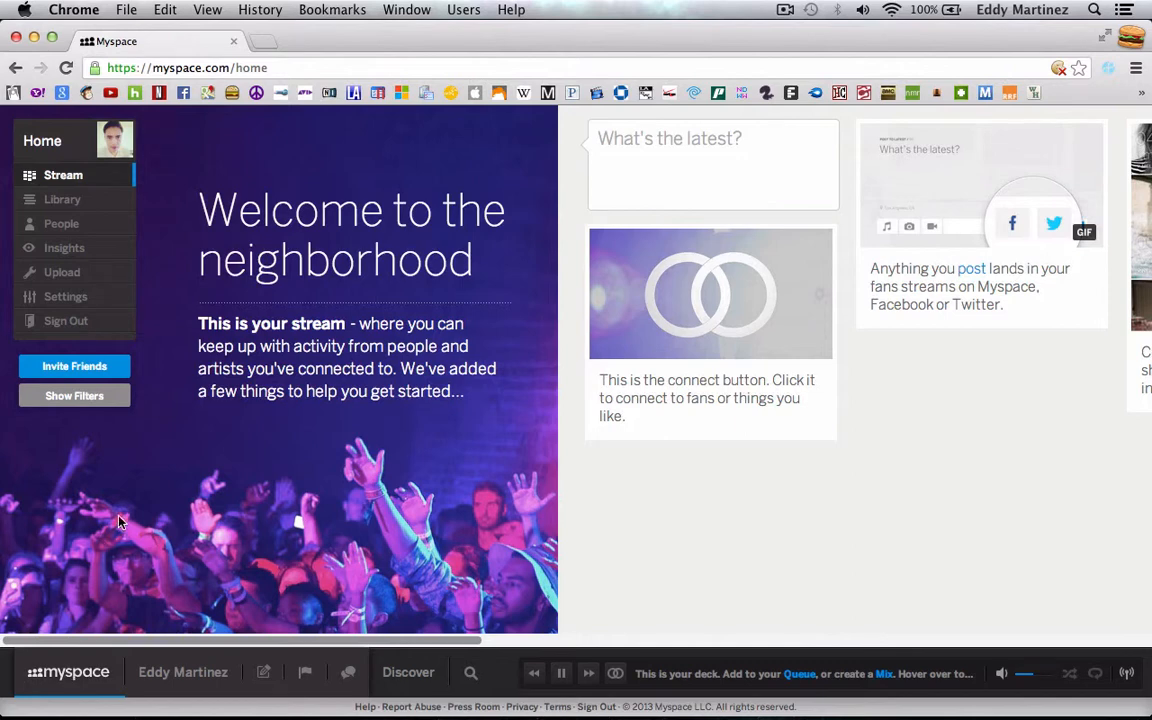
mouse_move(62, 223)
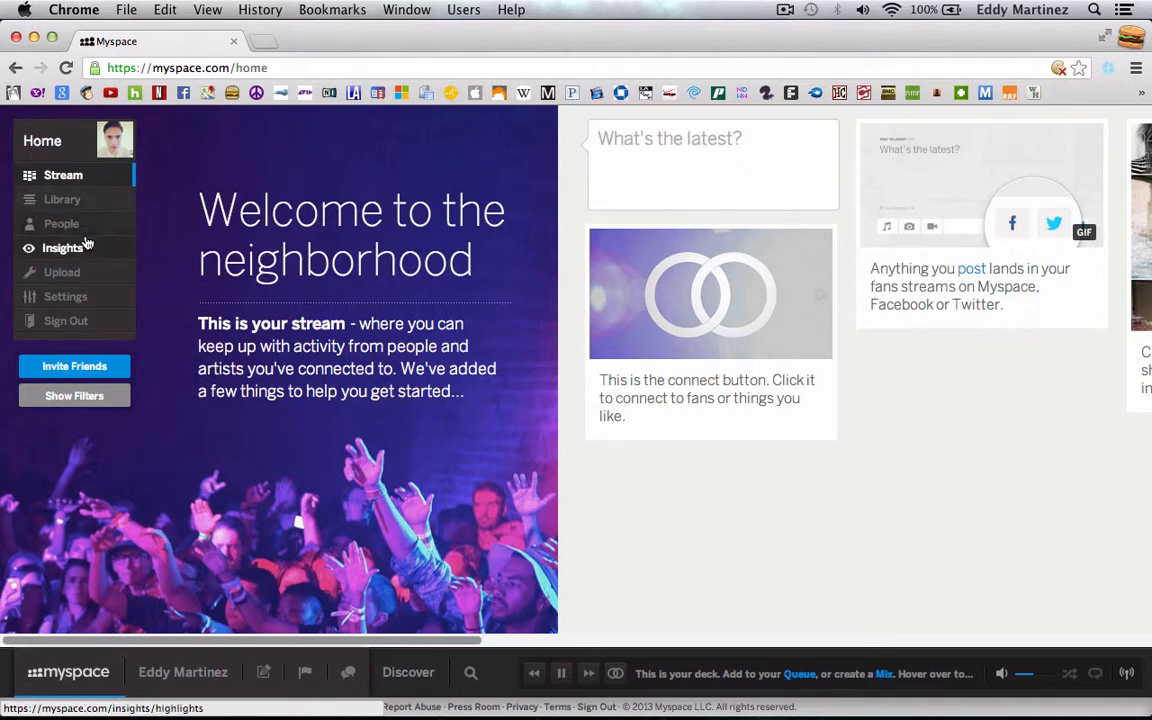
Step: Open the music Upload page from the home sidebar
left_click(62, 272)
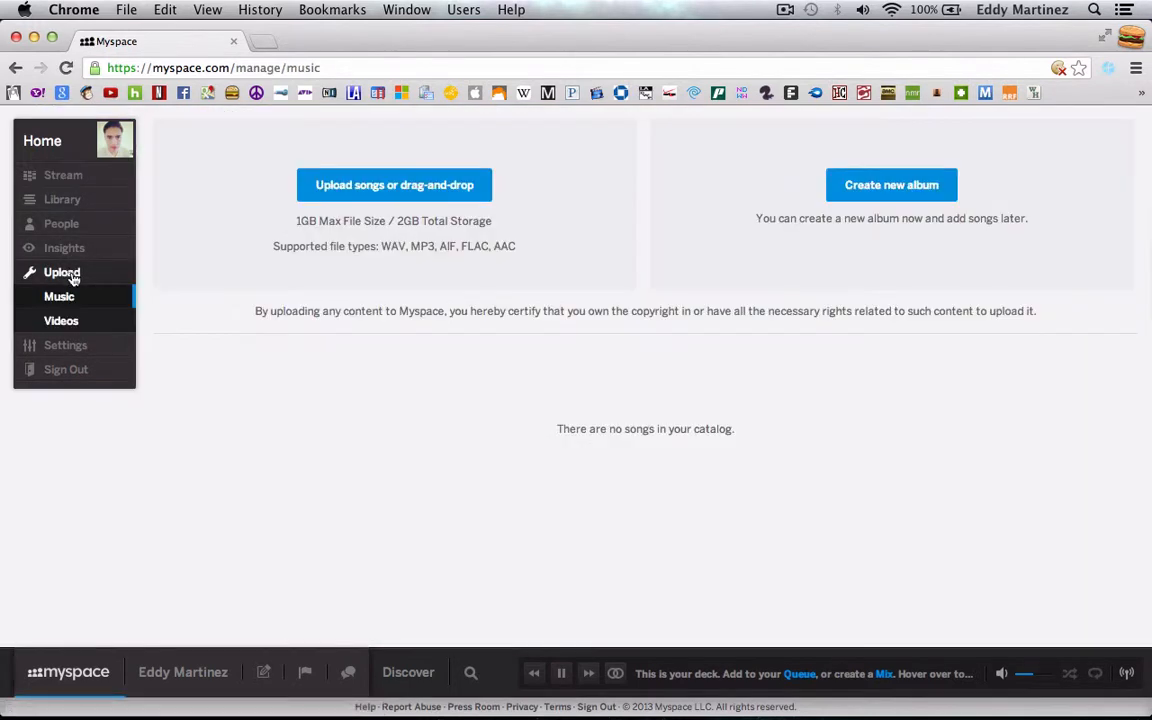
Step: Search for Summer Lust and upload the 2:16 recording
left_click(393, 184)
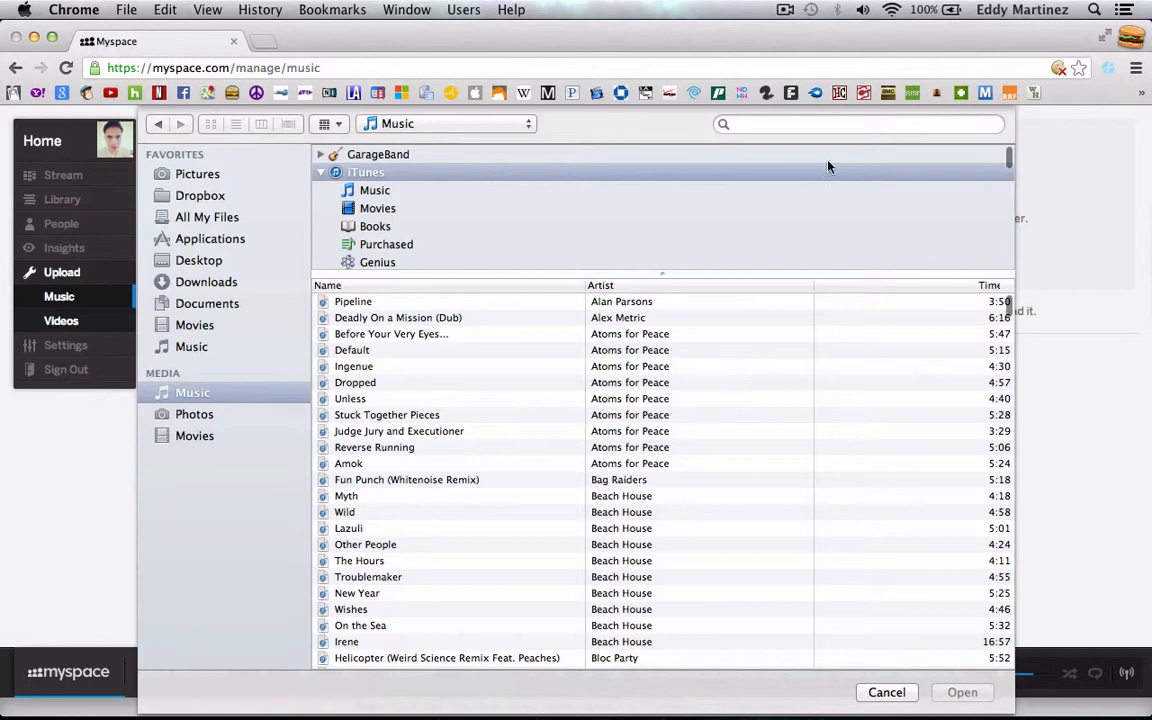
type("summer lus")
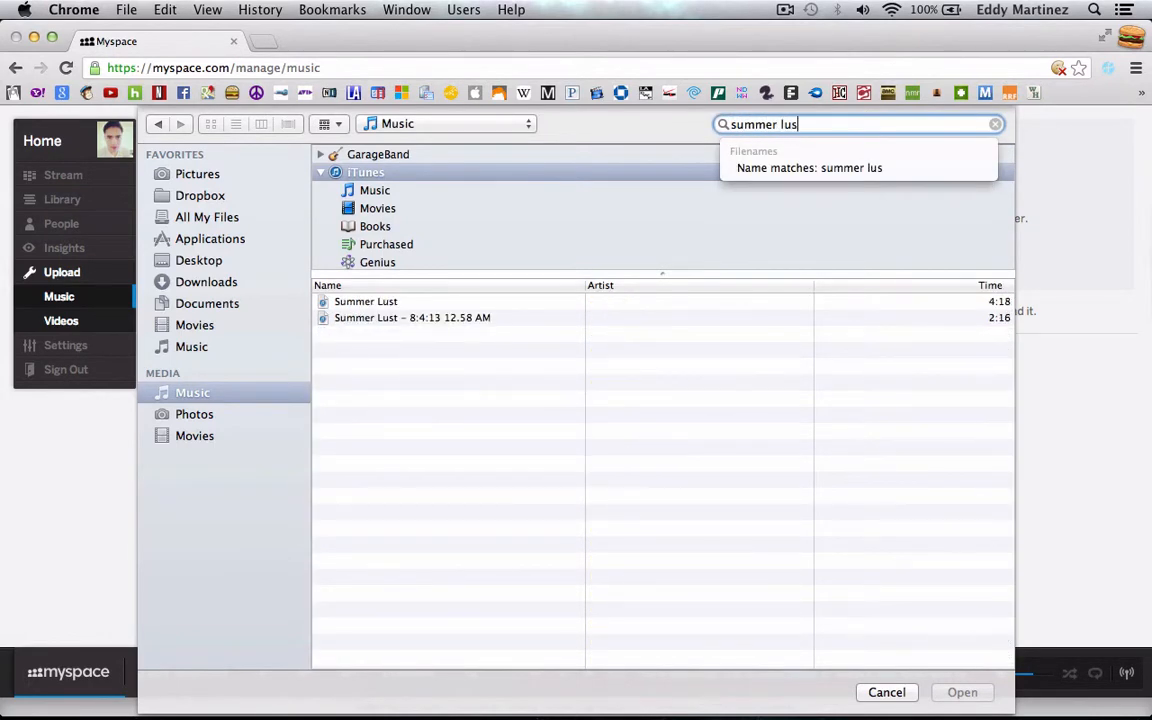
type("t")
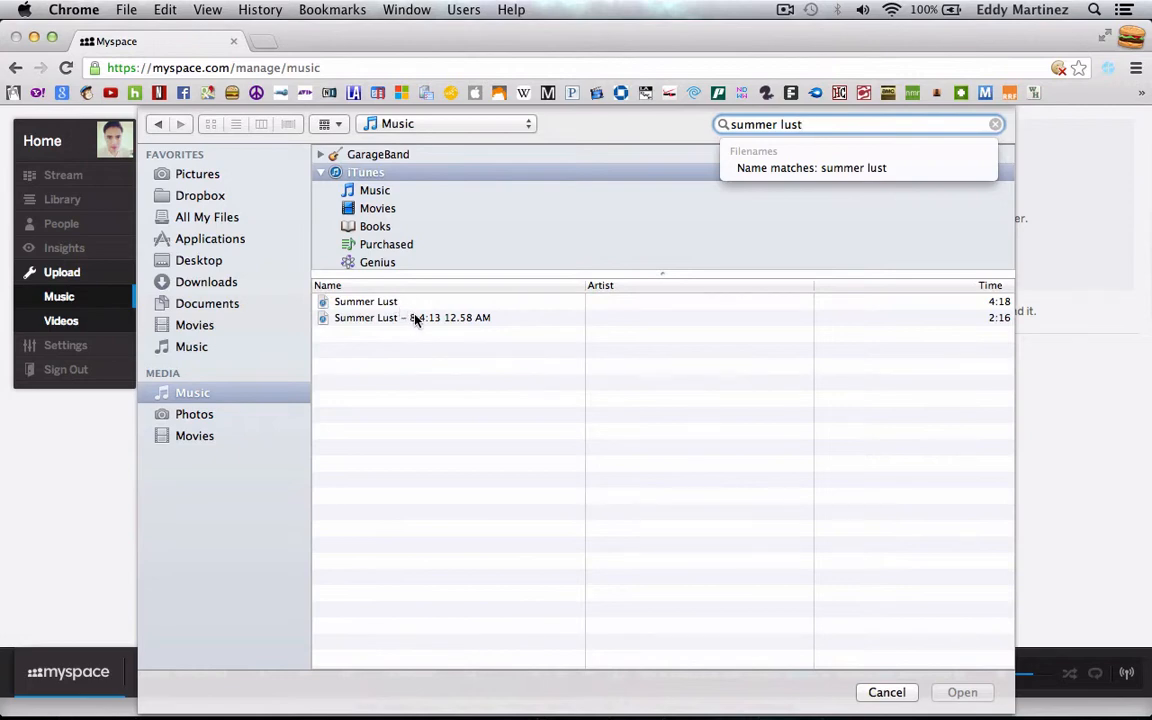
left_click(411, 317)
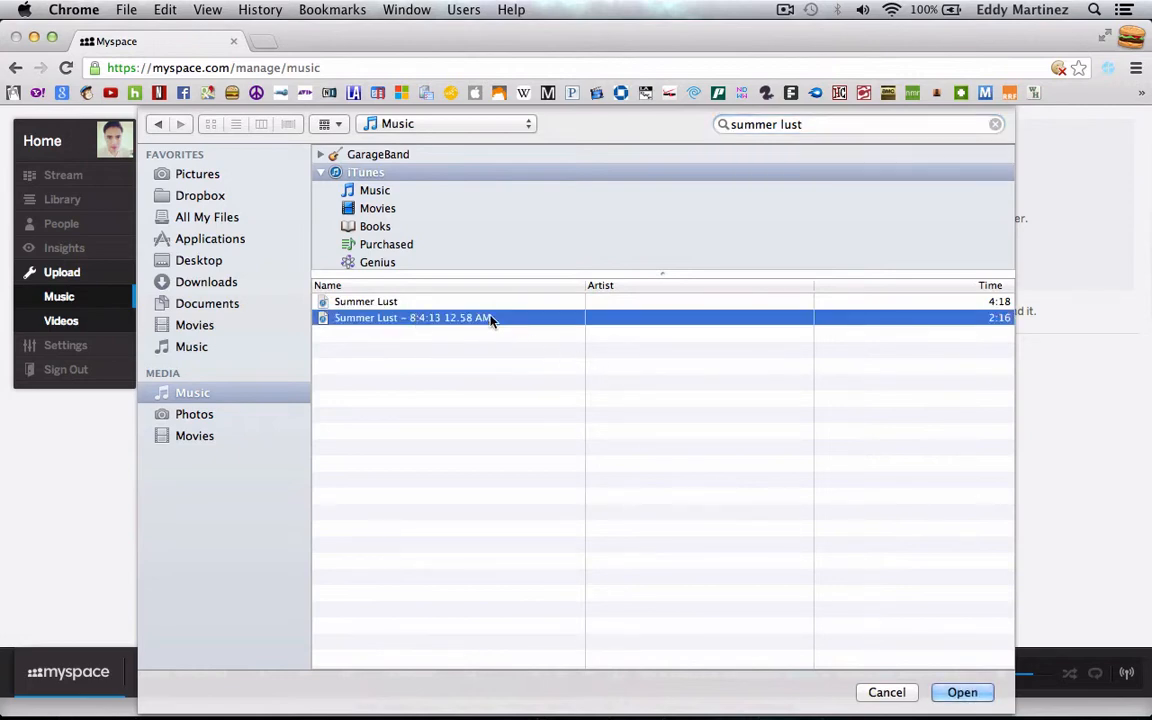
left_click(365, 301)
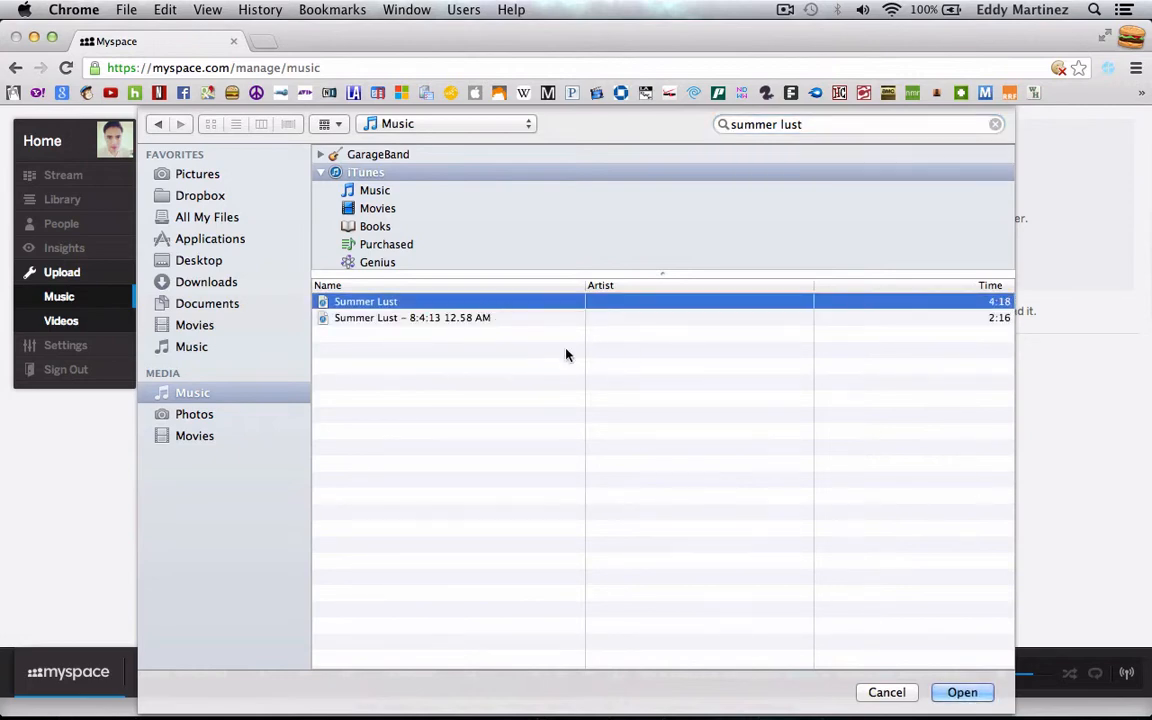
left_click(411, 317)
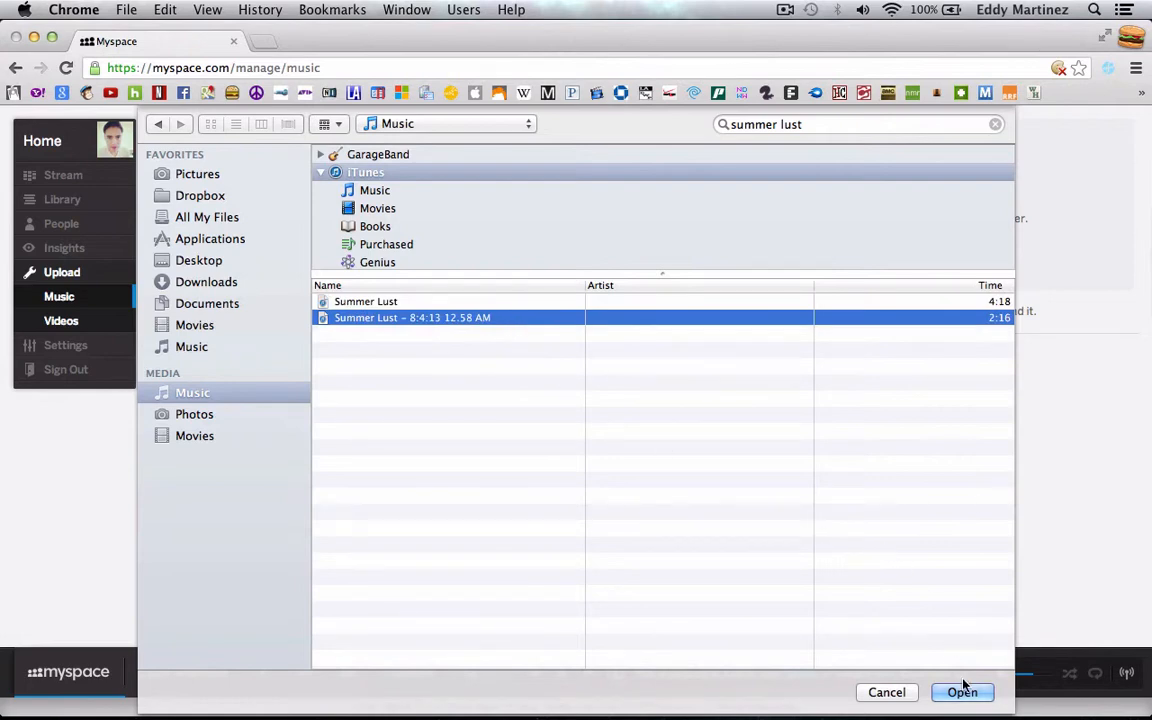
left_click(962, 692)
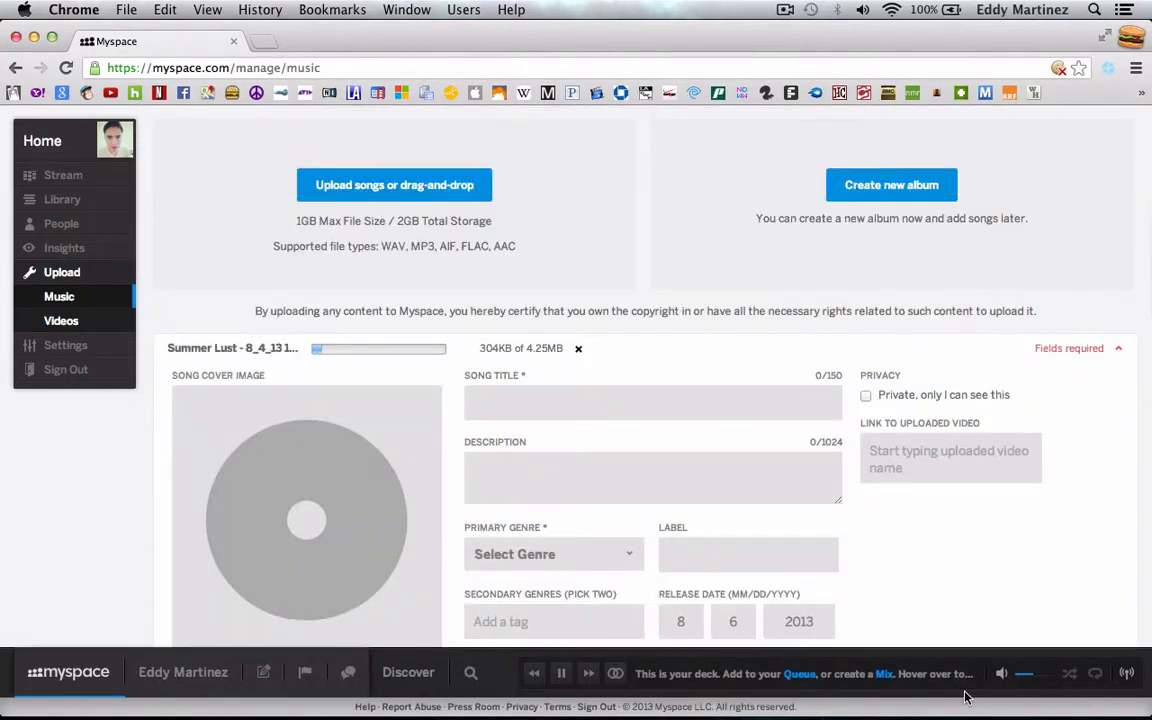
Step: Enter title Summer Lust, description 'A funky summer jam!', genre Electronic, label none
scroll("down", 3)
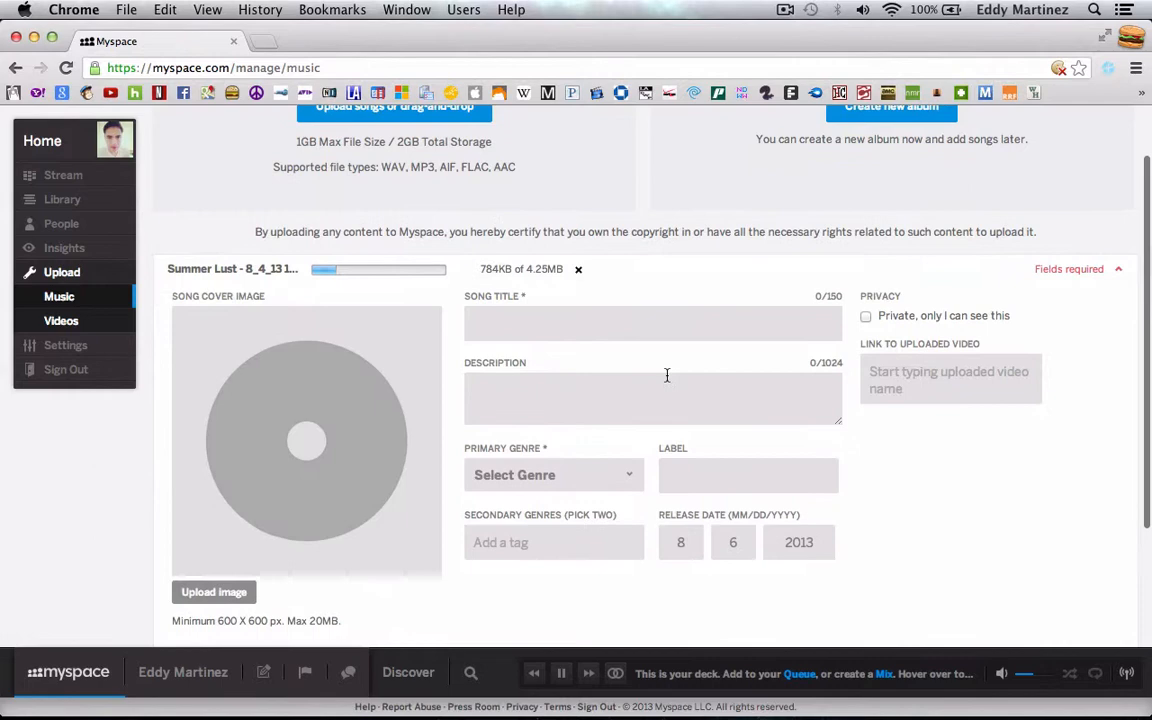
left_click(589, 323)
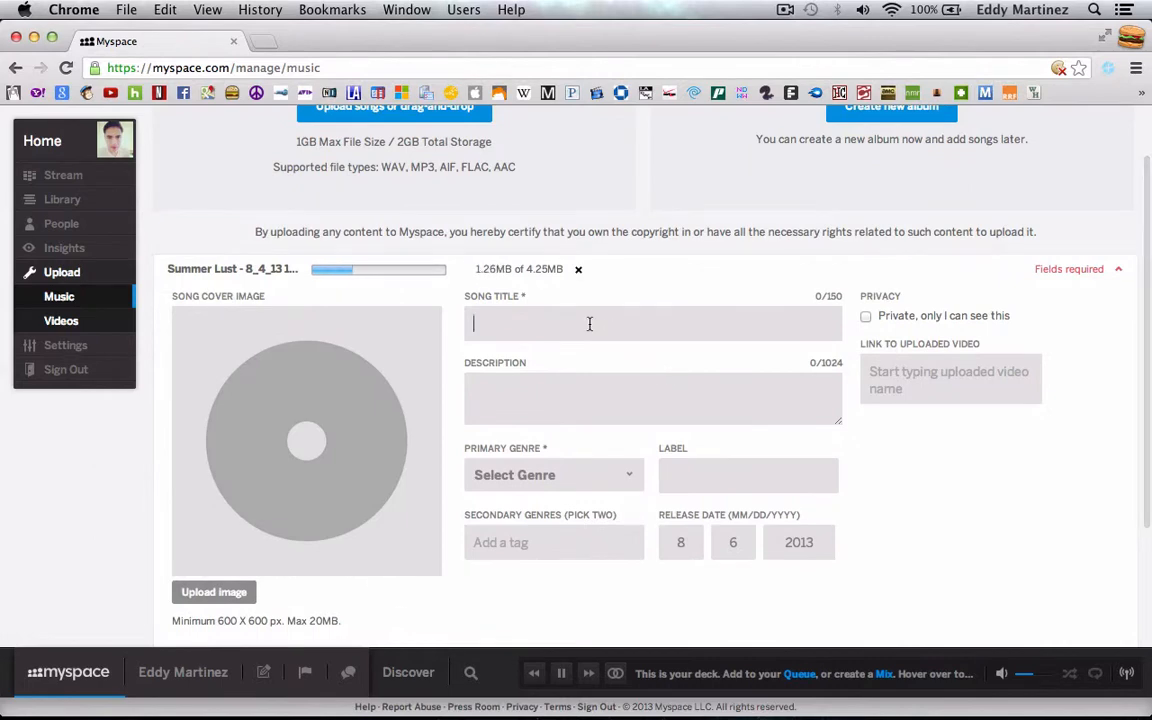
type("Summer")
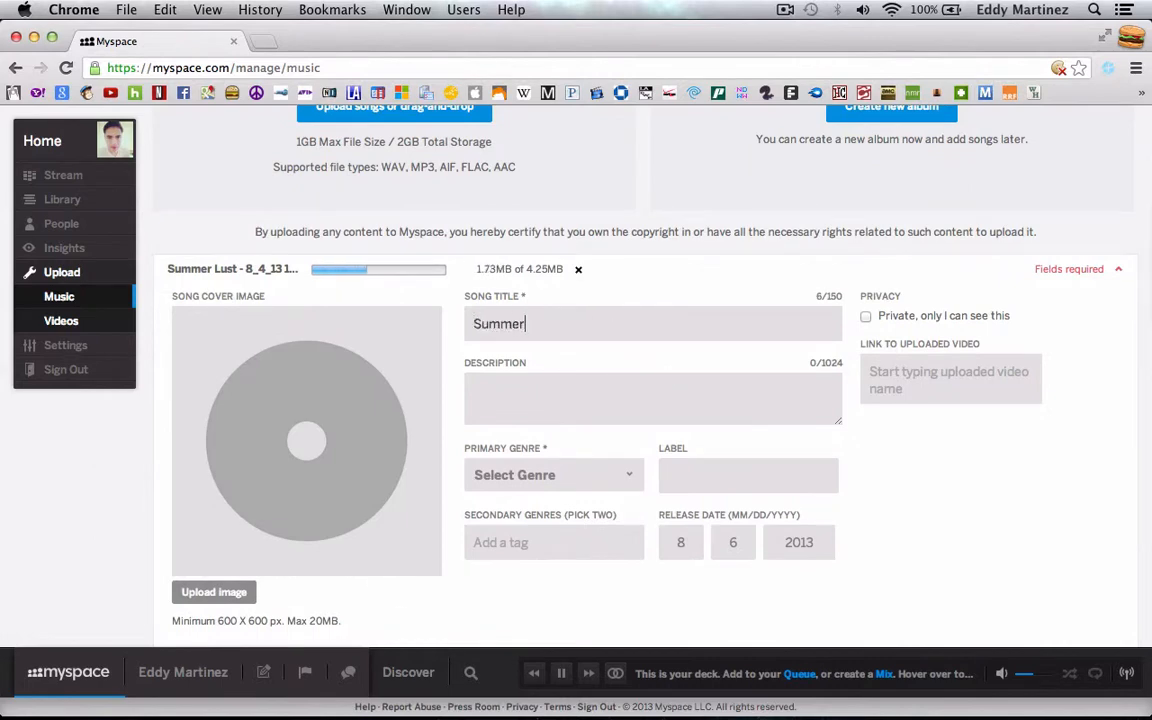
type("Lust")
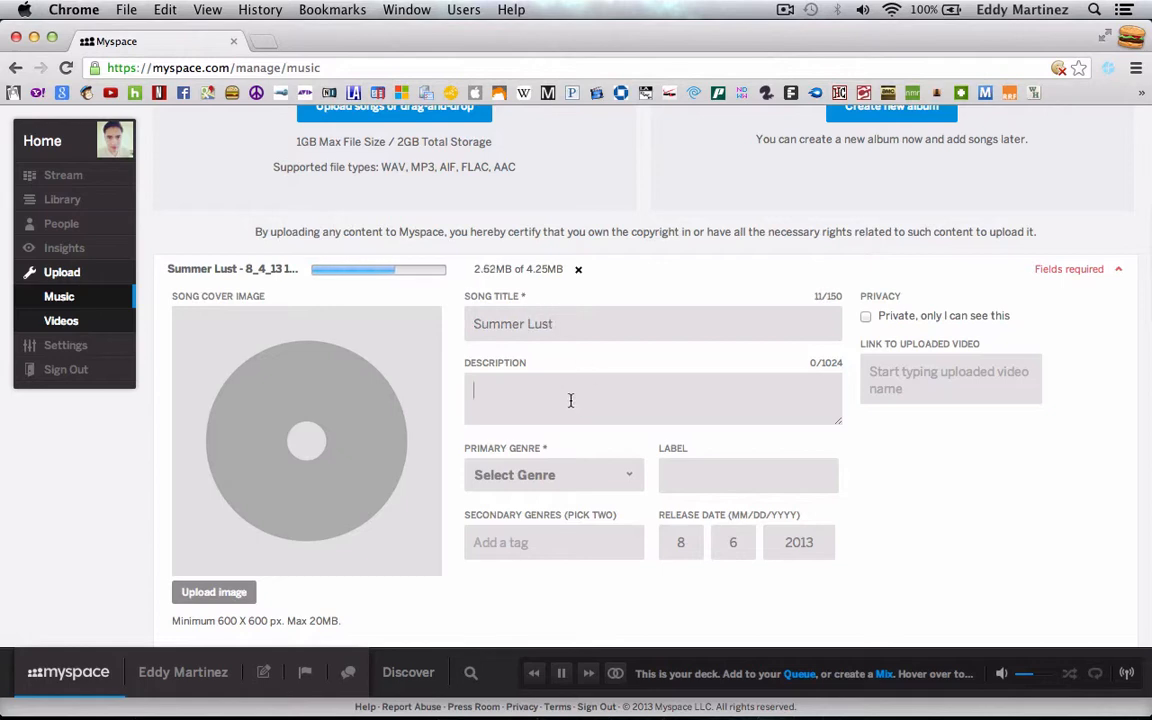
type("A")
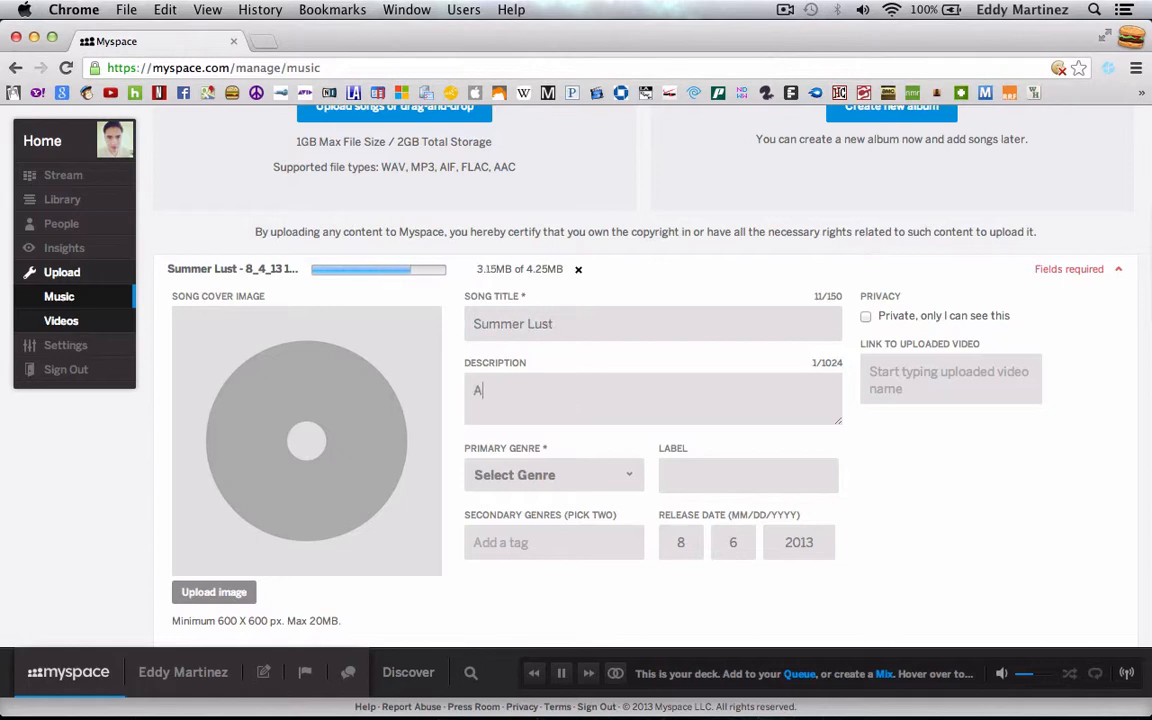
type("funky")
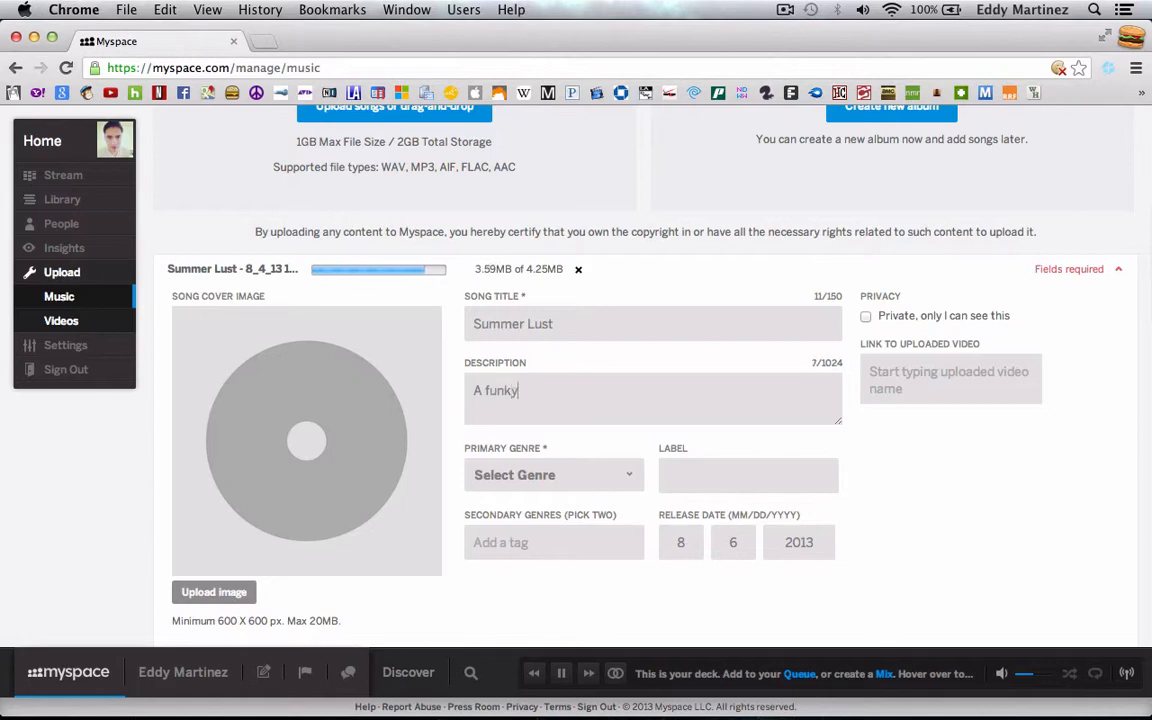
type("summer jam")
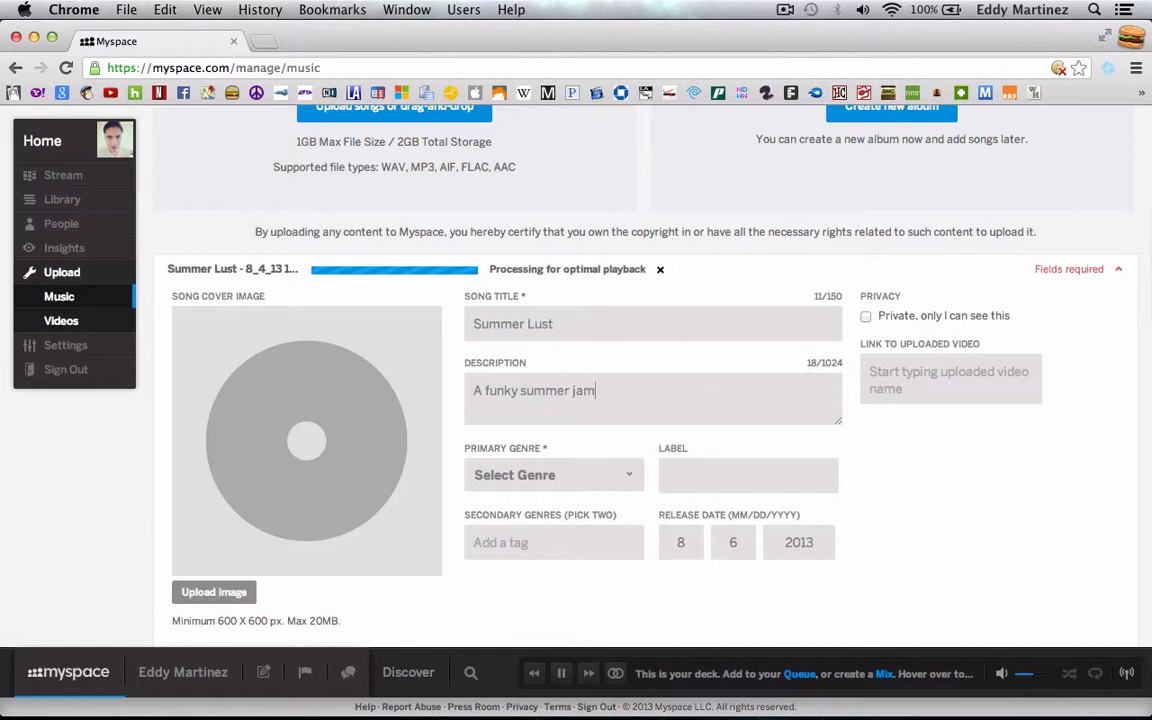
type("!")
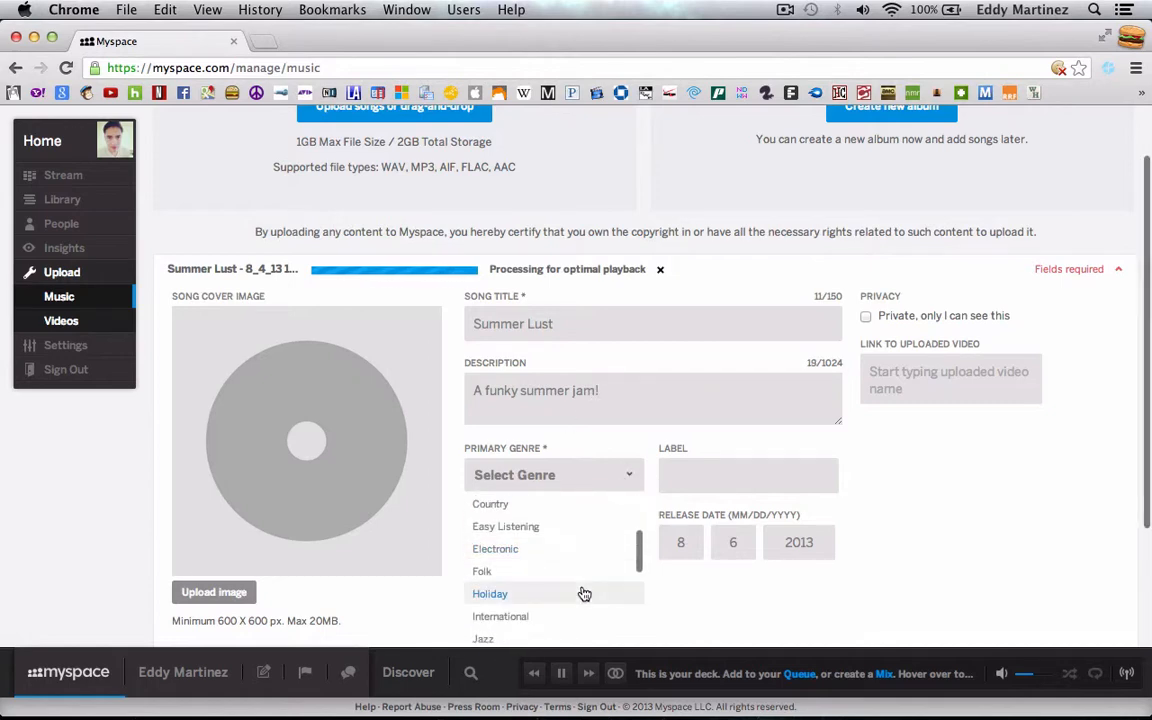
left_click(495, 548)
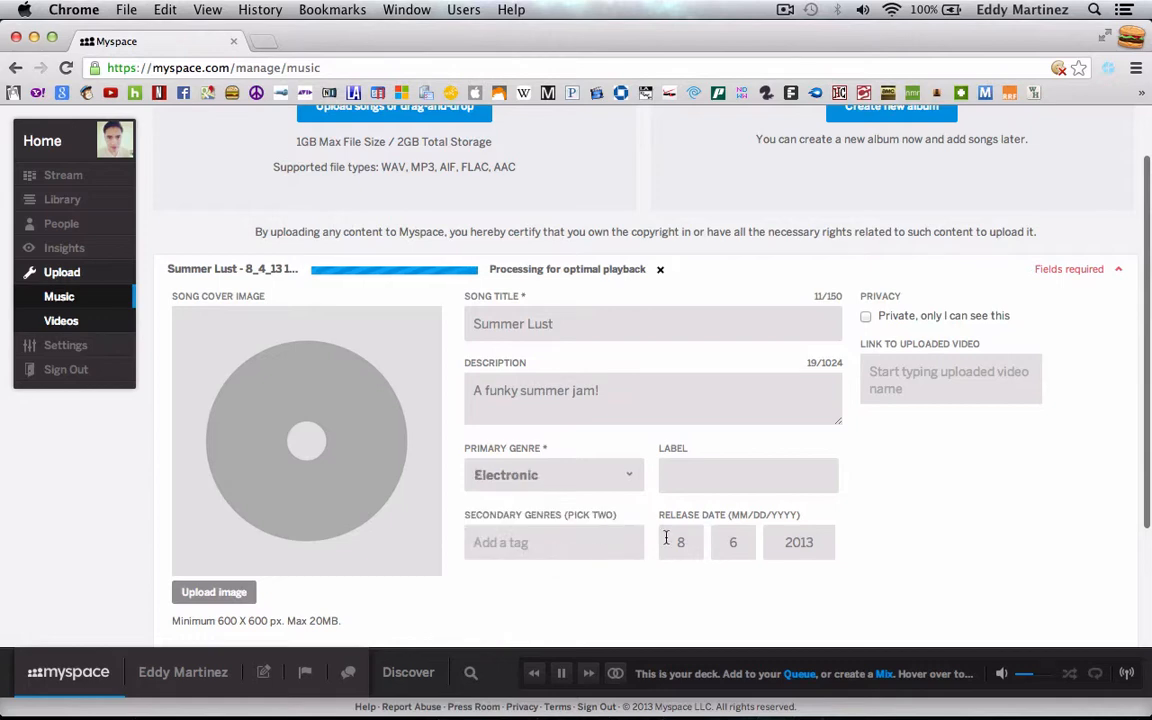
type("n")
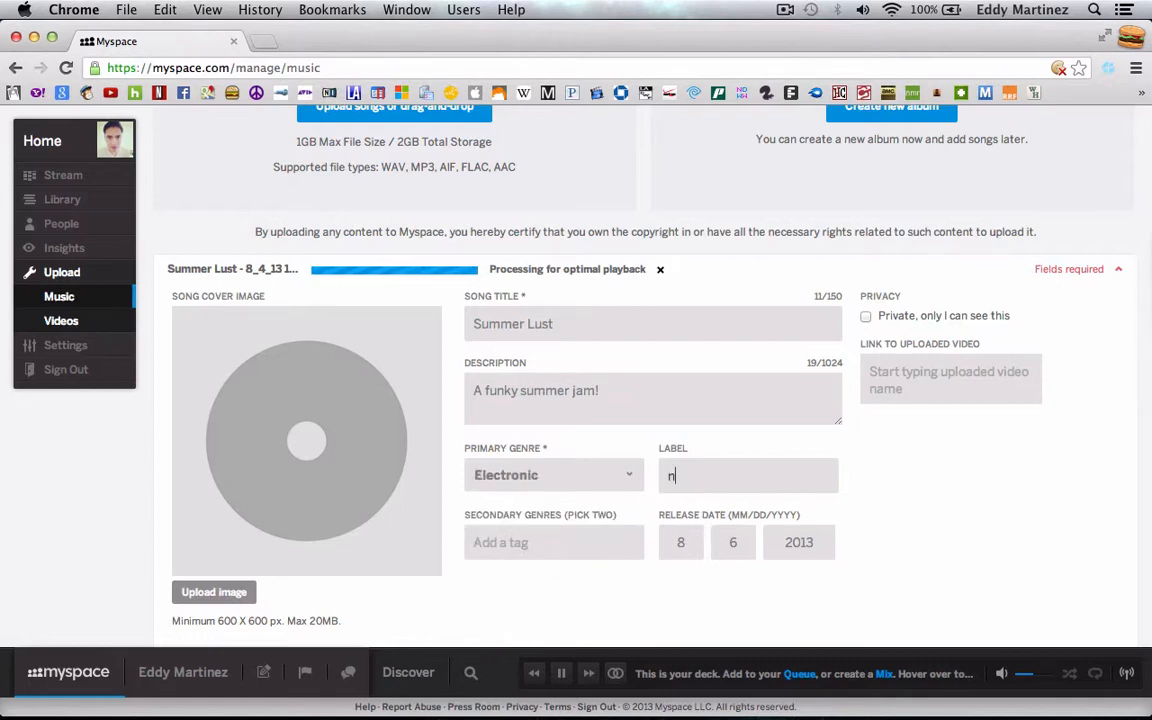
type("one")
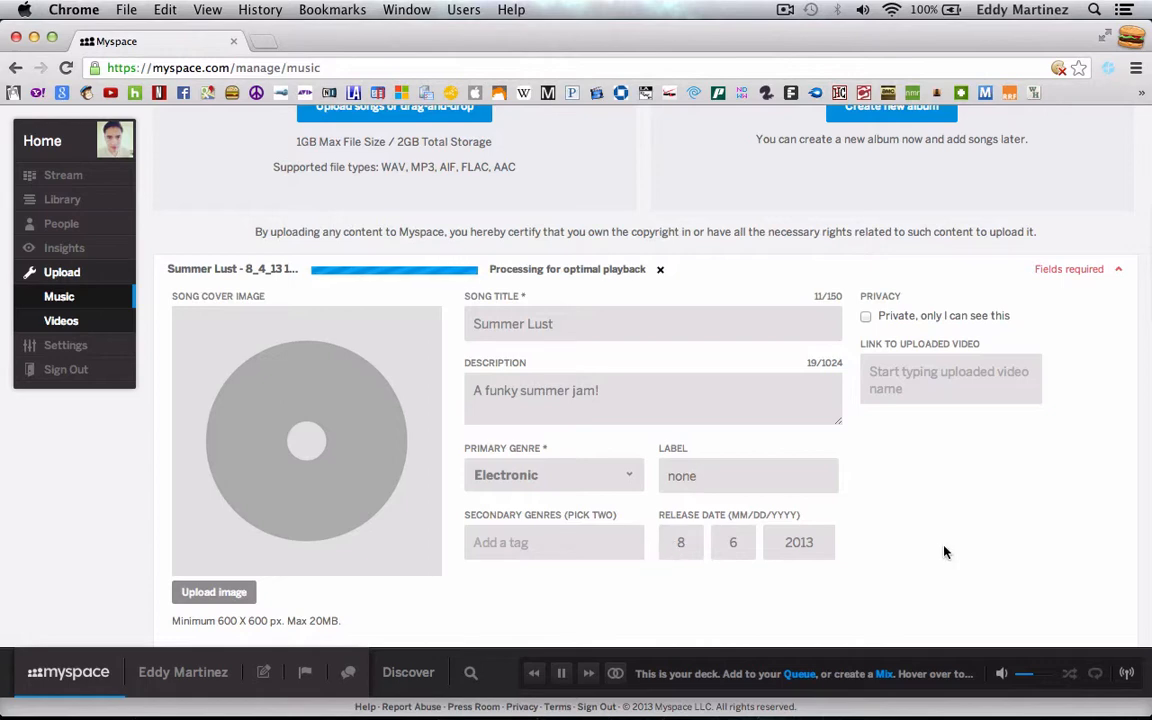
mouse_move(332, 582)
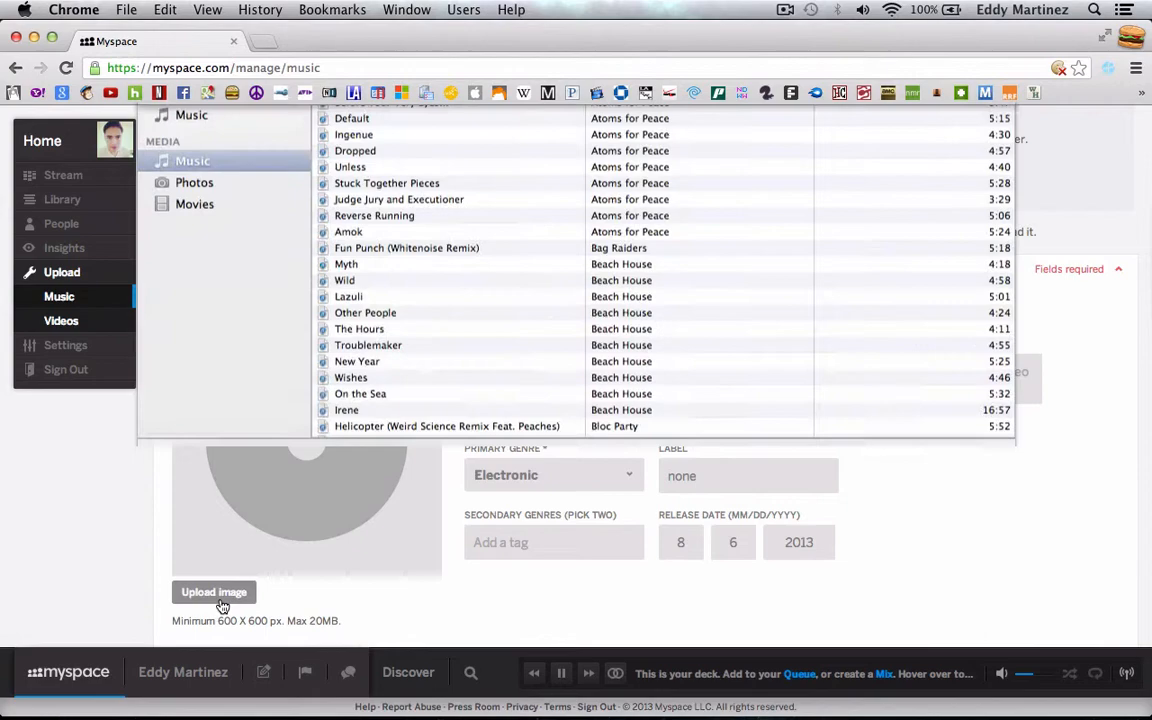
Step: Upload the New VICE screenshot PNG from the Desktop as Summer Lust's cover art, then crop and save
left_click(213, 592)
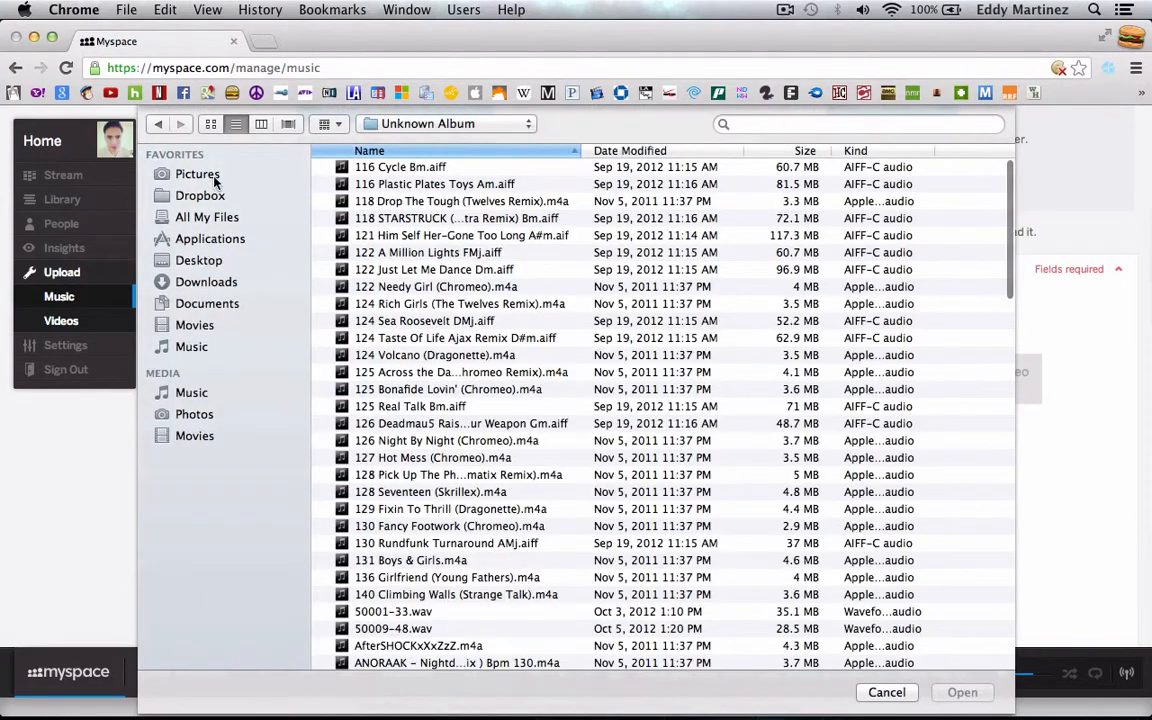
left_click(198, 260)
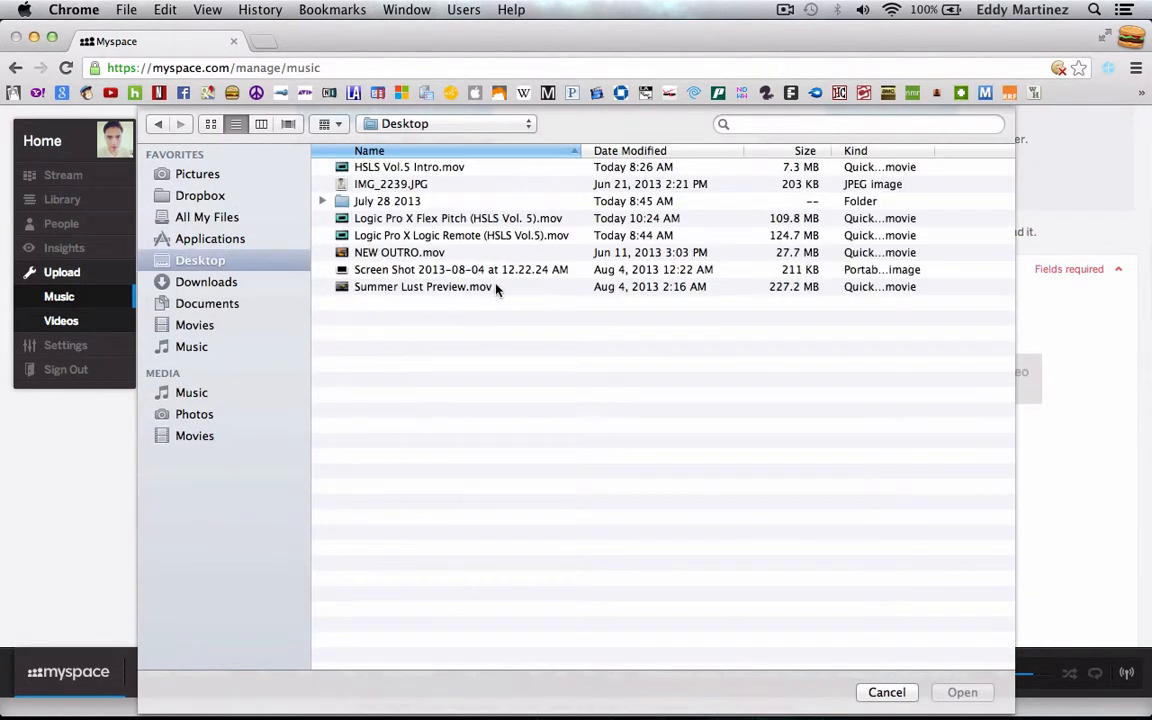
left_click(461, 269)
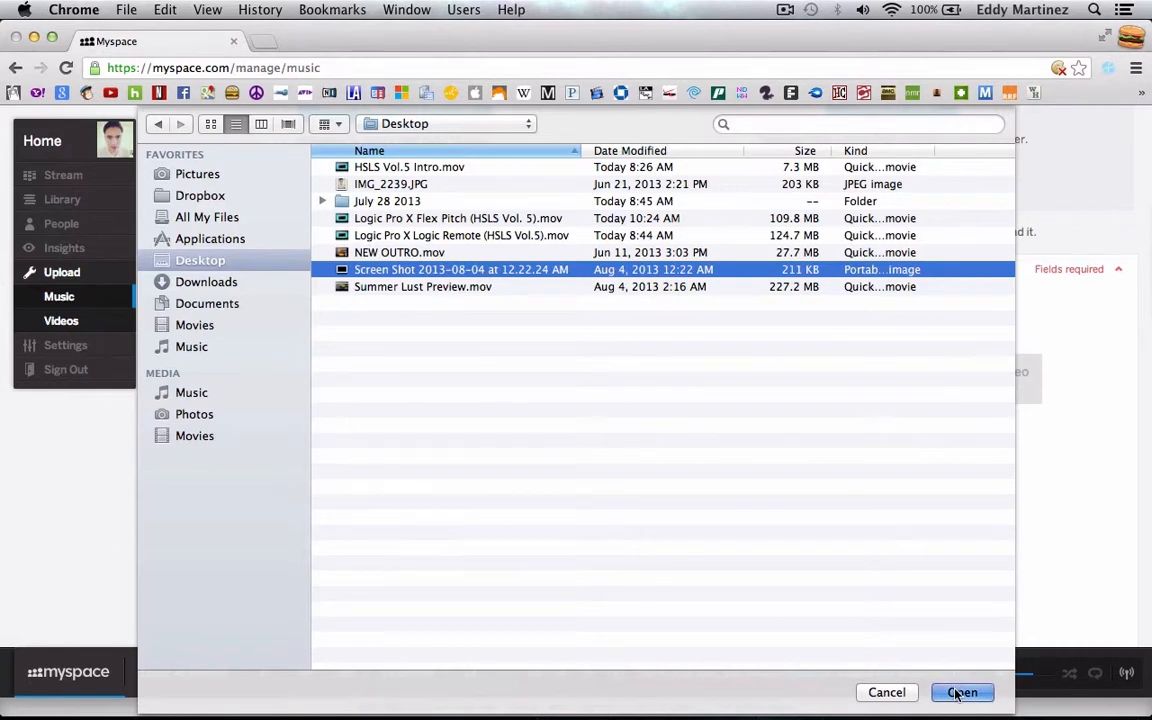
left_click(962, 692)
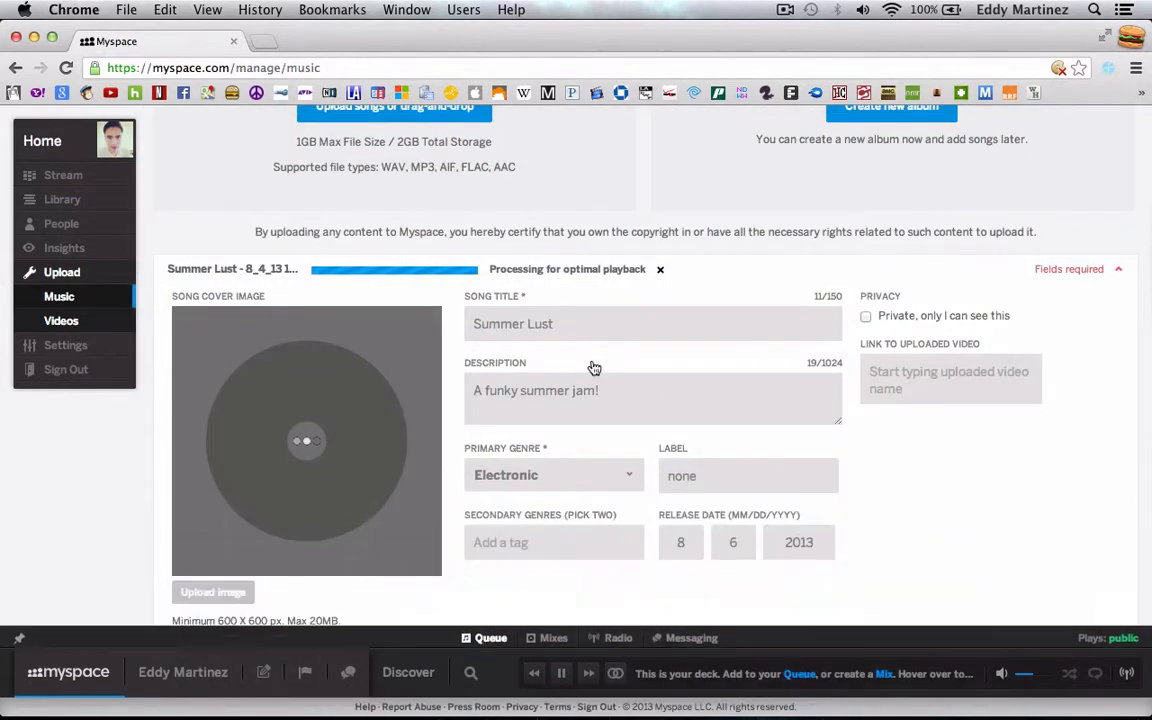
left_click(213, 592)
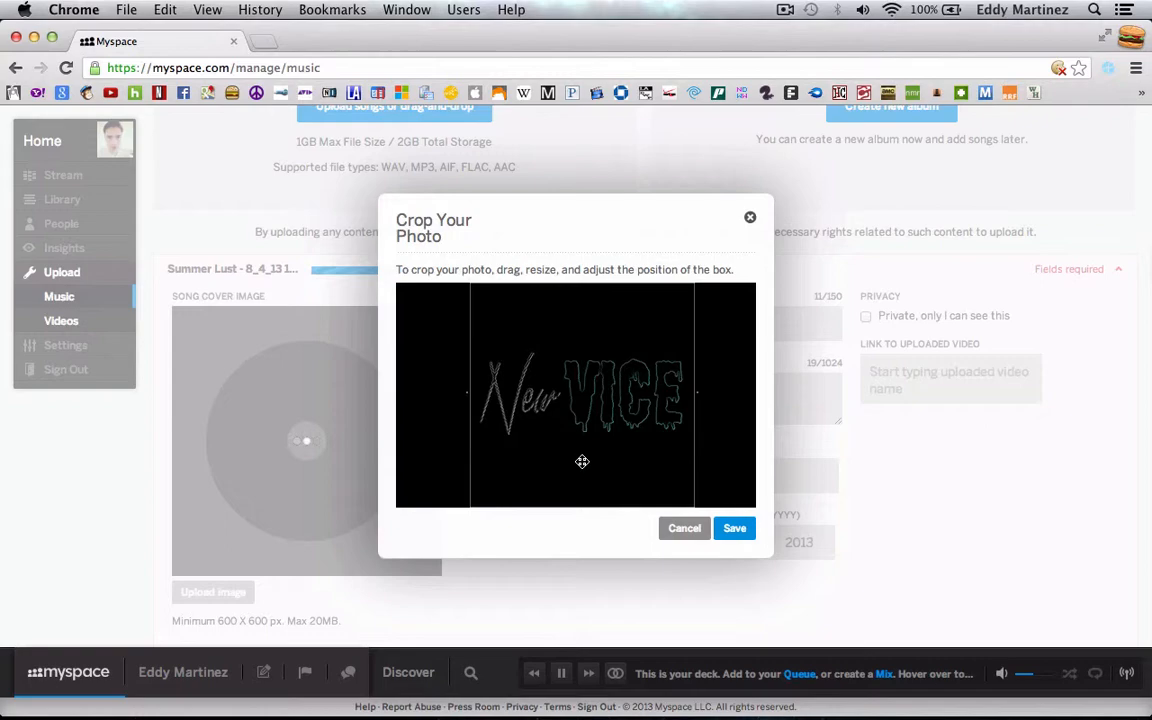
left_click(734, 528)
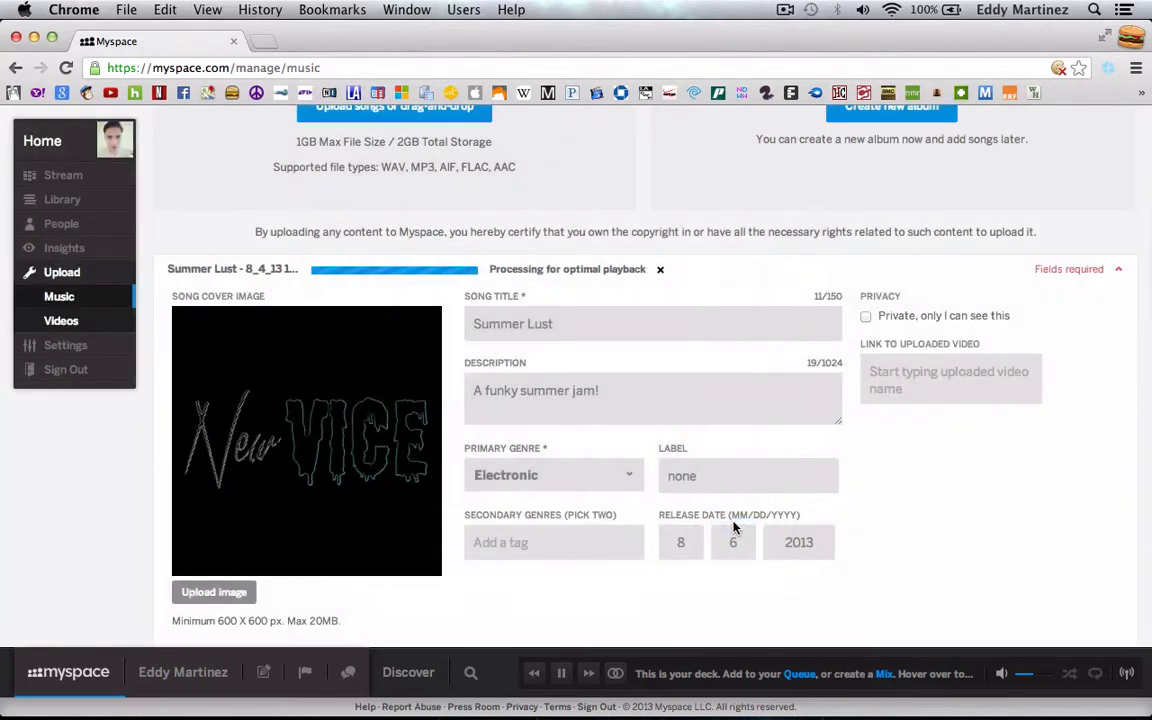
scroll("down", 3)
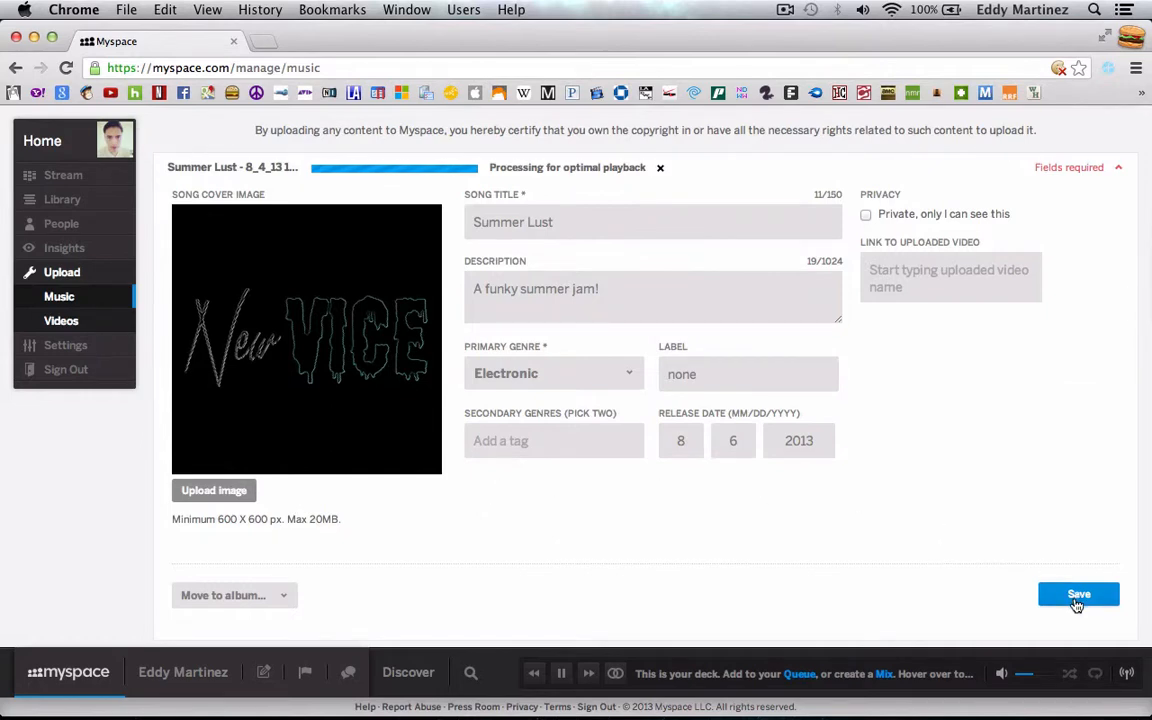
left_click(1078, 594)
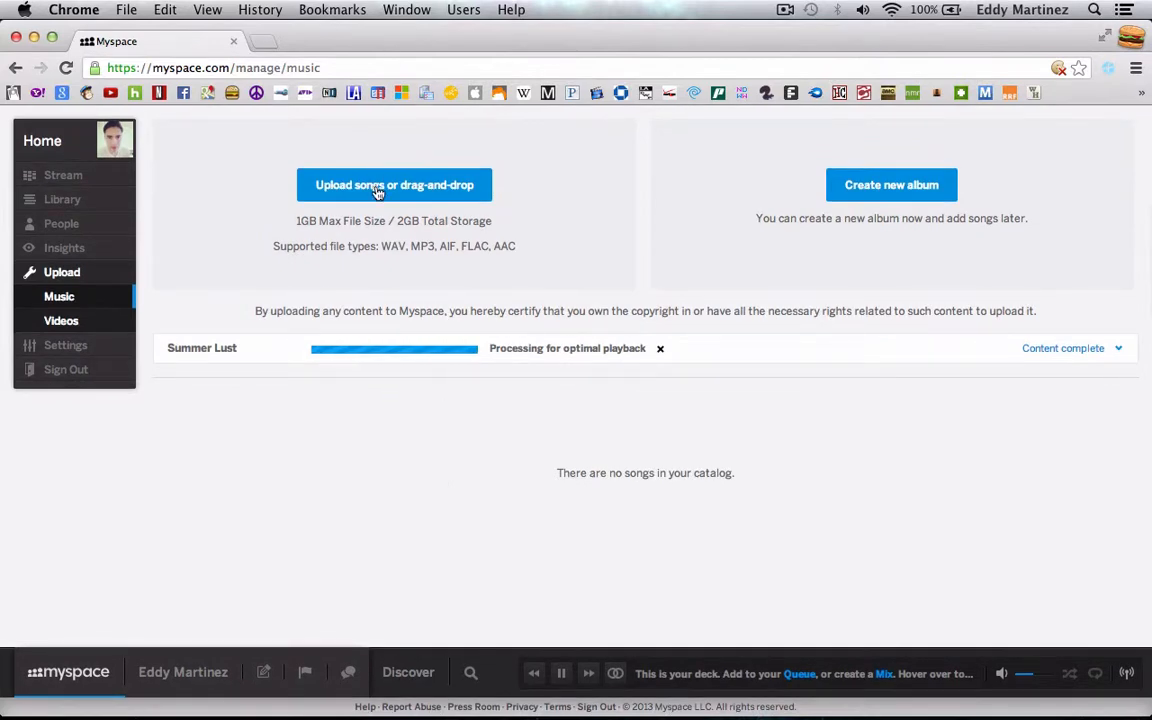
Step: Glance at Settings, then return to the Music upload page where Summer Lust is processing
left_click(394, 185)
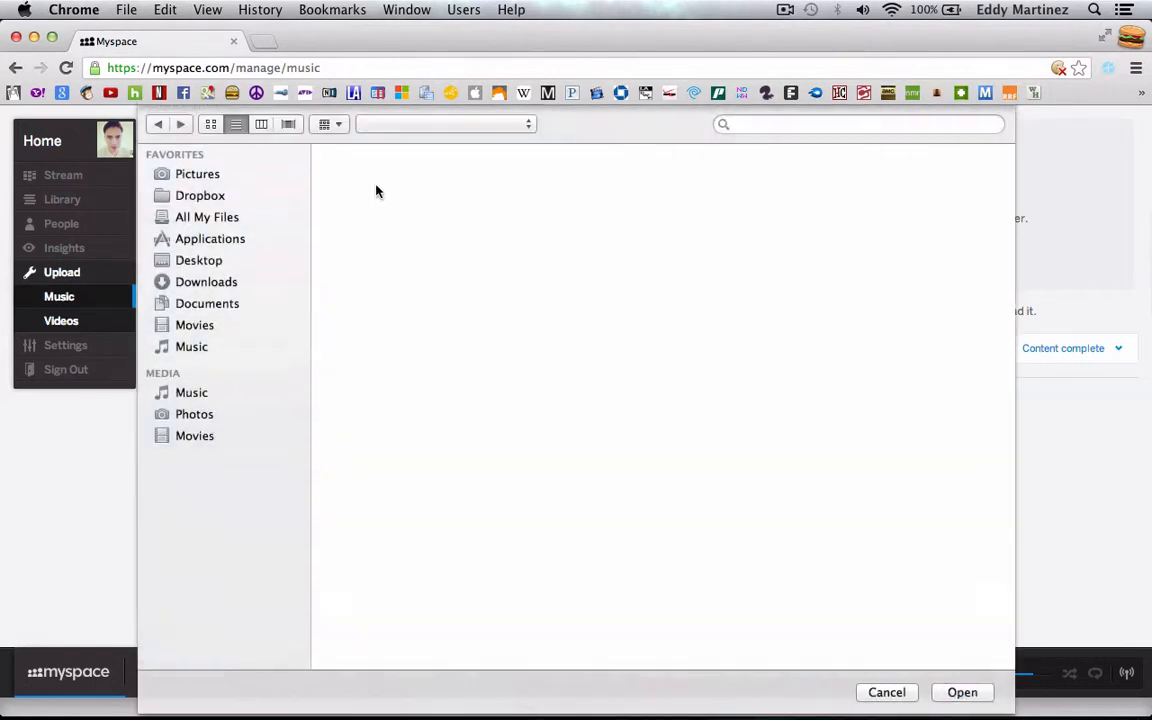
left_click(961, 692)
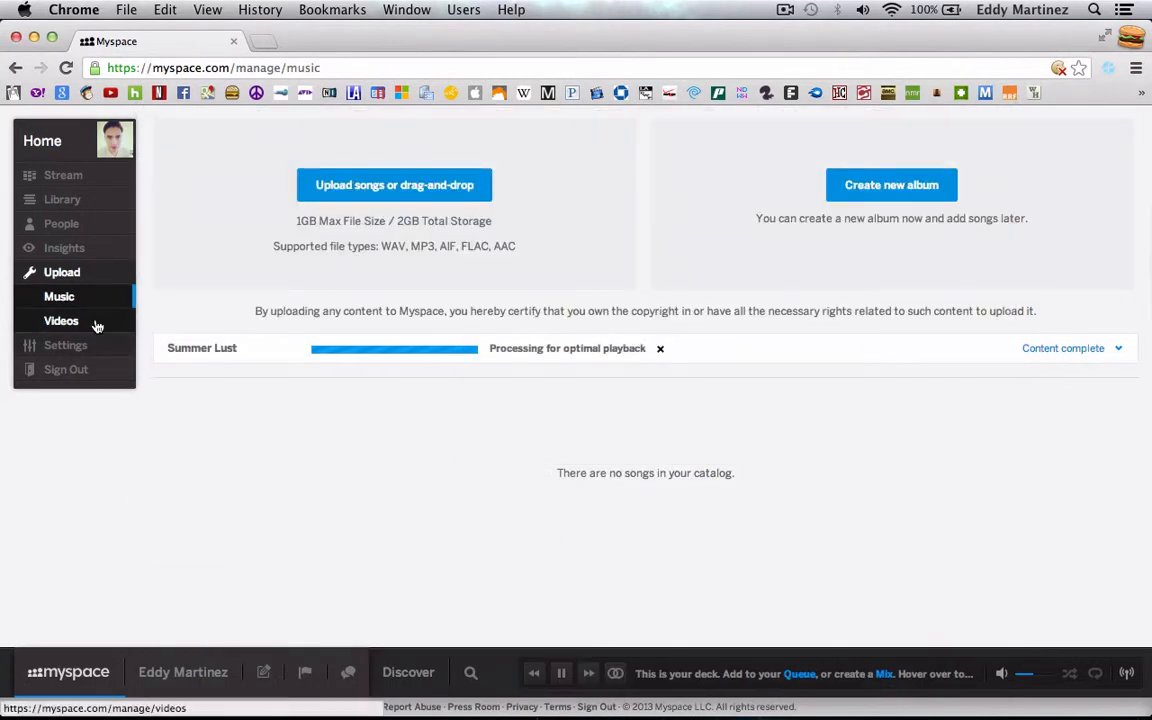
mouse_move(92, 300)
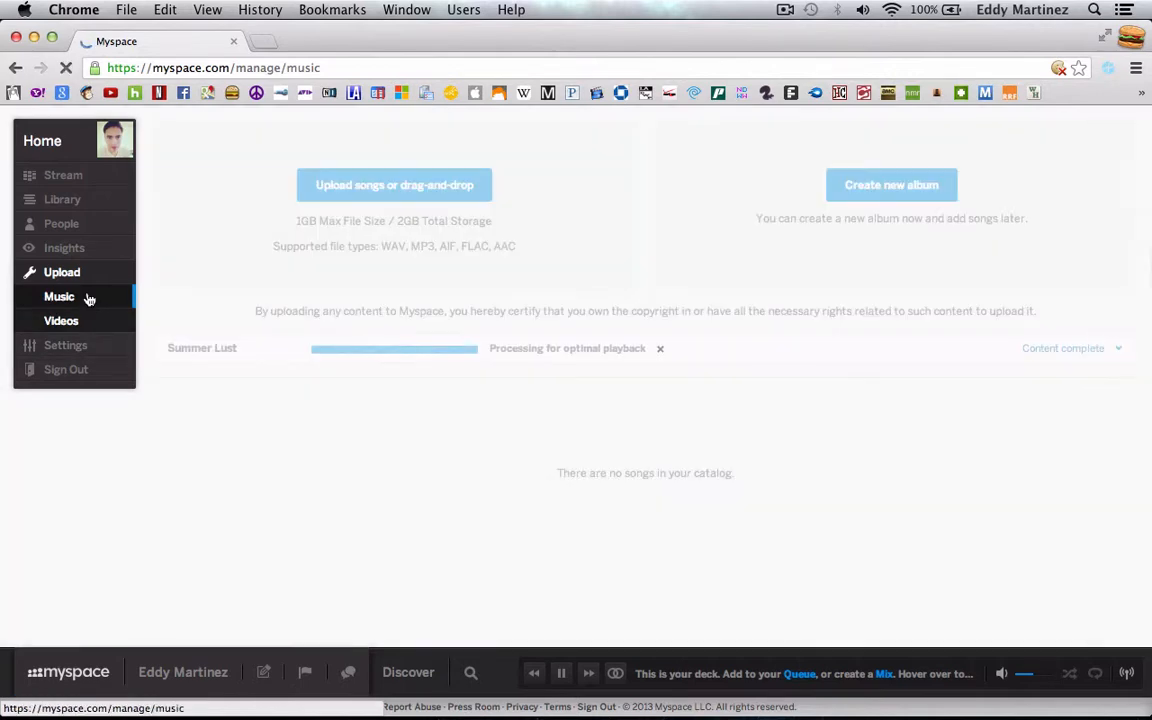
left_click(65, 296)
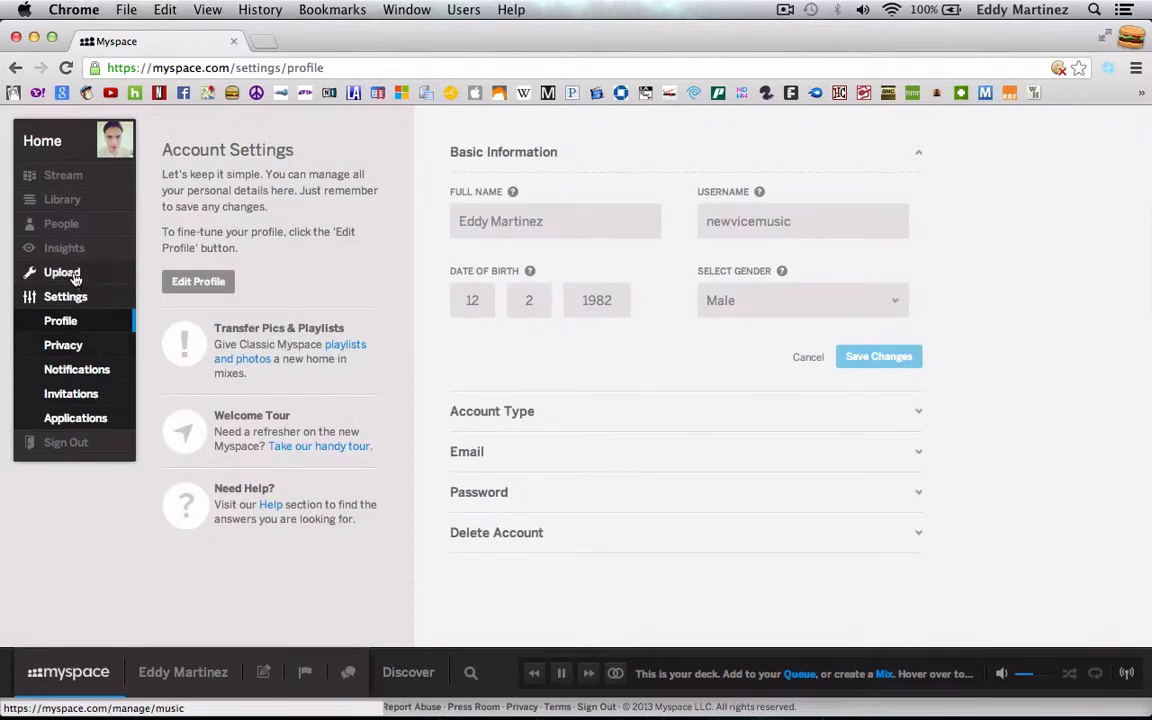
left_click(62, 272)
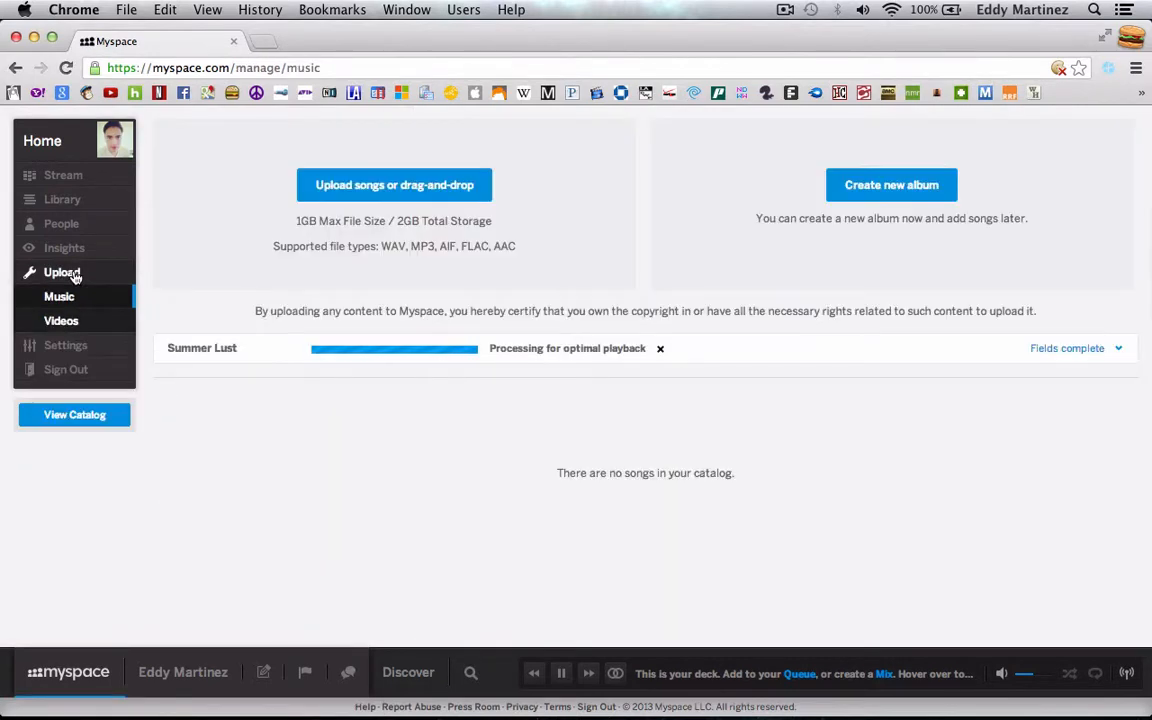
mouse_move(62, 199)
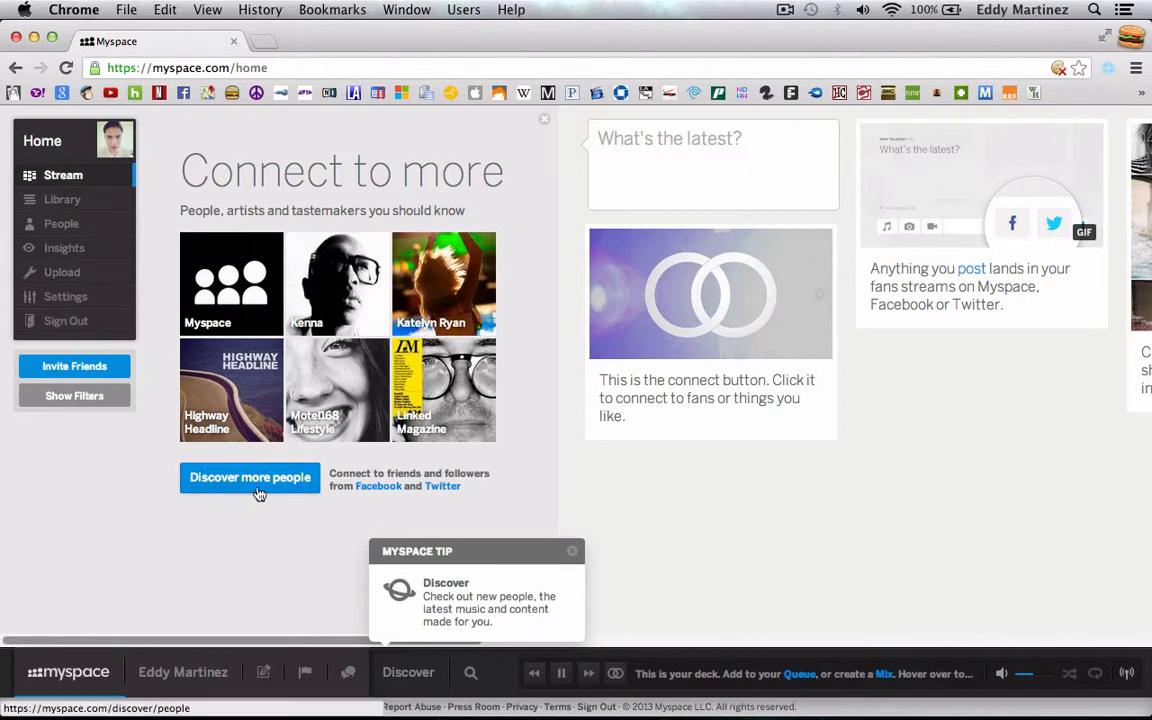
Step: Filter recommended people by location 90028, Hollywood, CA
left_click(249, 477)
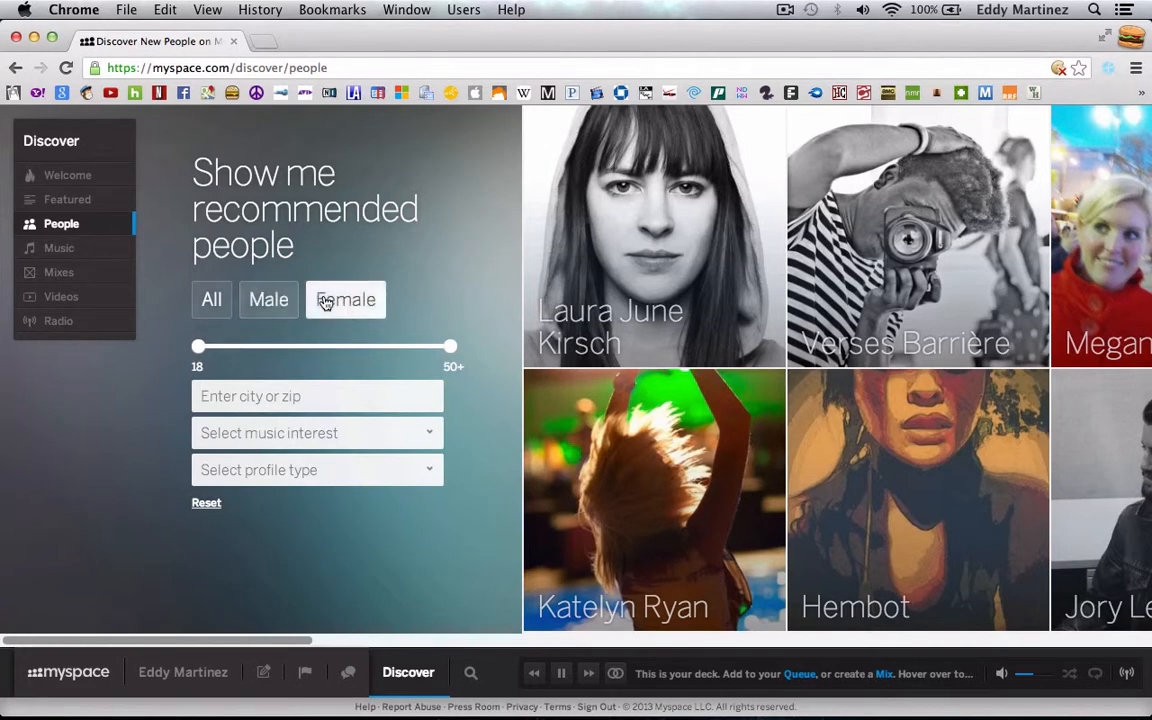
left_click(211, 299)
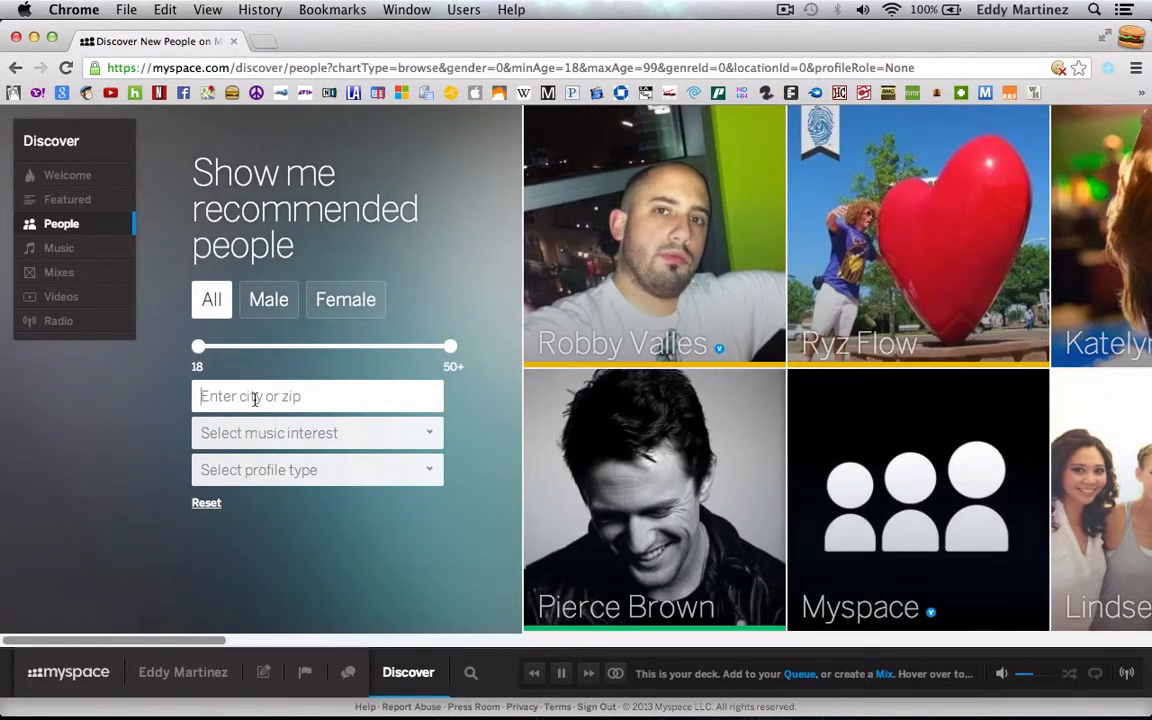
type("90028")
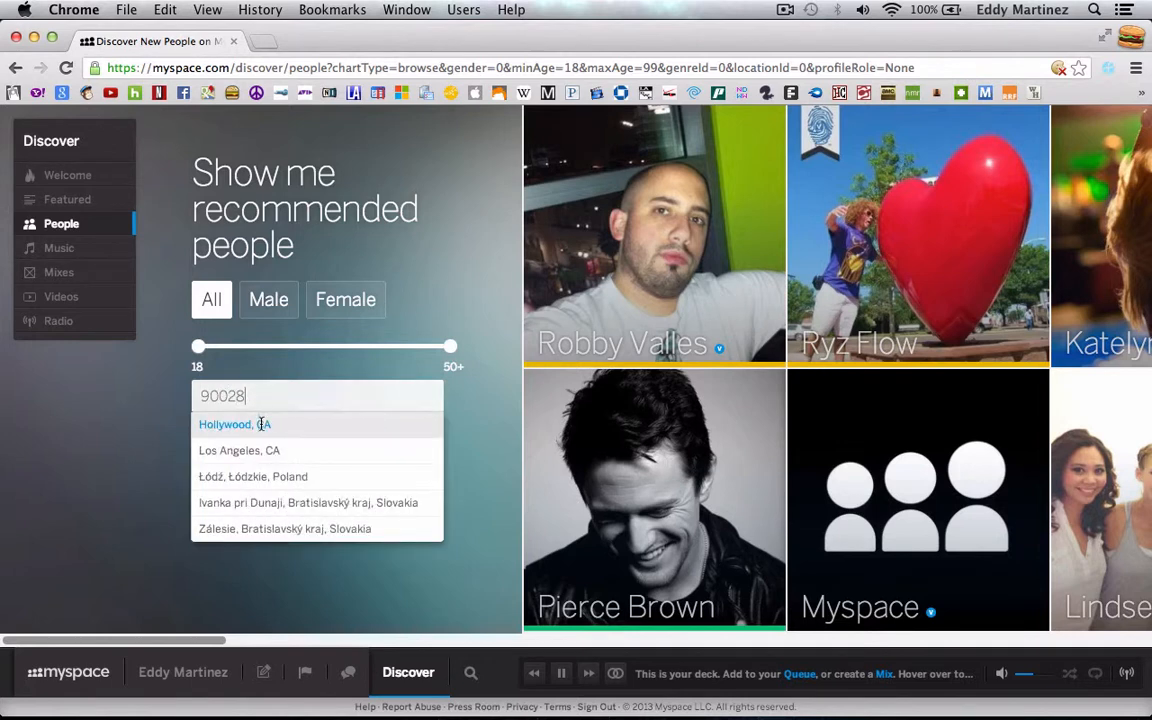
left_click(234, 424)
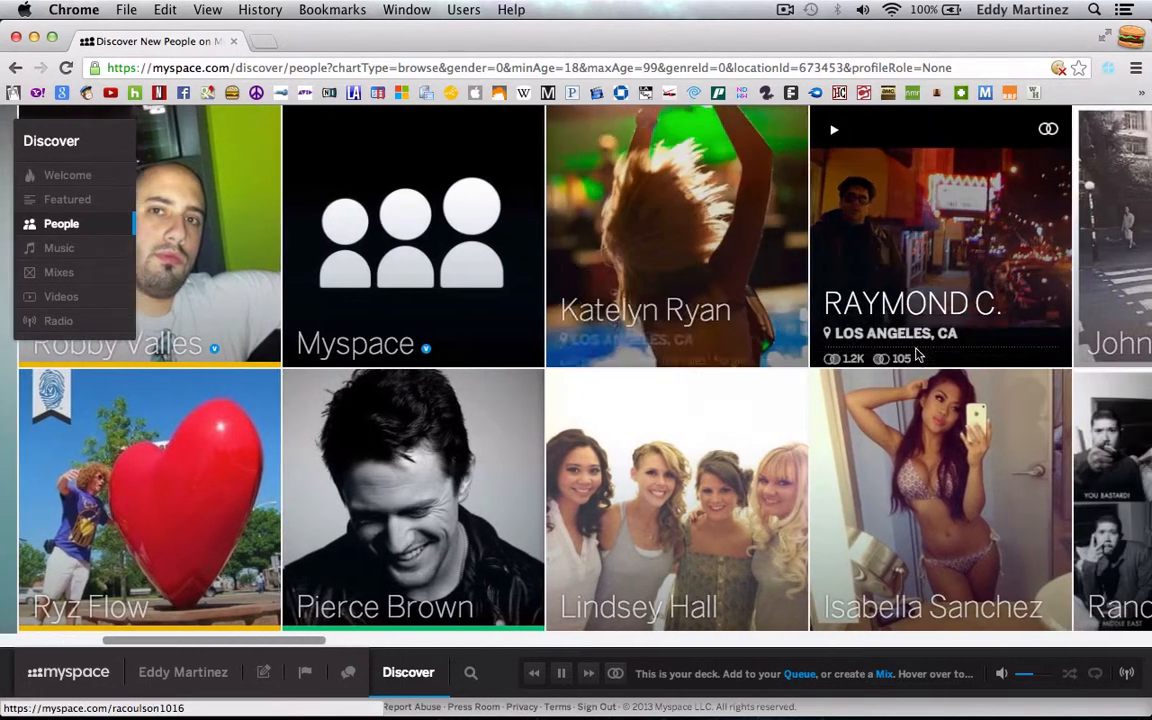
Step: Browse the nearby suggestions, connect with a recommended person, and go to Featured stories
scroll("right", 3)
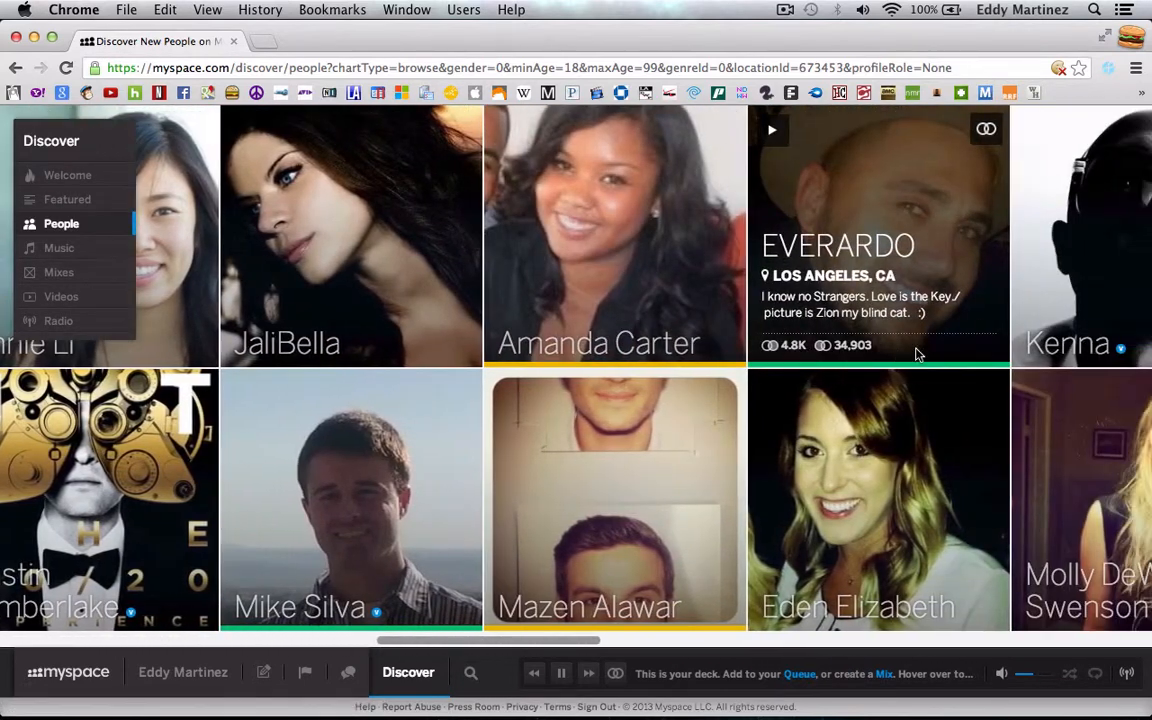
scroll("right", 3)
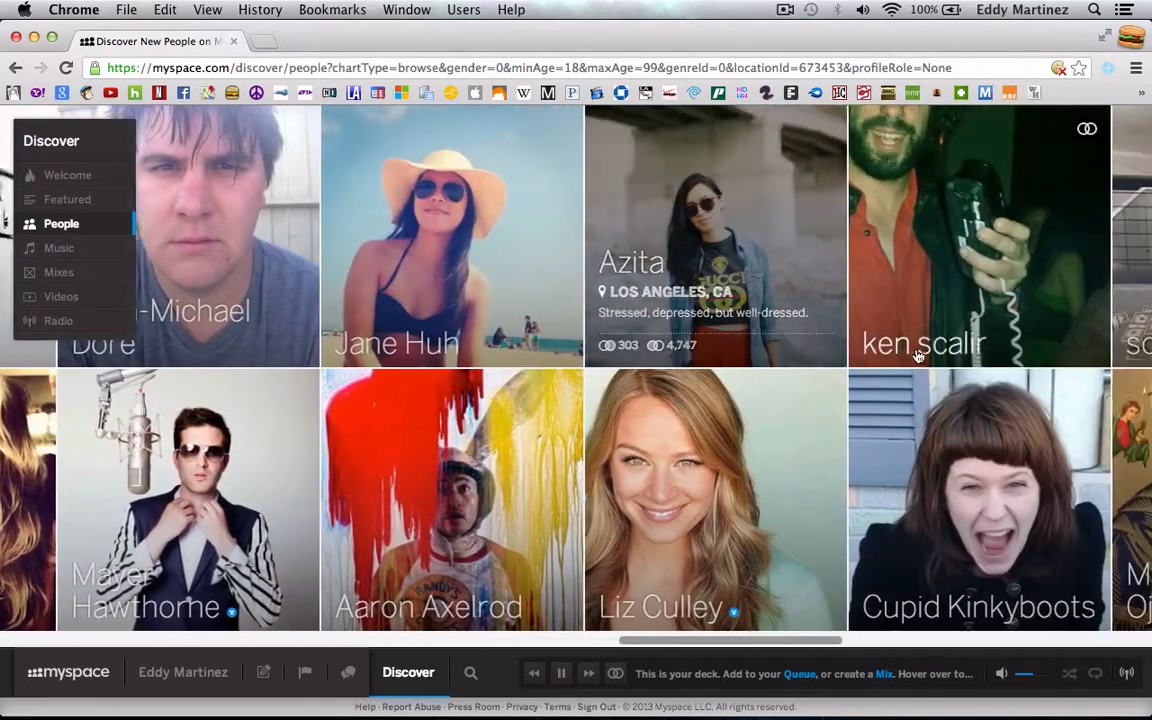
scroll("right", 3)
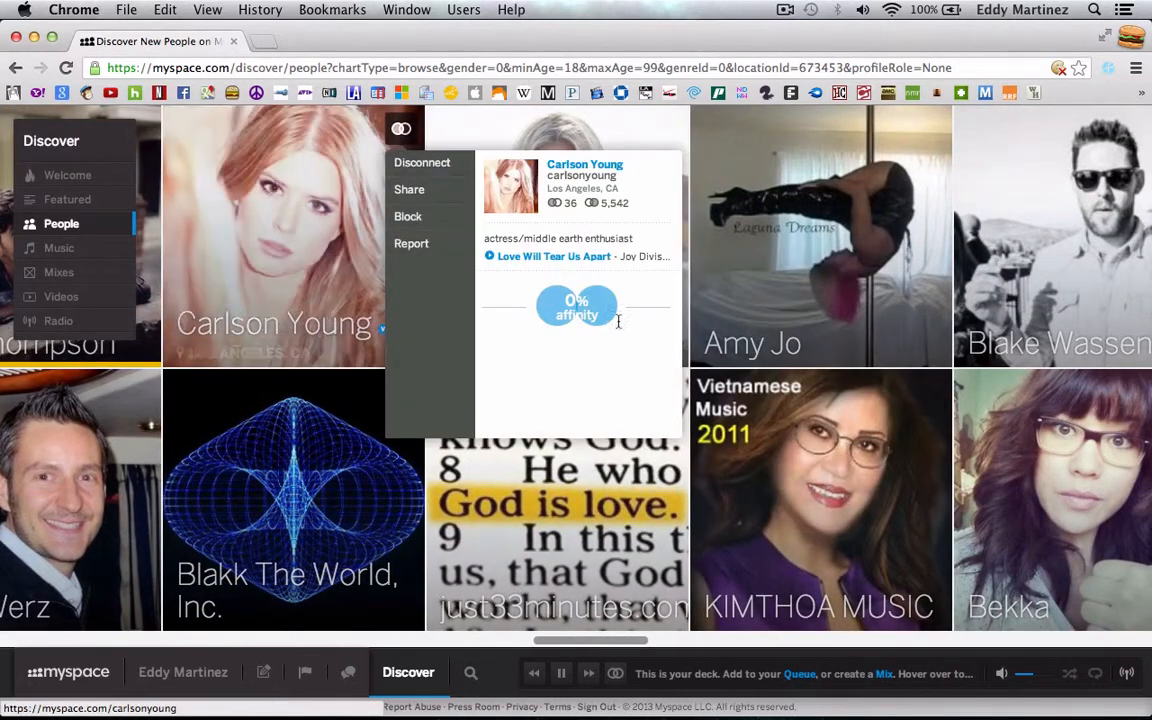
scroll("right", 3)
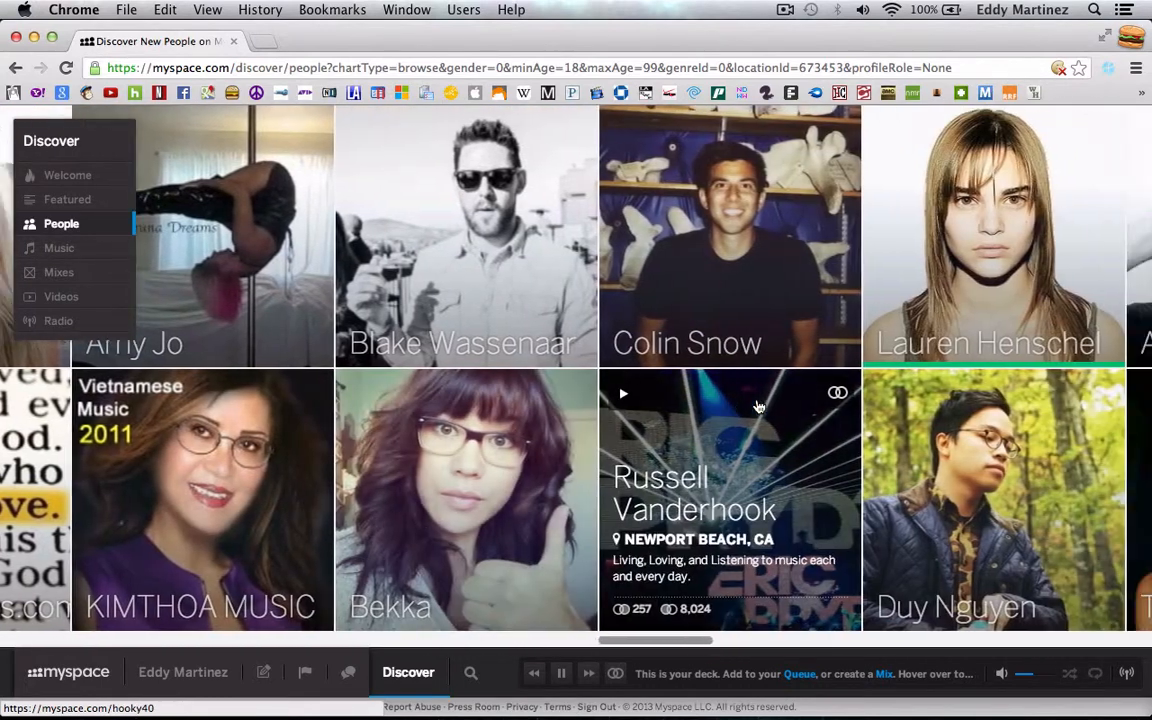
scroll("right", 3)
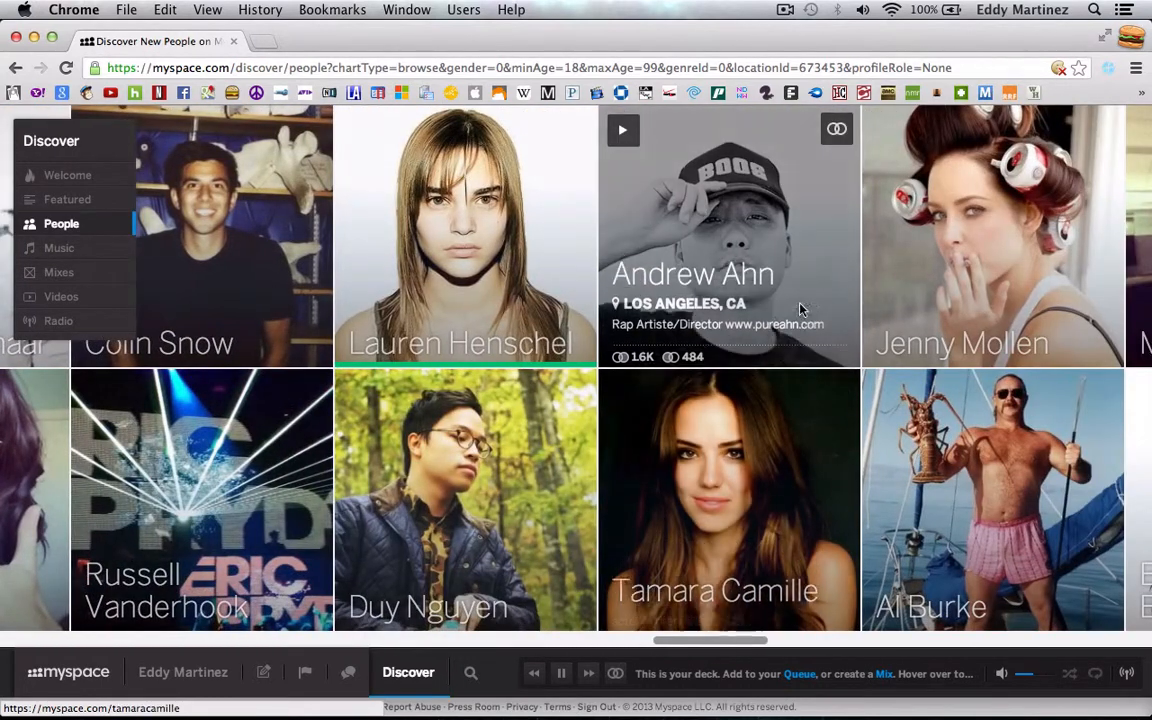
left_click(836, 129)
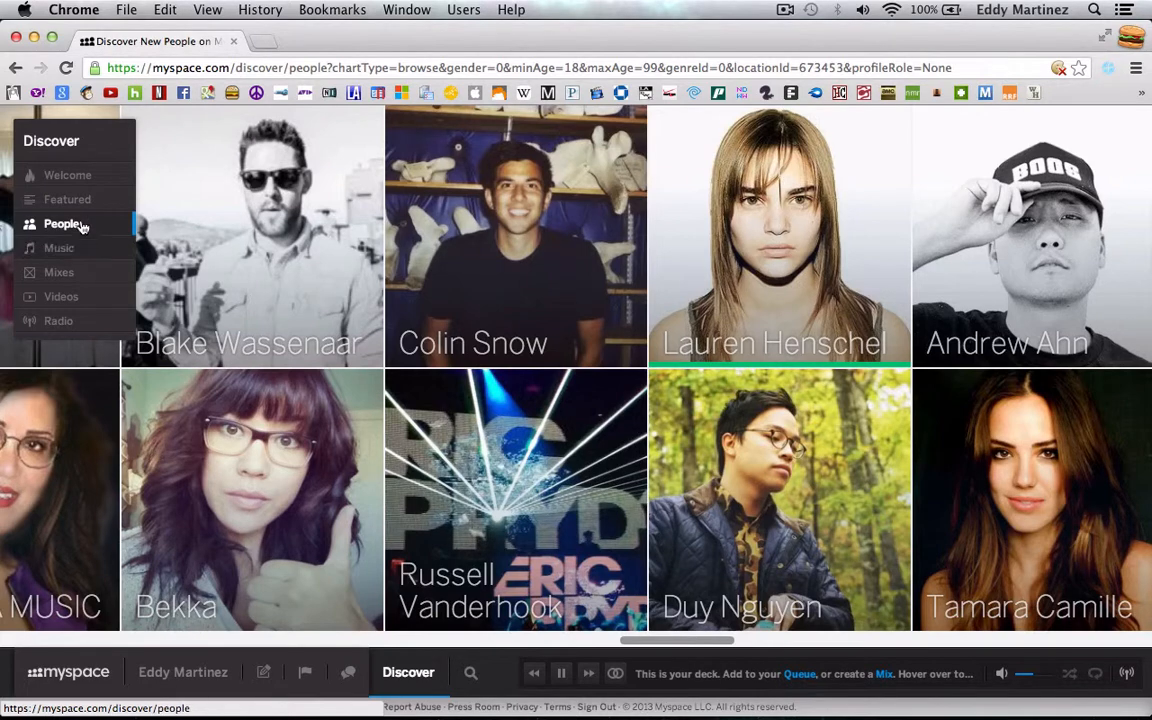
left_click(67, 199)
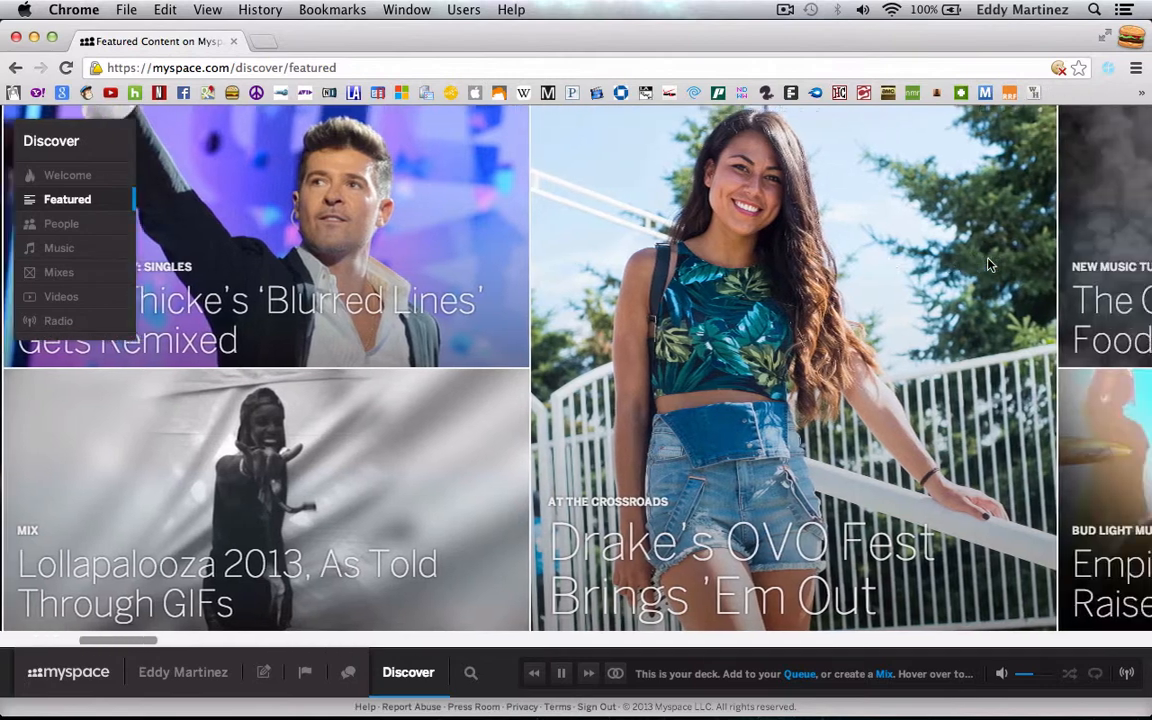
Step: Browse Discover Music and add Daft Punk's Get Lucky to the library
scroll("right", 3)
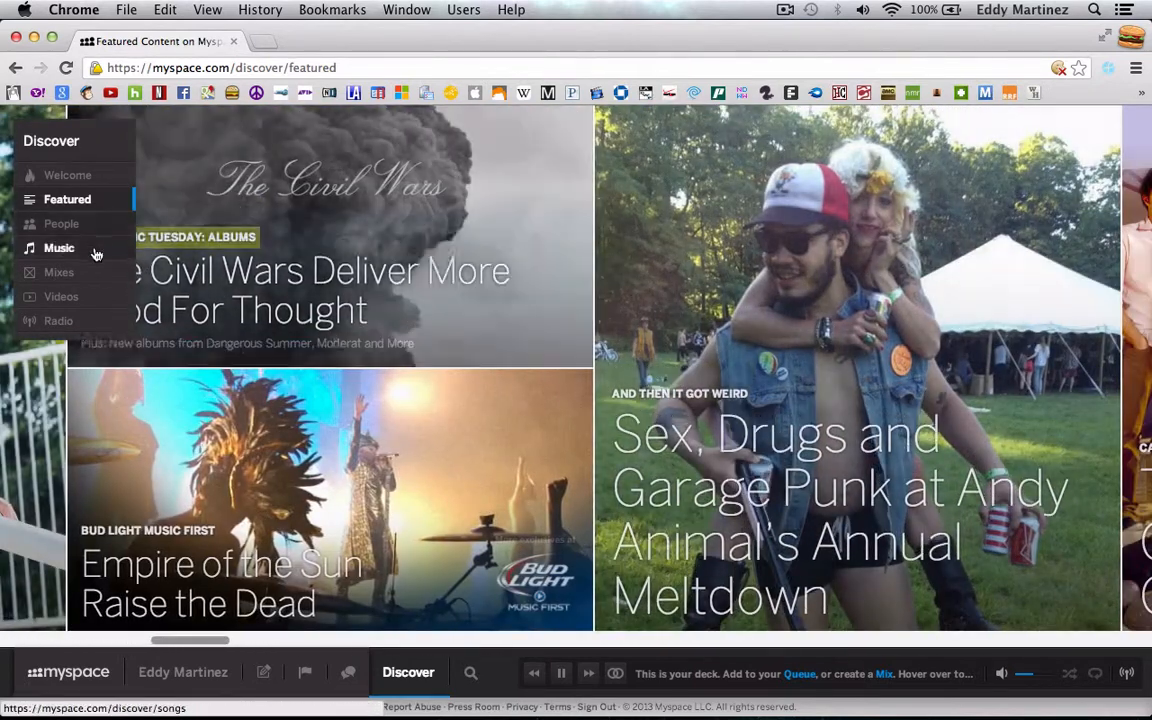
left_click(58, 248)
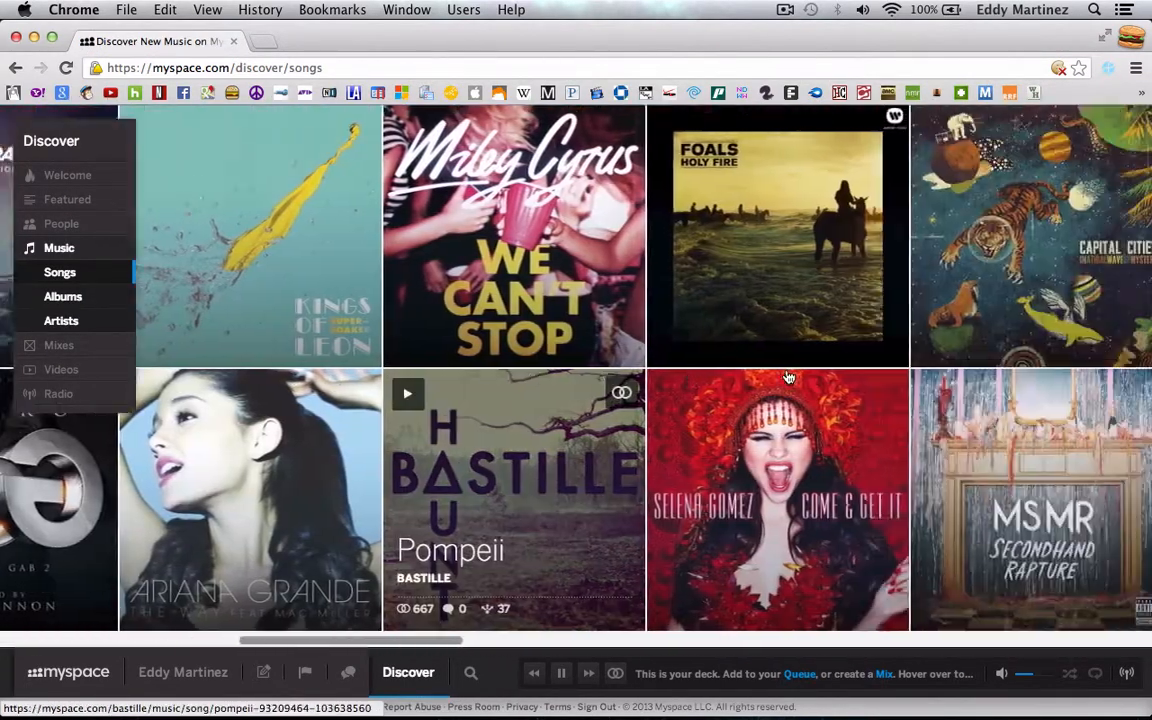
scroll("right", 3)
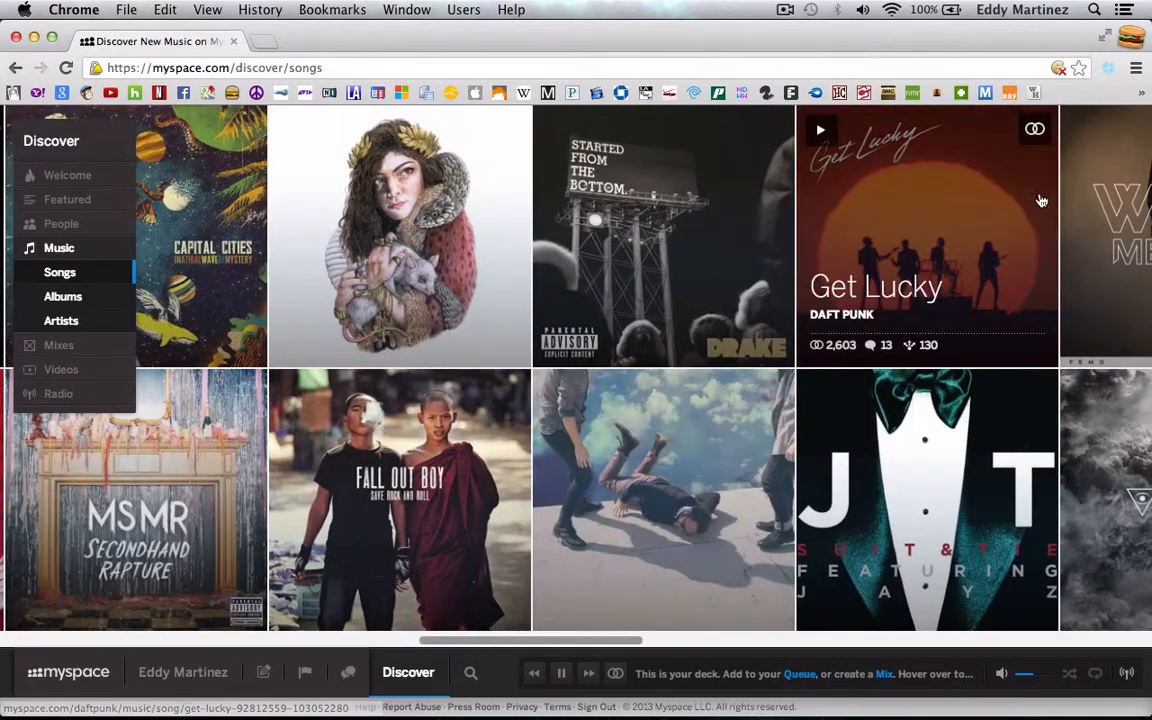
left_click(1034, 129)
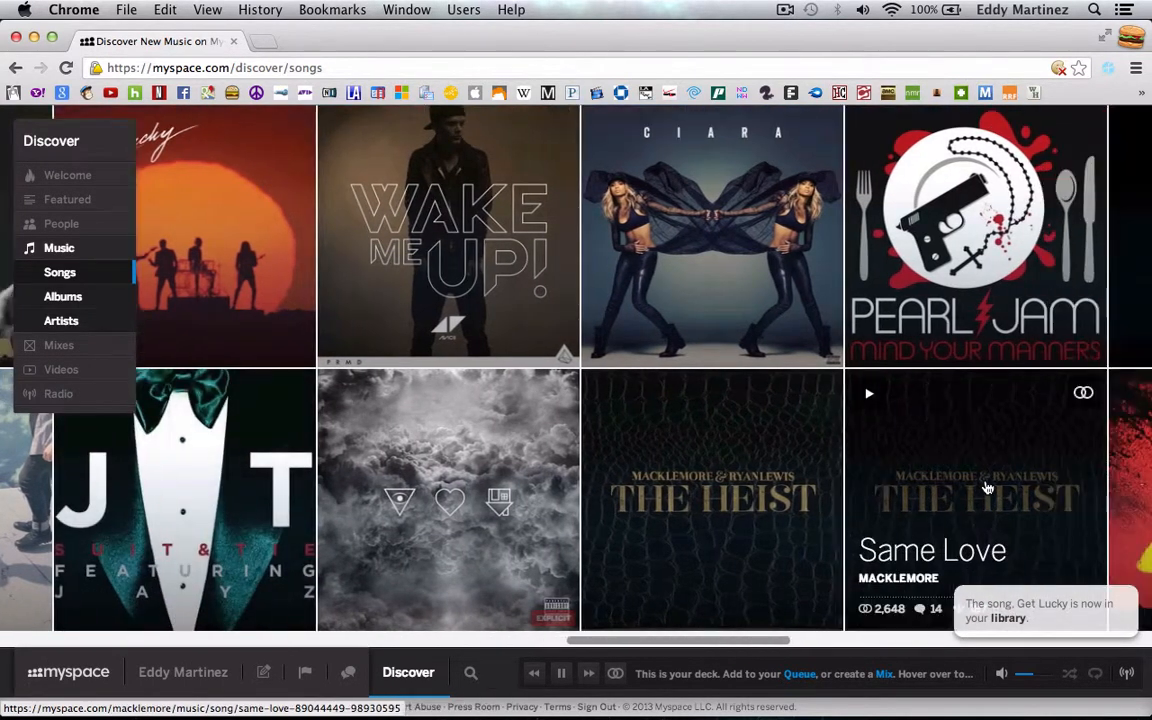
scroll("right", 3)
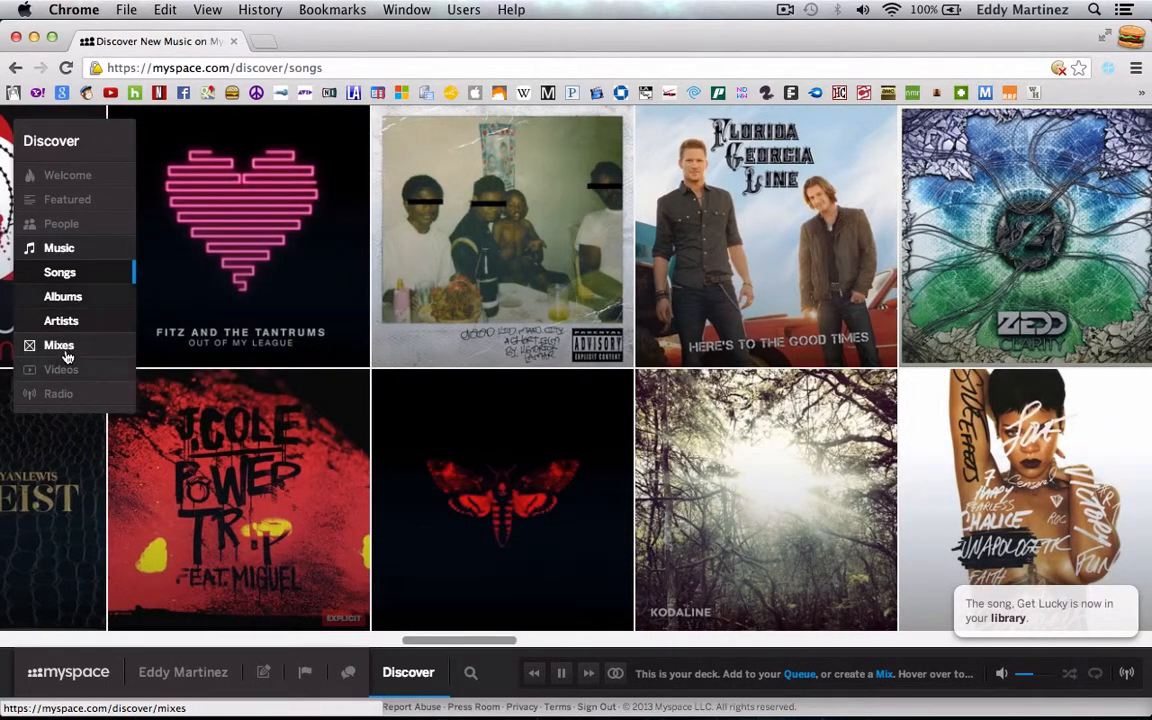
Step: Browse Discover mixes, saving 'What's hot NOW?' to the library, then show high-rotation videos
left_click(58, 345)
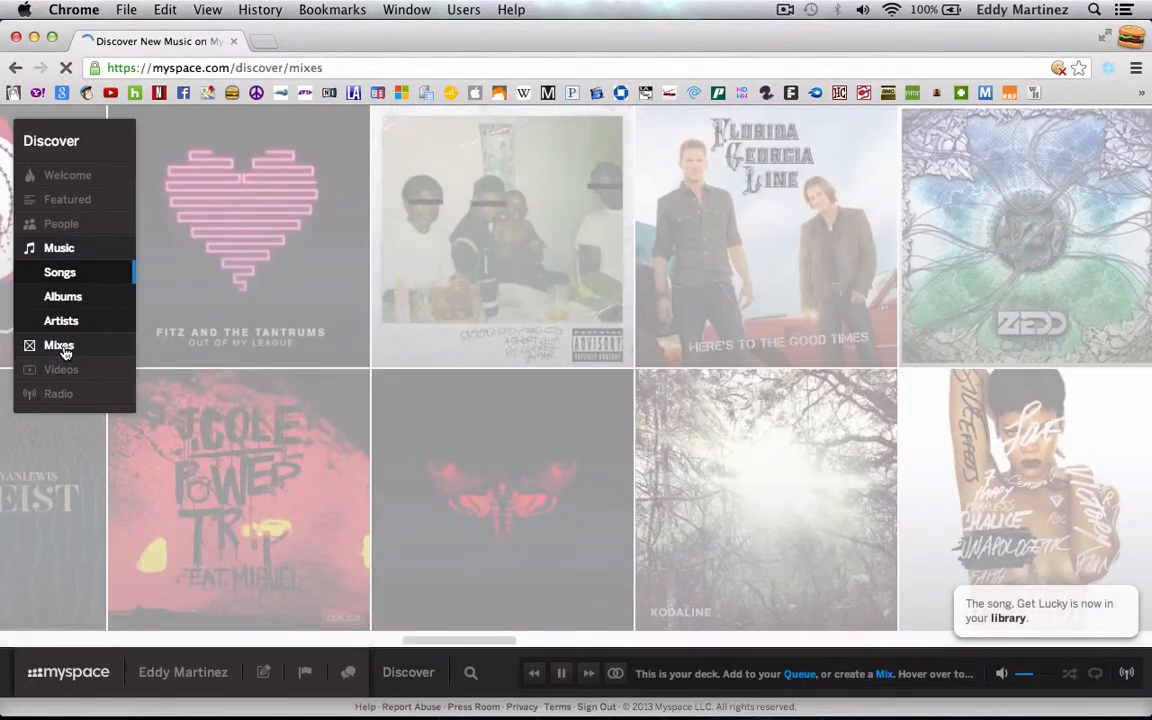
left_click(58, 345)
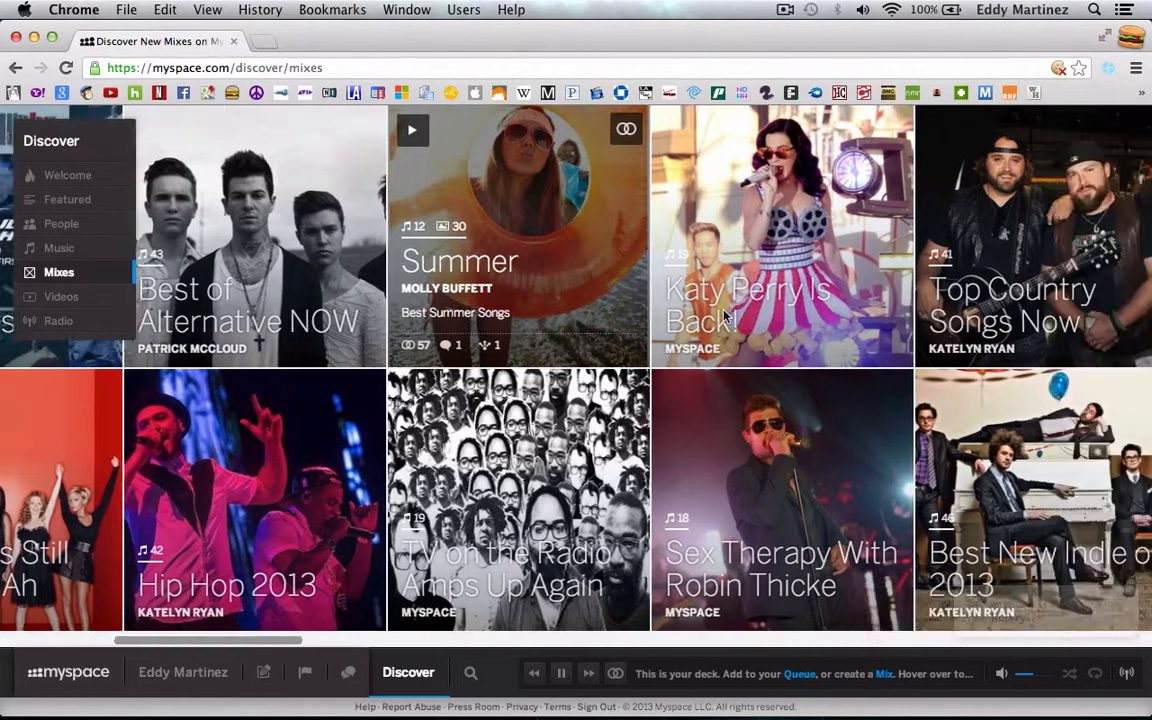
scroll("right", 3)
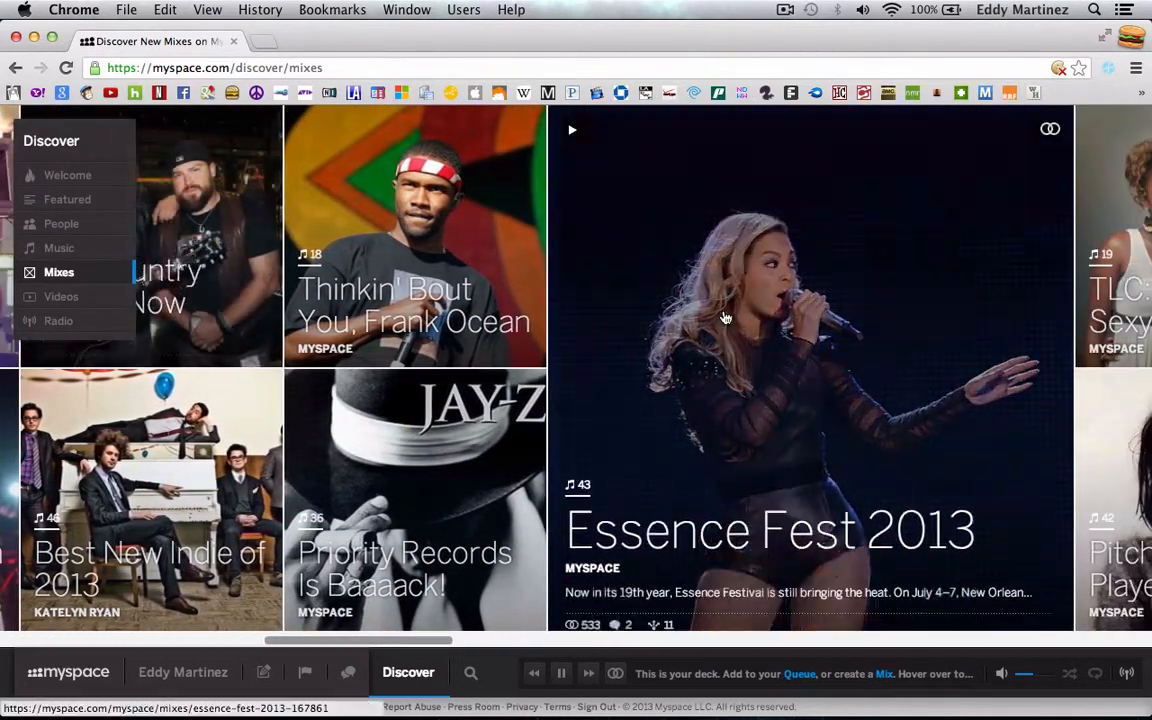
scroll("right", 3)
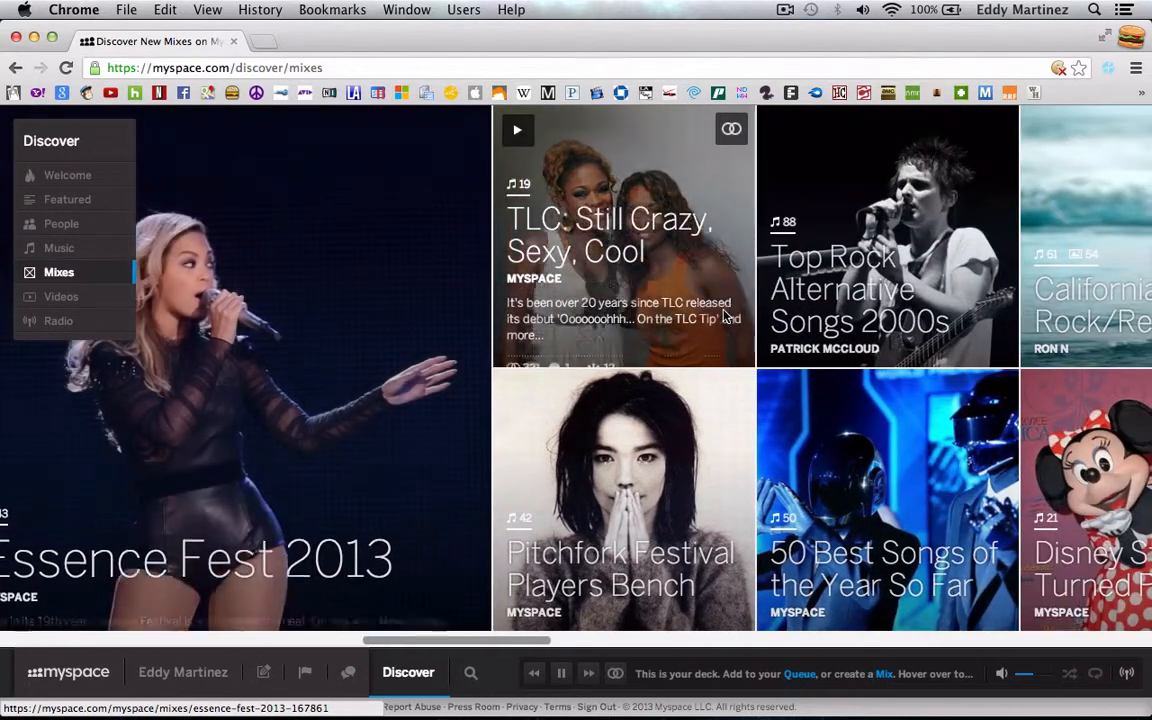
scroll("right", 3)
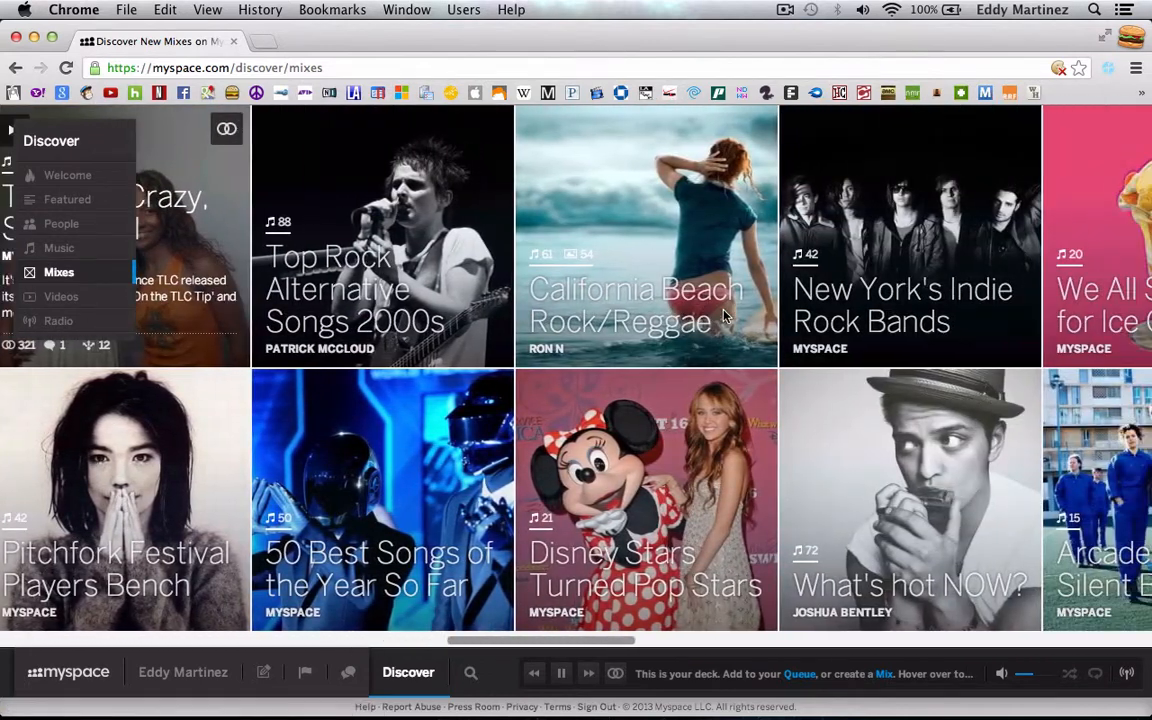
scroll("right", 3)
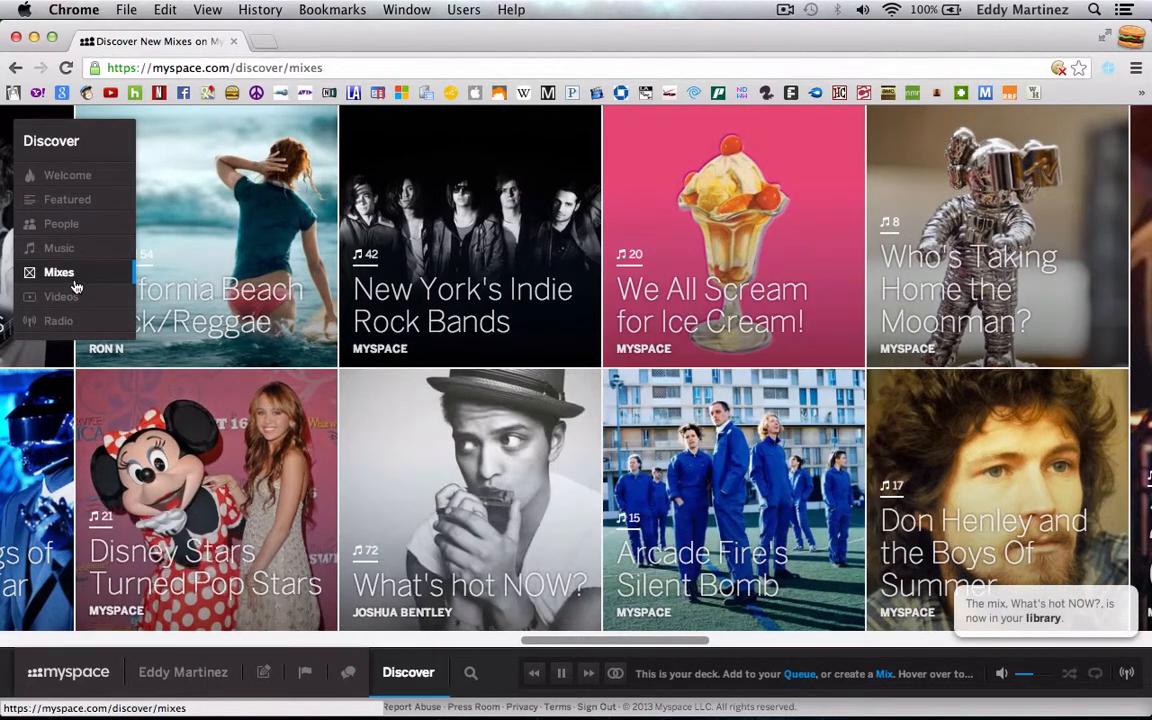
left_click(61, 296)
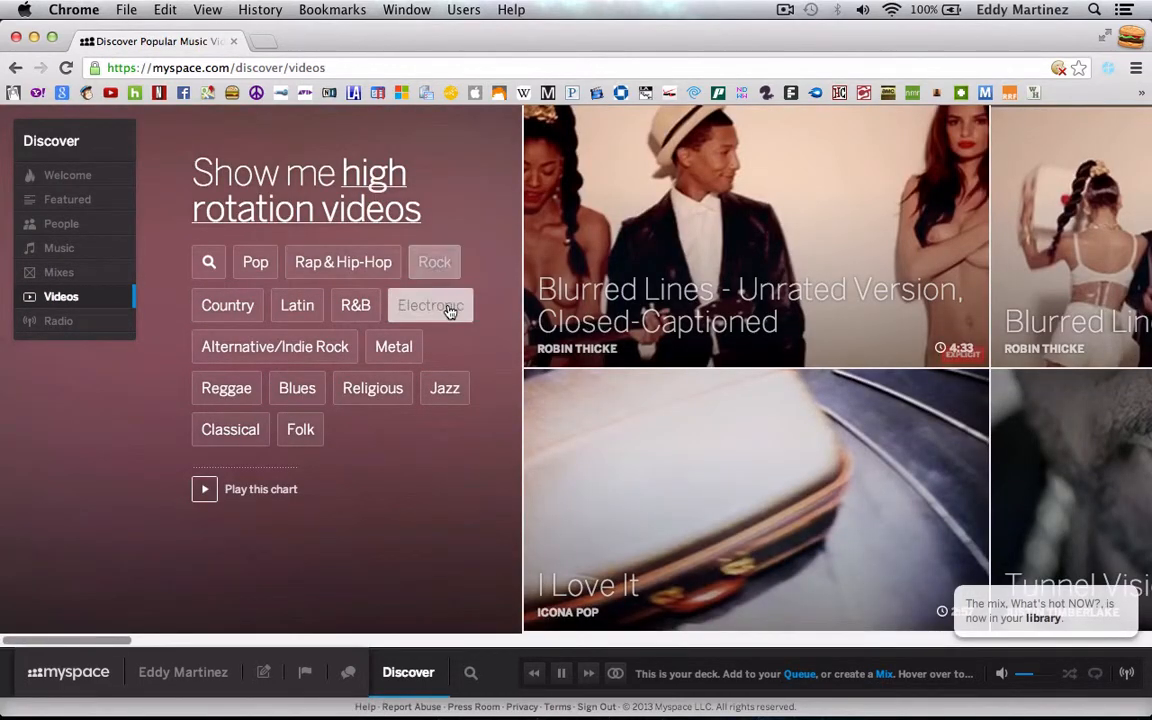
Step: Show Electronic videos, adding Harder Better Faster Stronger to the library, then go to Radio
left_click(430, 305)
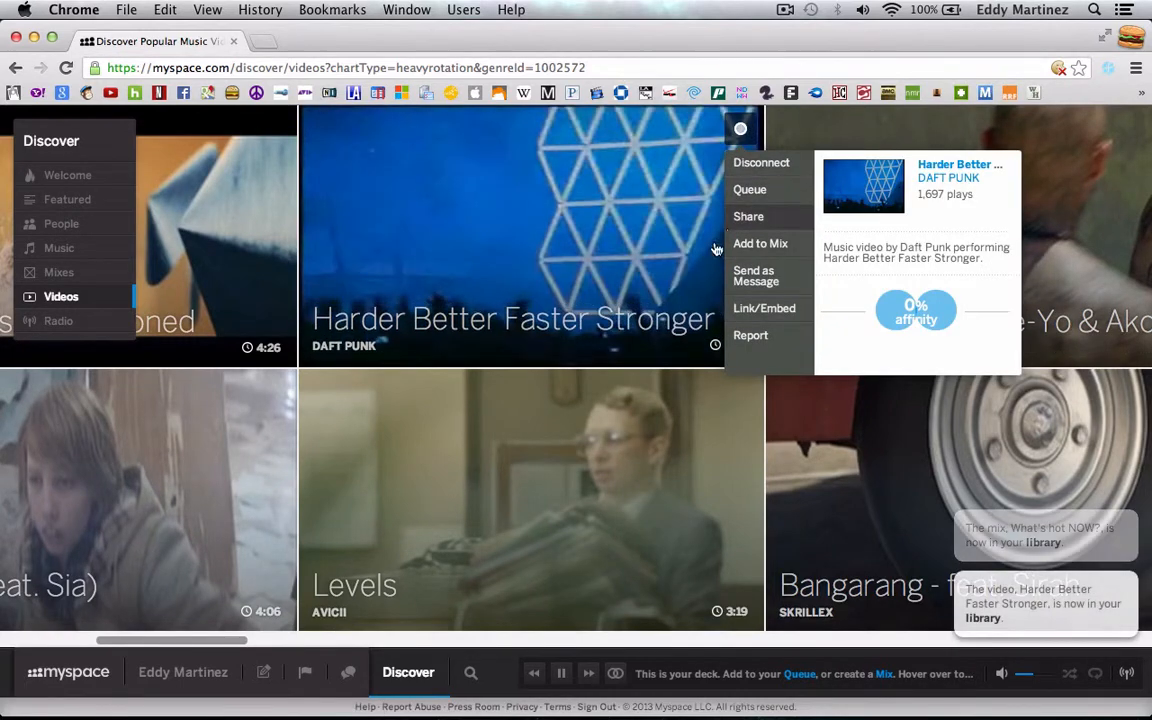
left_click(58, 320)
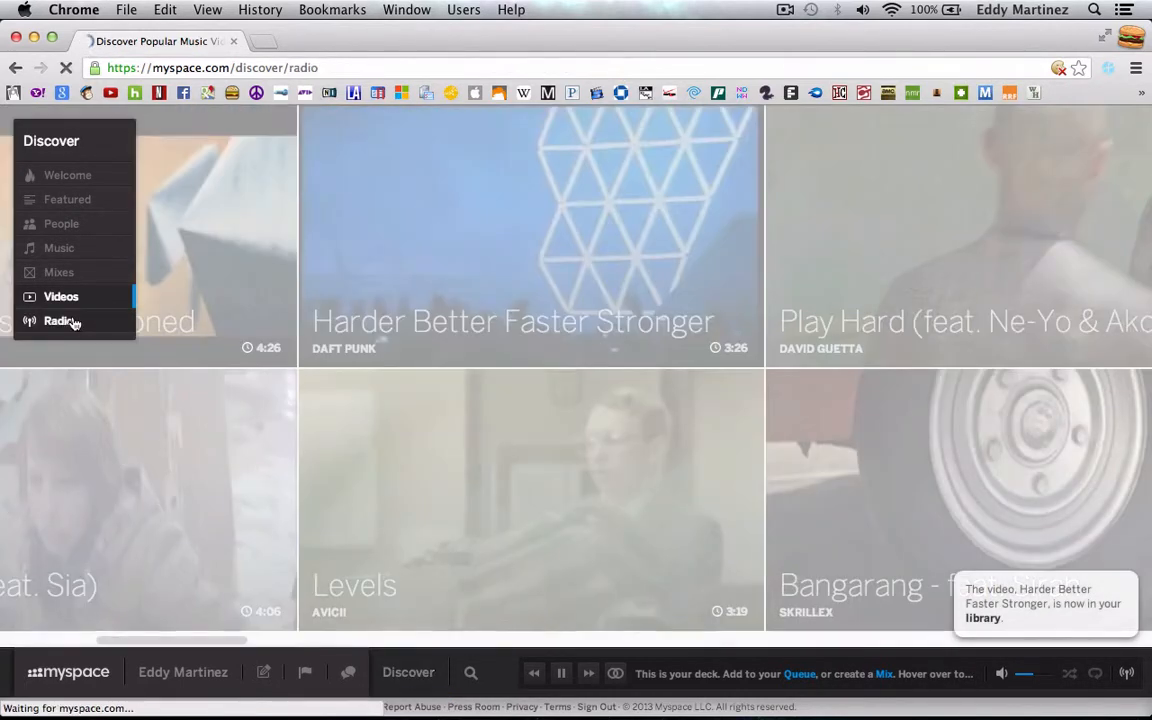
Step: Scroll the radio station grid and play Pharrell Williams Radio
left_click(62, 320)
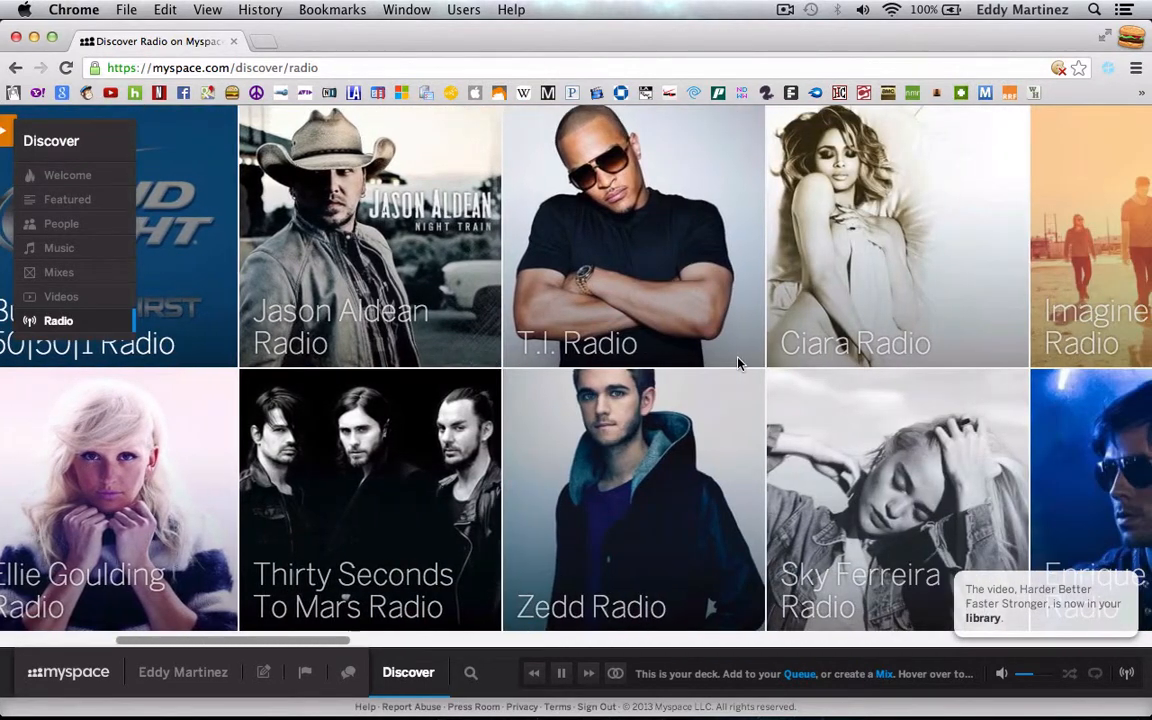
scroll("right", 3)
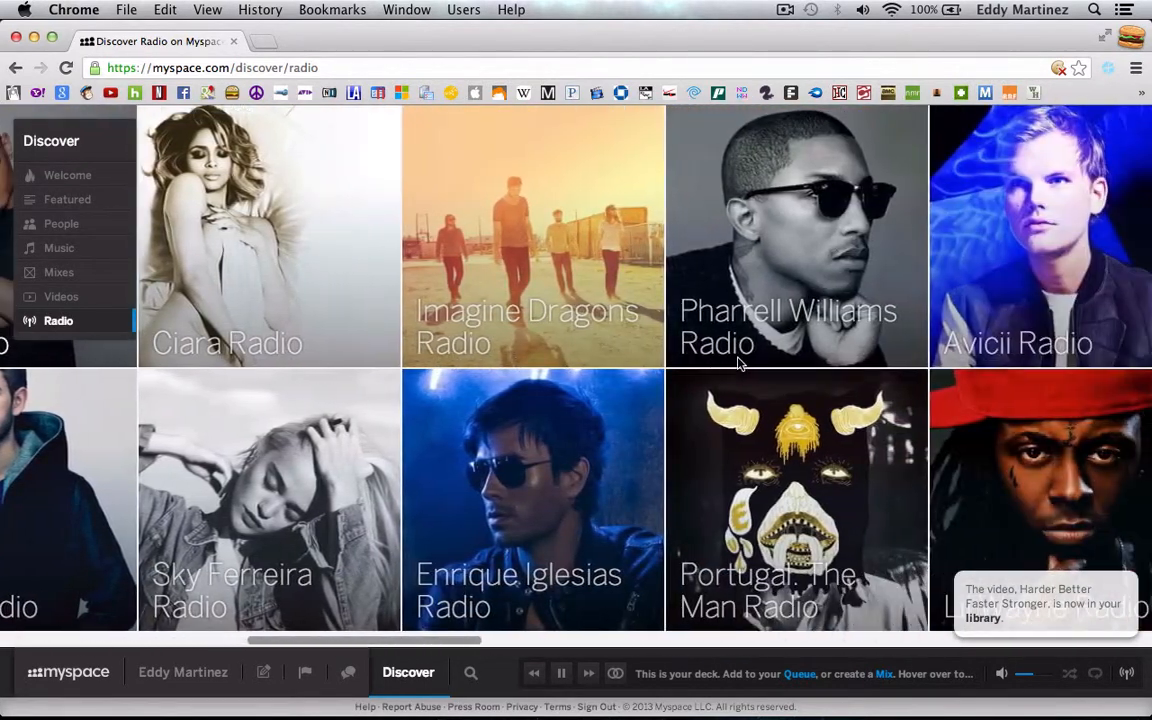
scroll("right", 3)
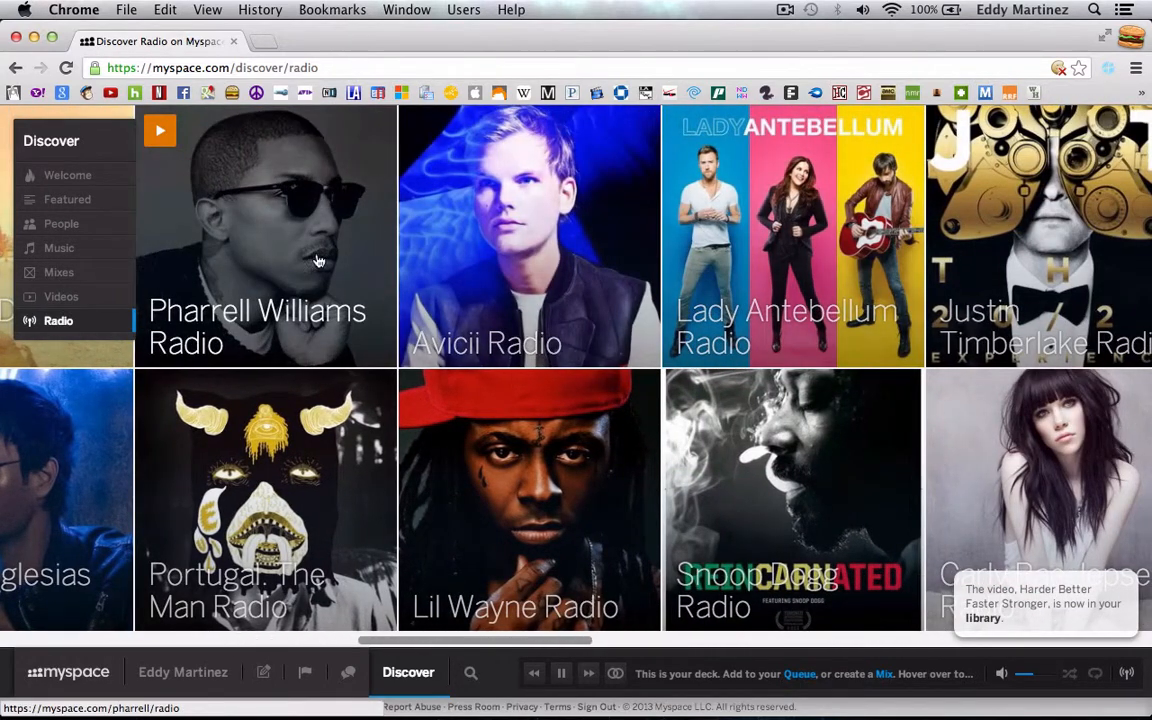
left_click(159, 130)
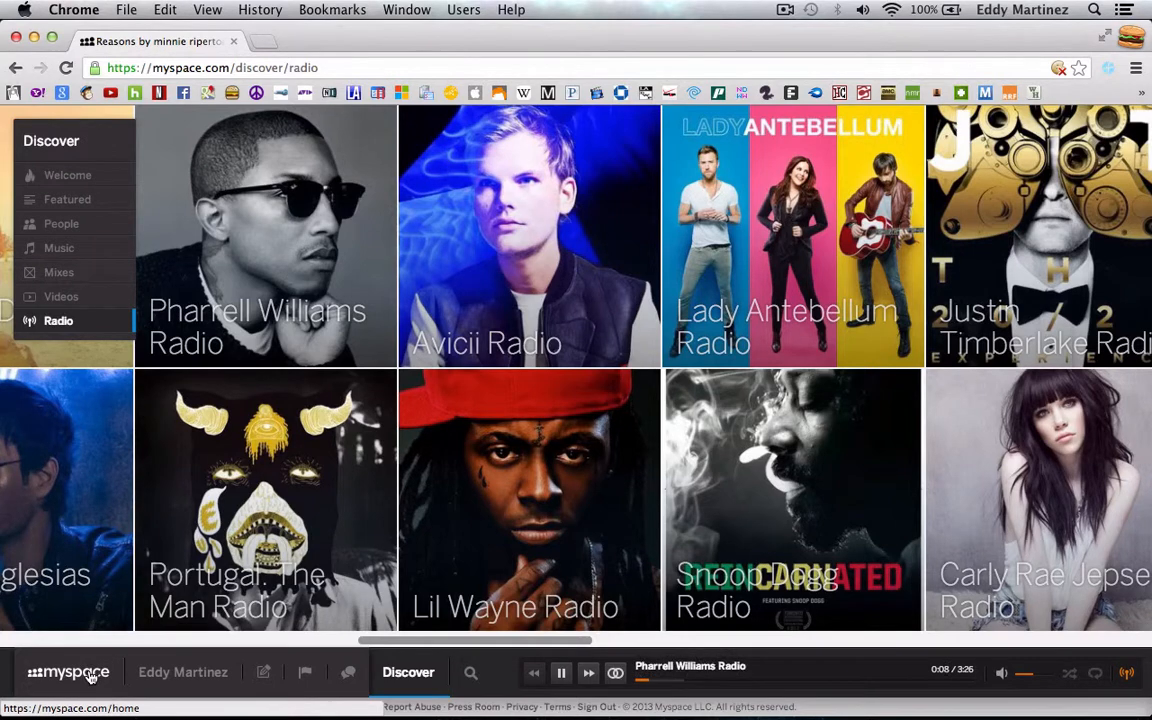
Step: Return to the home stream and scroll through its tip and update cards
left_click(68, 671)
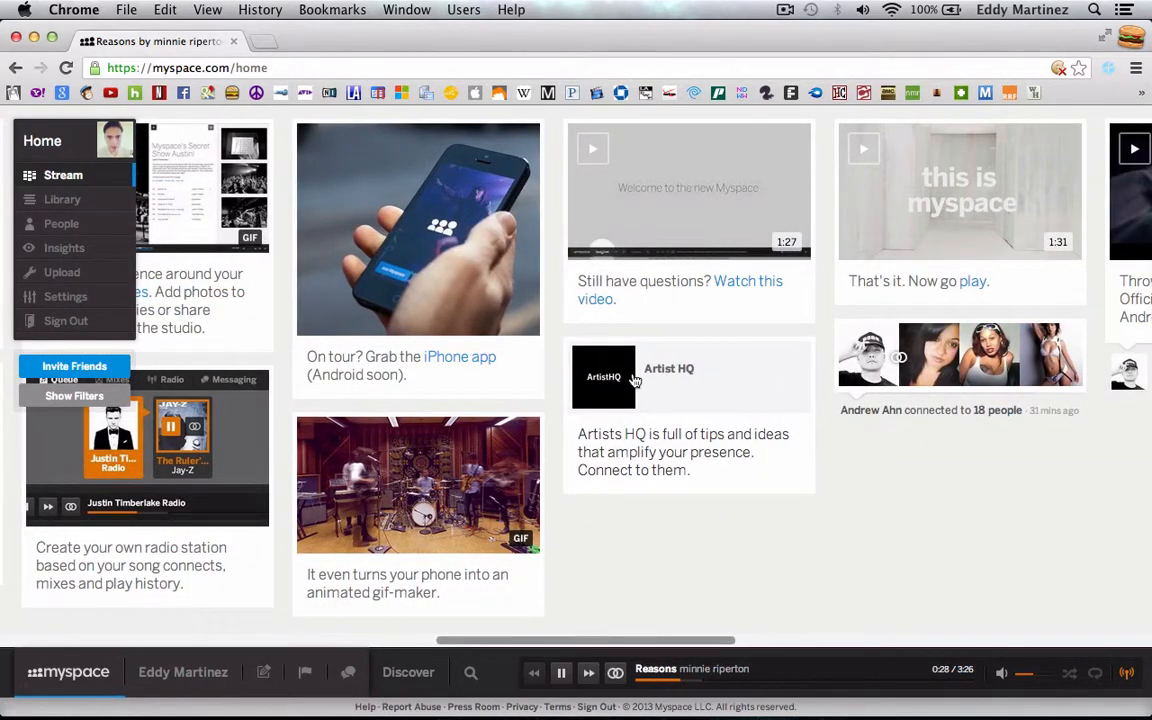
mouse_move(1063, 502)
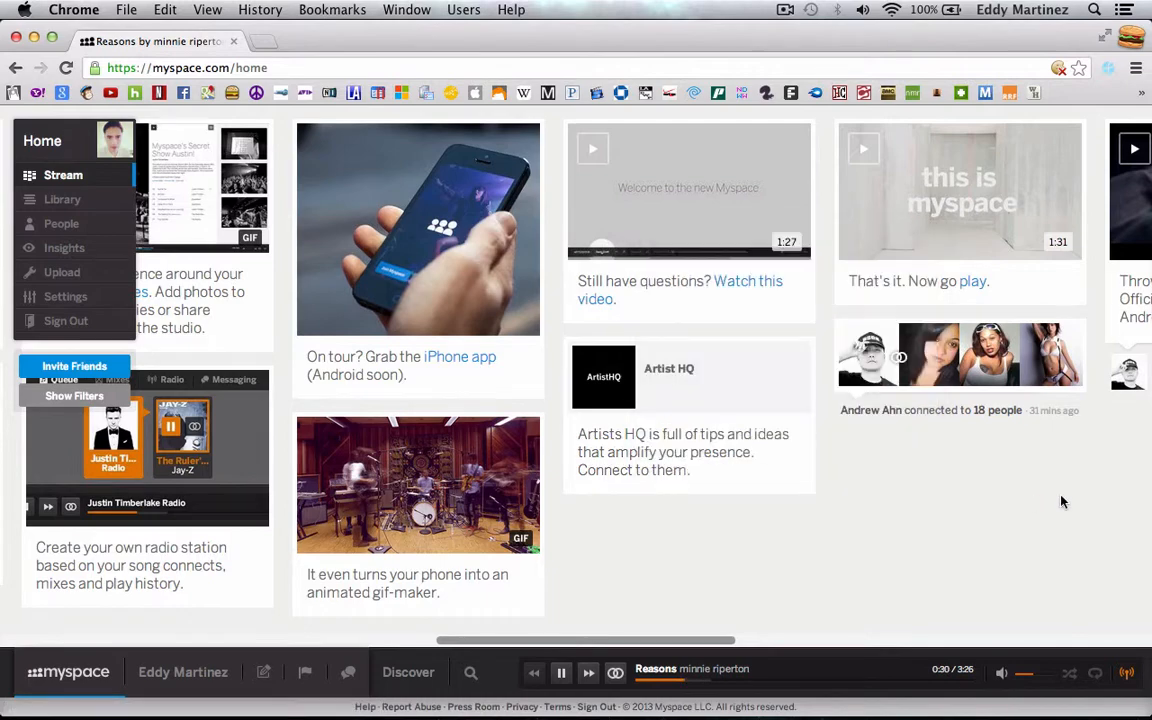
scroll("right", 3)
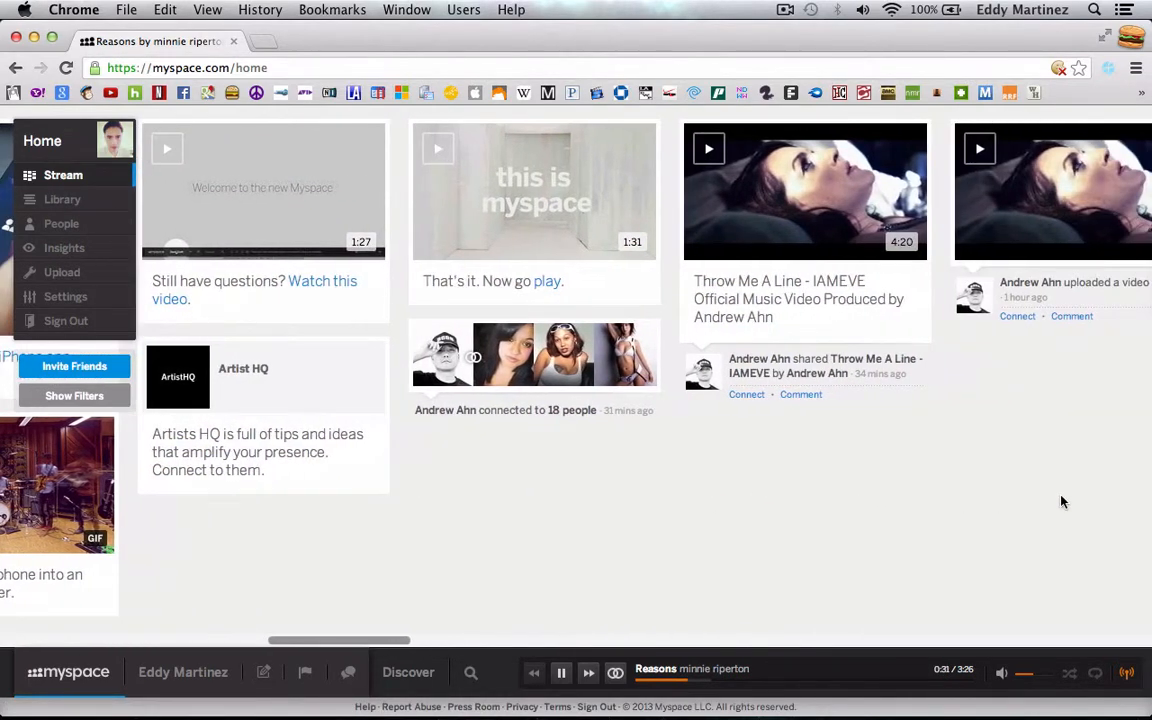
scroll("right", 3)
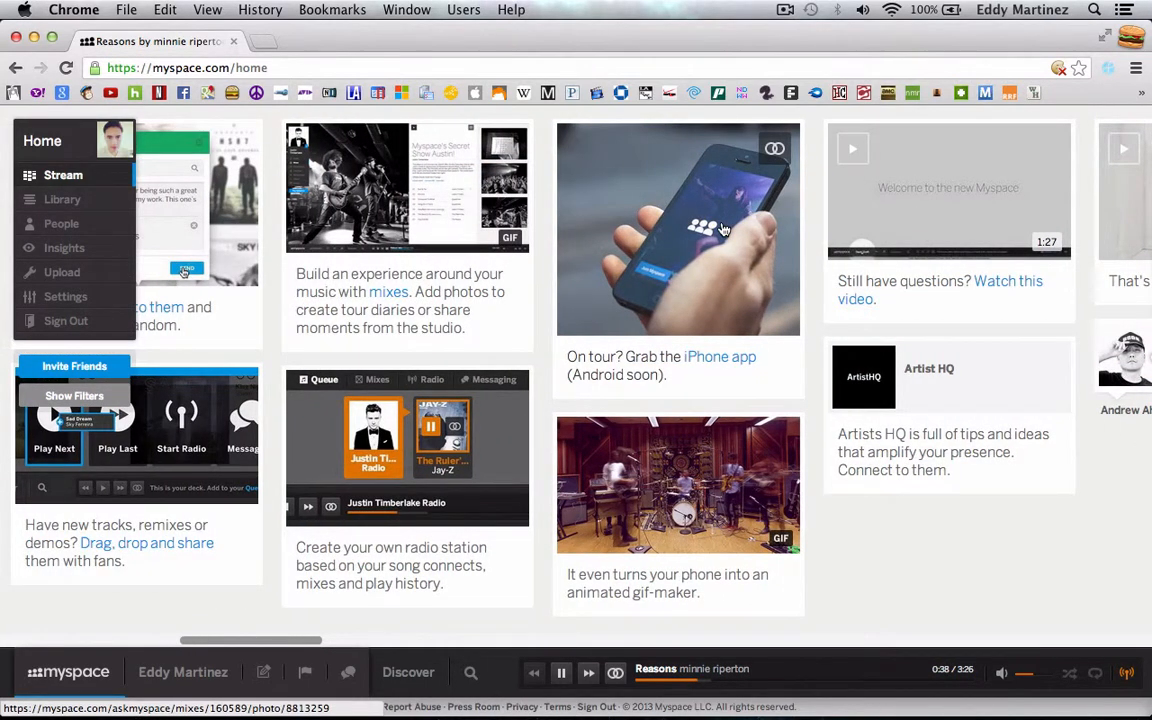
left_click(678, 228)
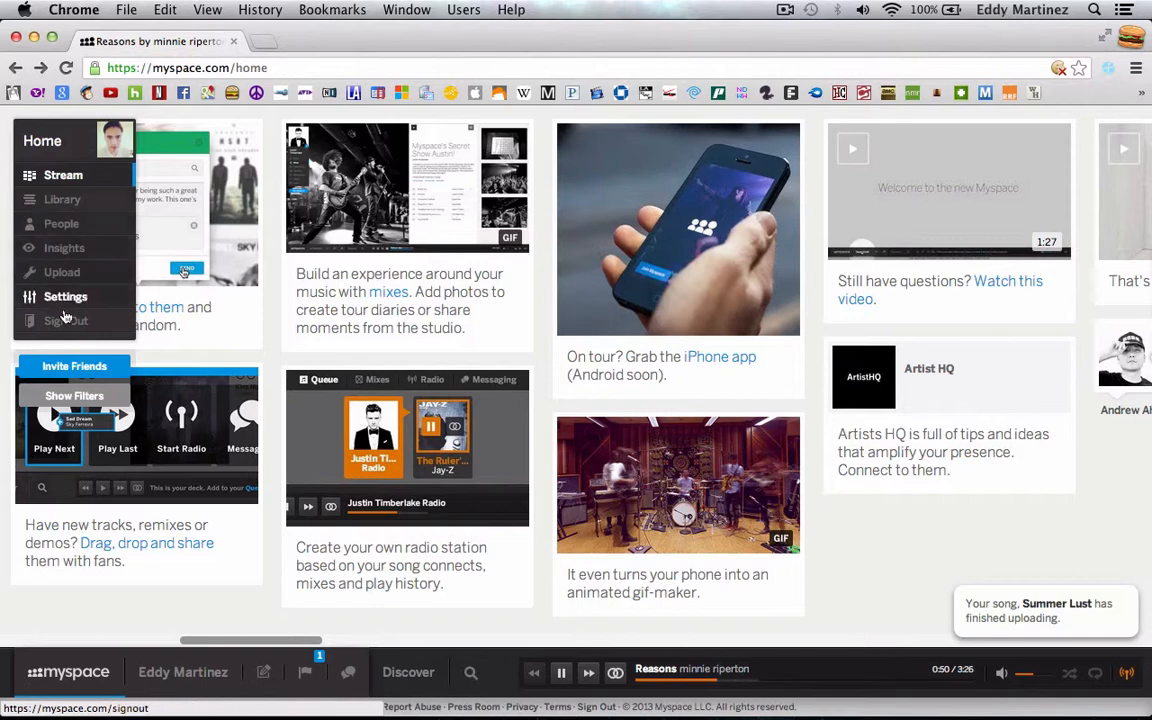
mouse_move(44, 150)
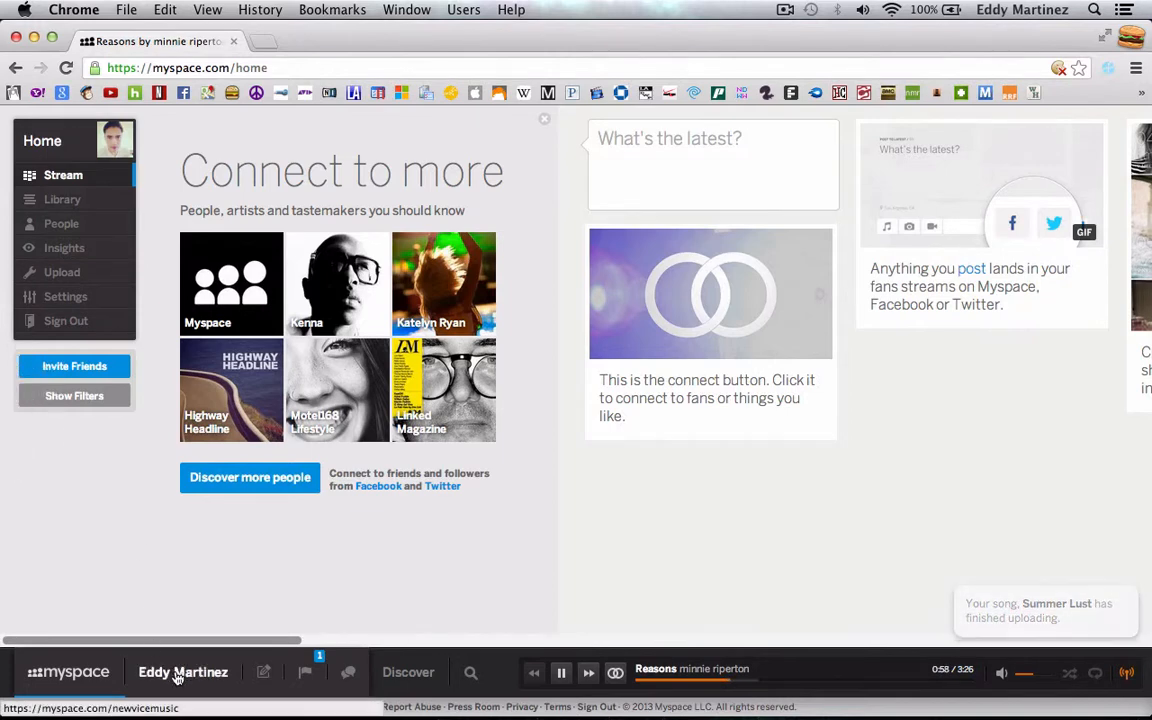
Step: Go to the NewViceMusic profile and begin a blank status post
left_click(183, 671)
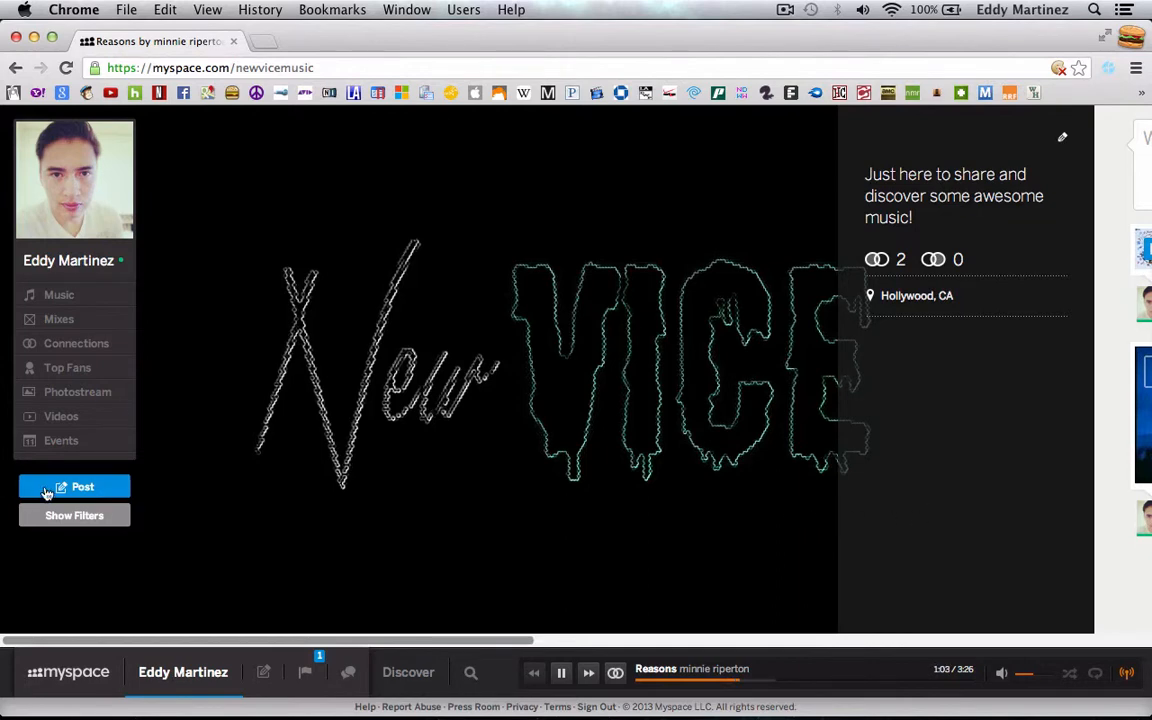
left_click(74, 487)
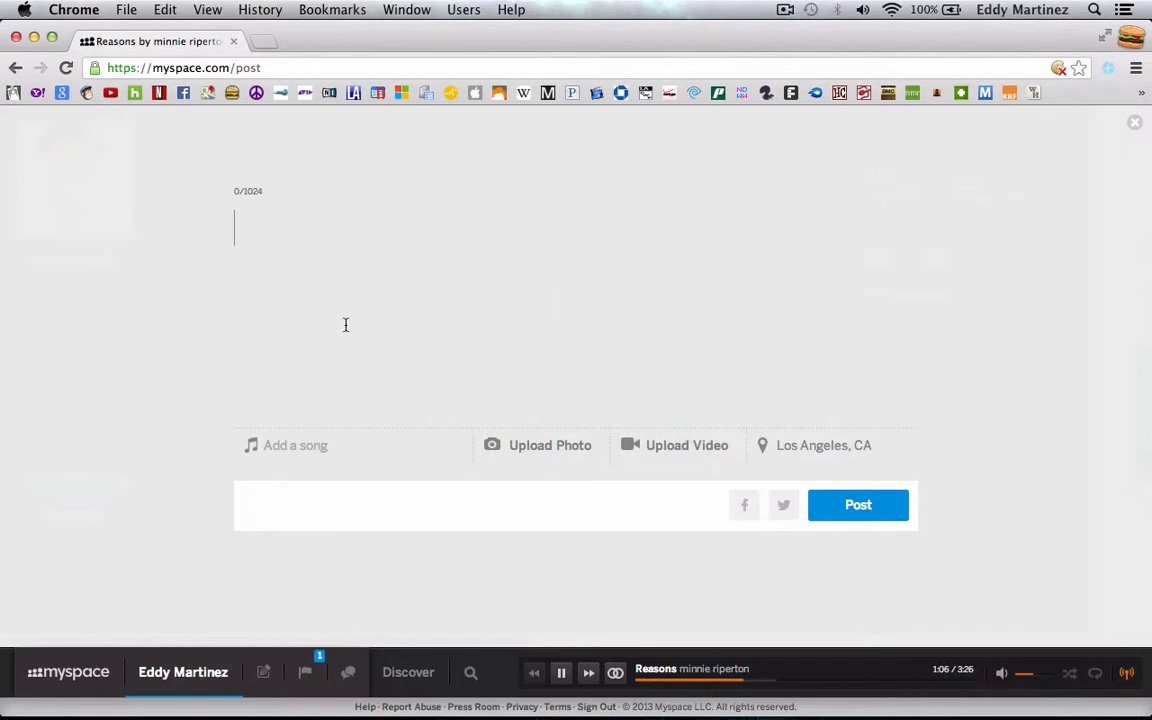
Step: Post the status 'New to myspace and so far i'm digging it!' on the profile
type("Ne")
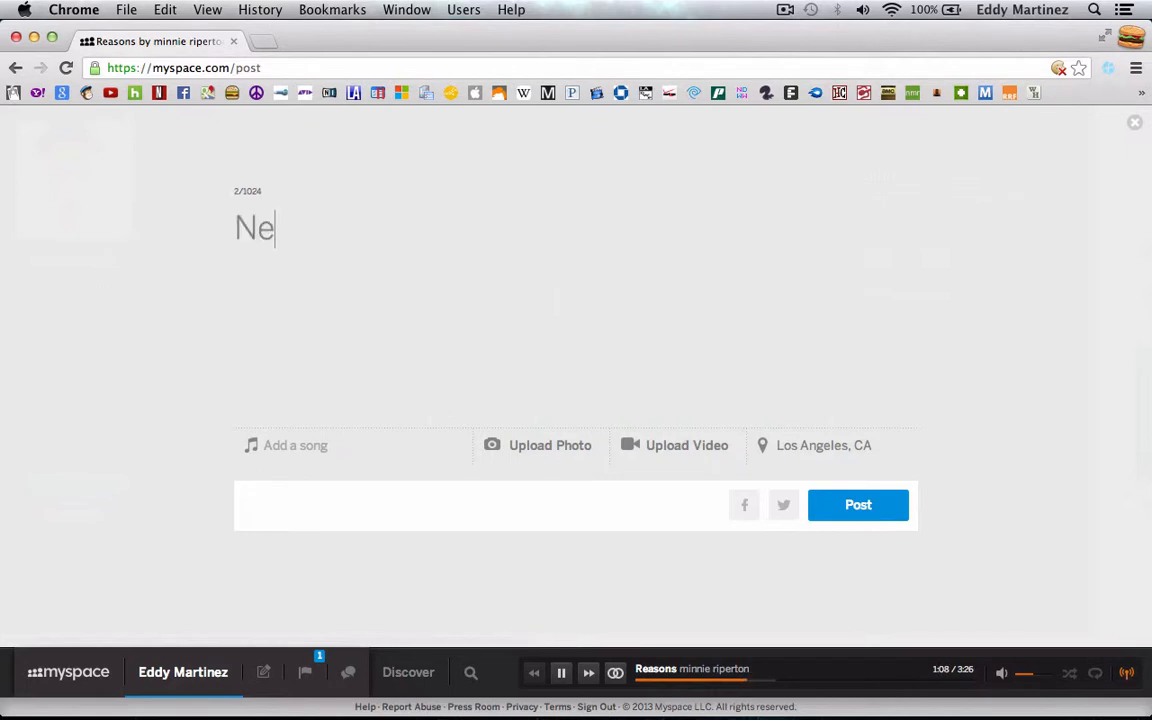
type("w to myspace and so")
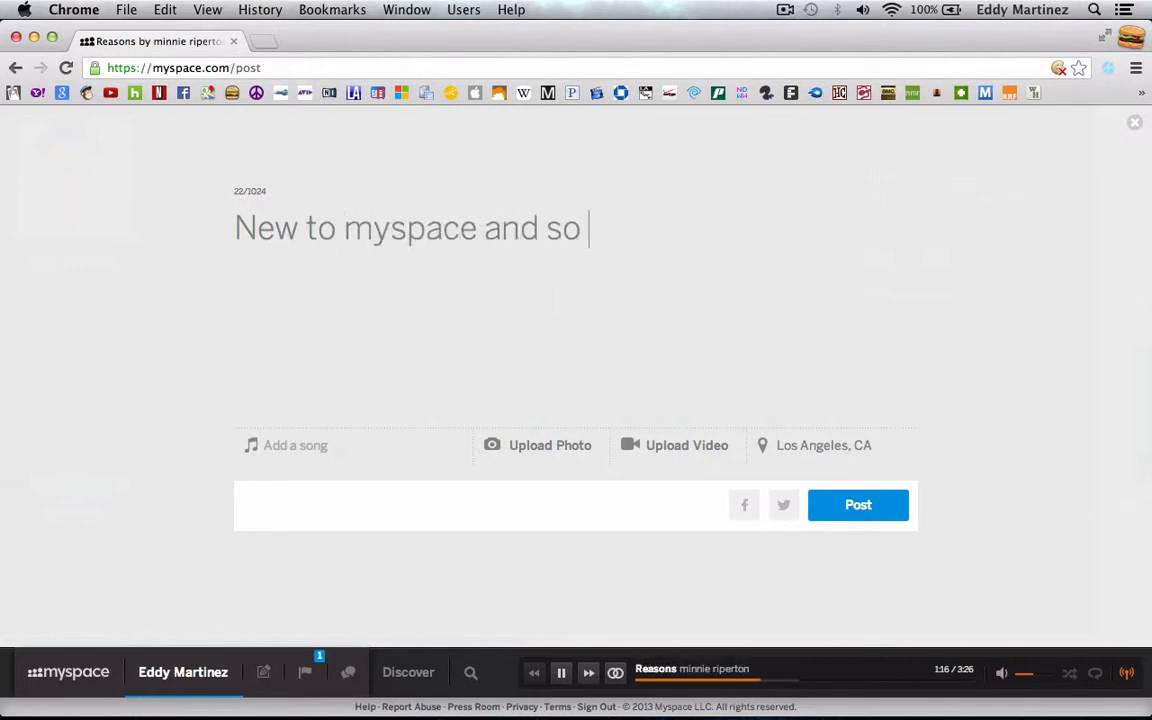
type("far")
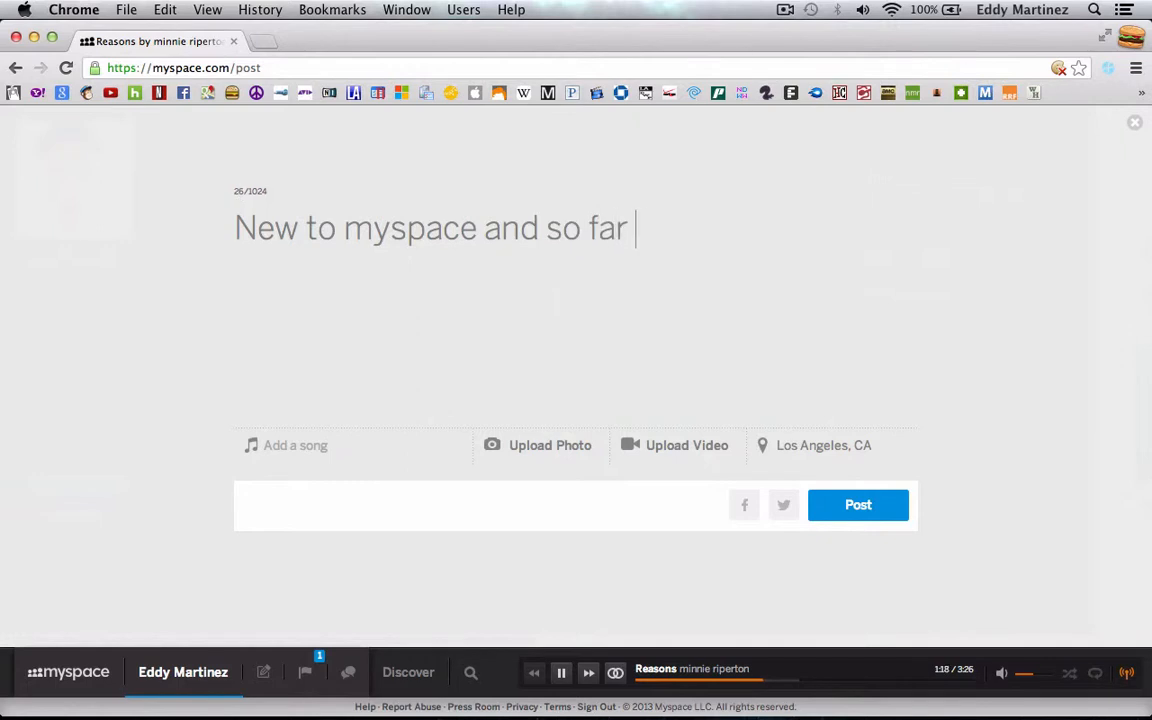
type("im digg")
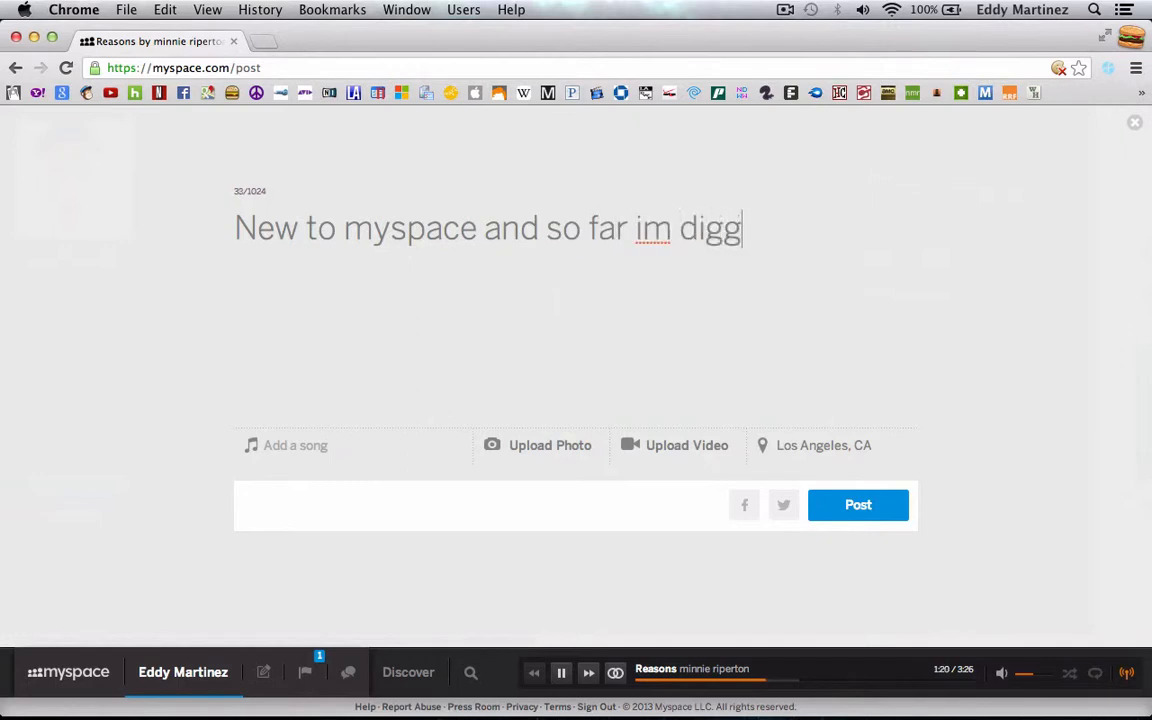
type("ing it")
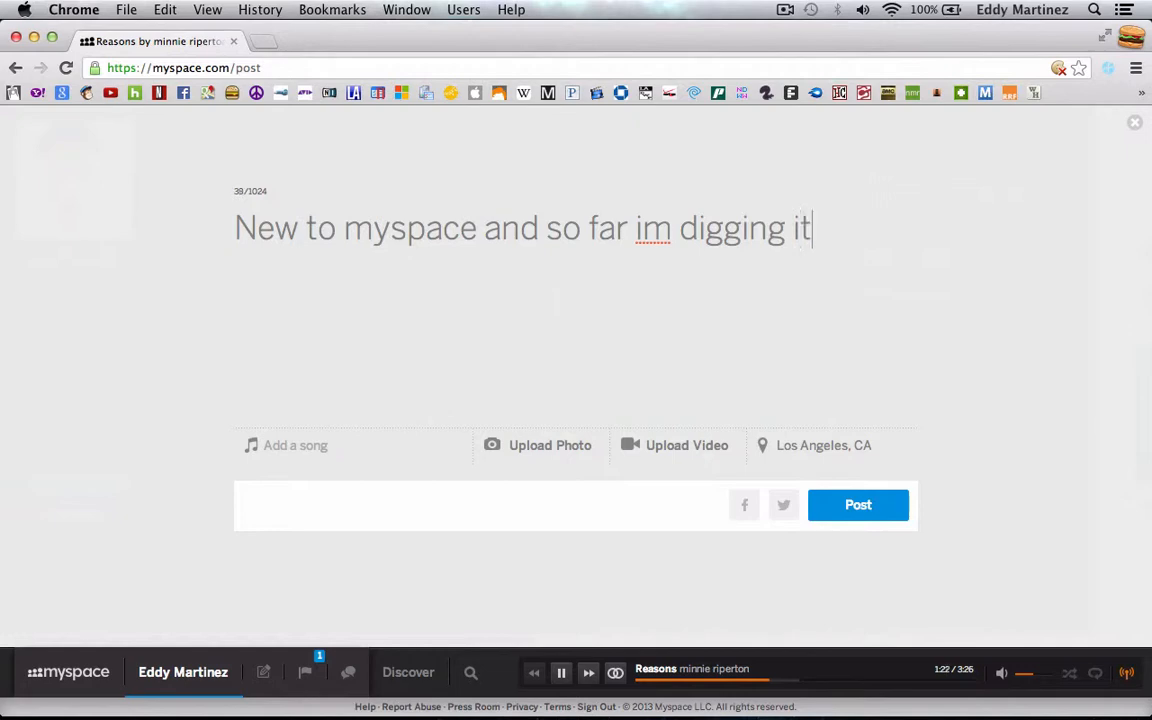
type("!")
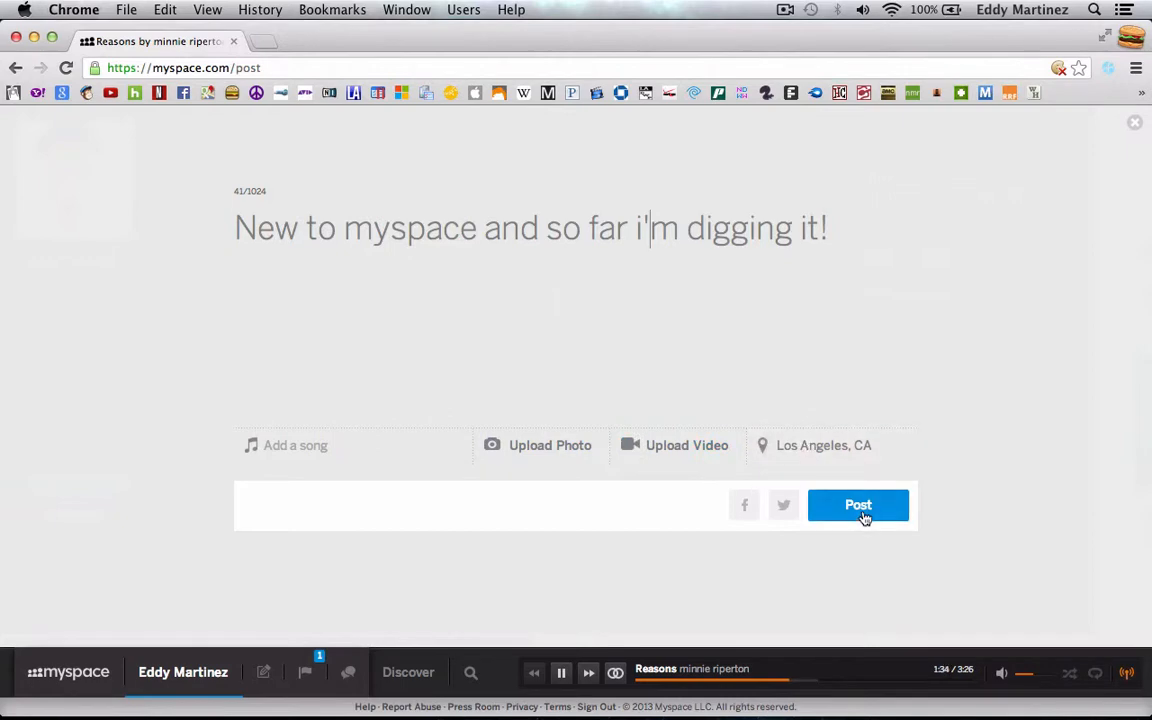
left_click(857, 505)
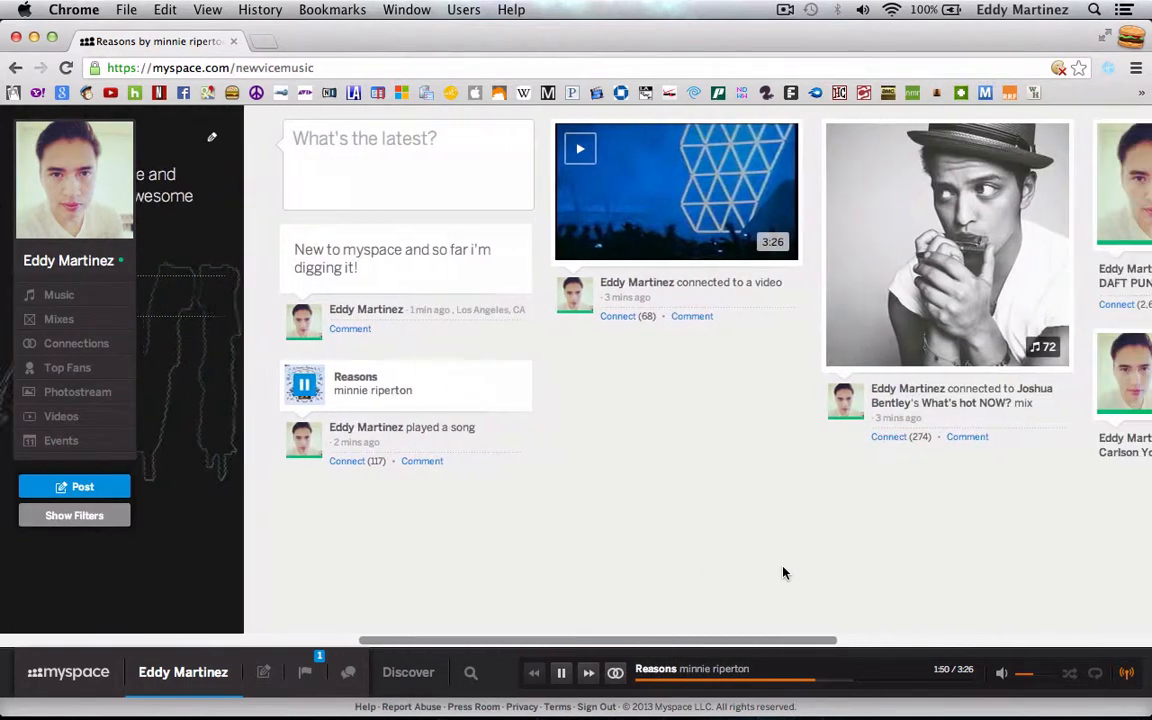
scroll("right", 3)
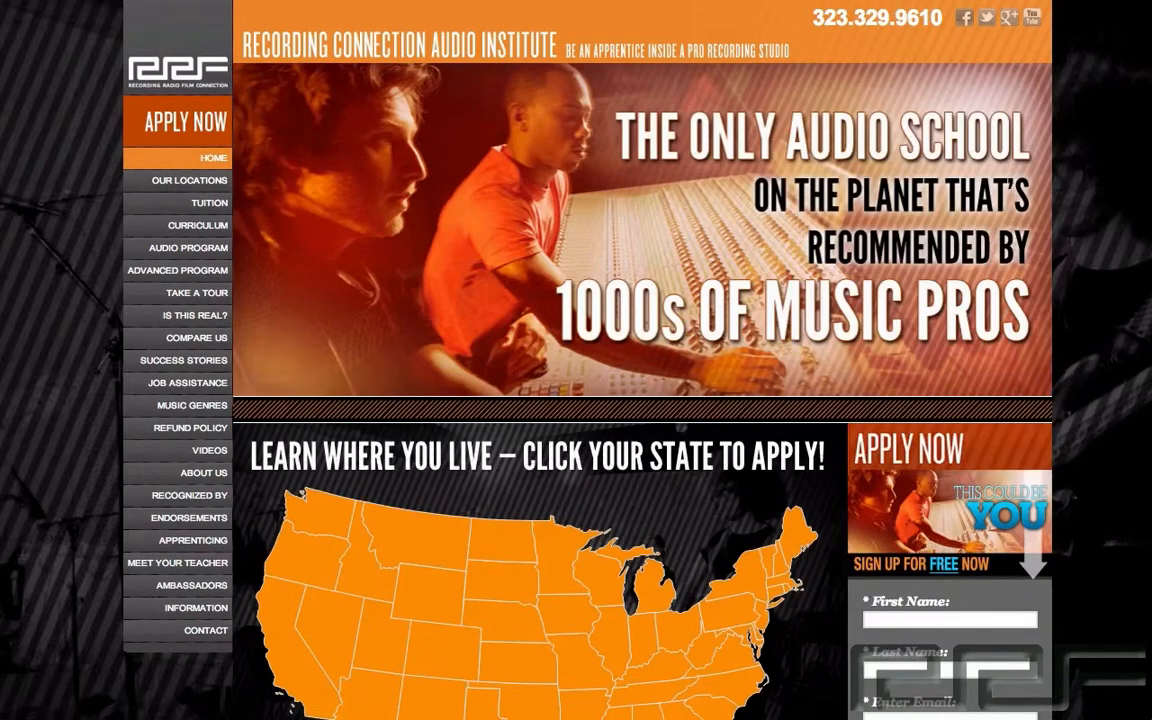
Step: Scroll down through the Recording Connection Success Stories page touting over 900 success stories
scroll("down", 3)
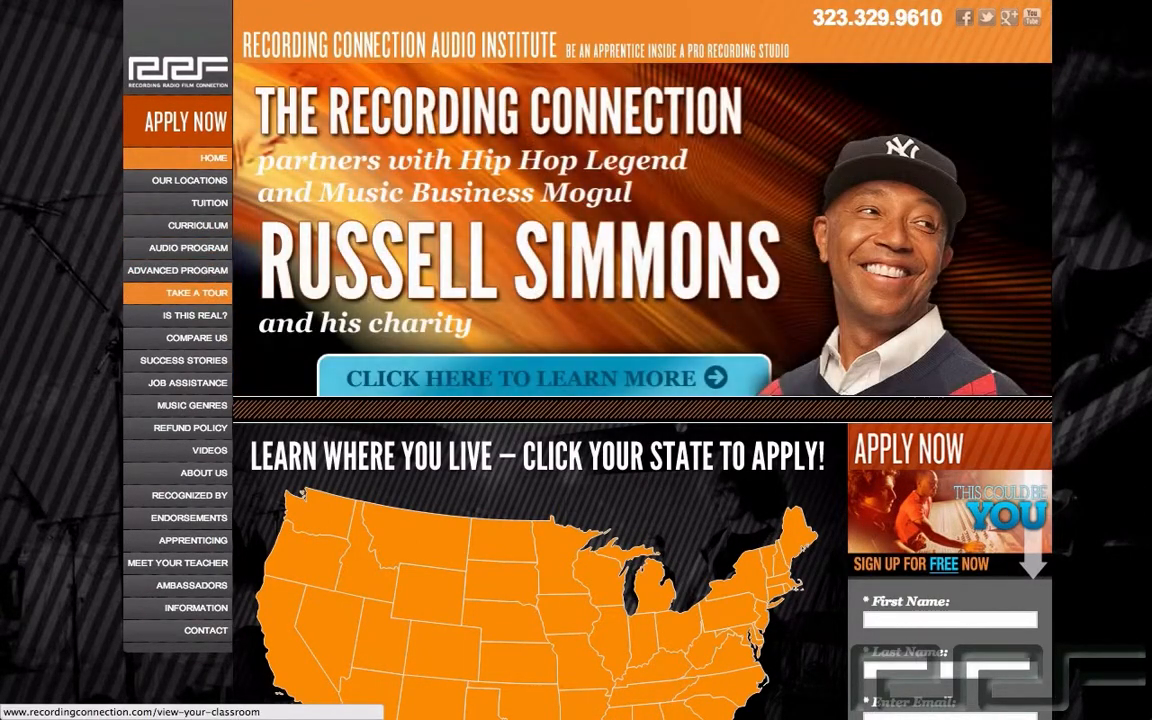
scroll("down", 3)
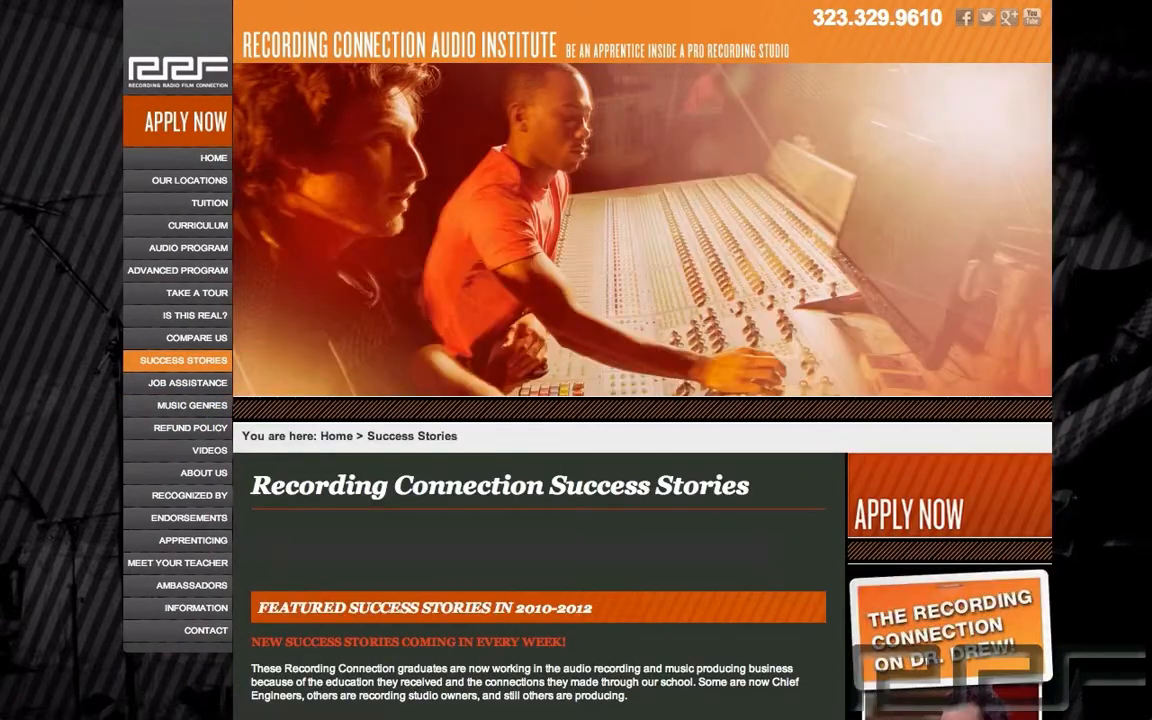
scroll("down", 3)
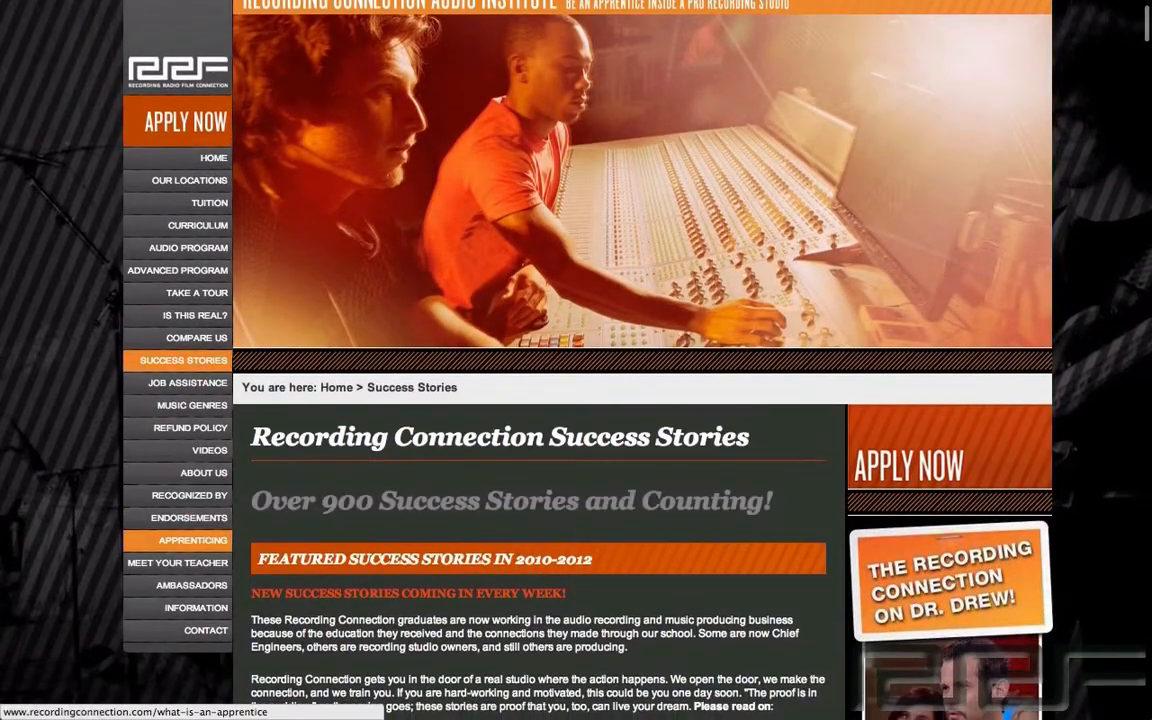